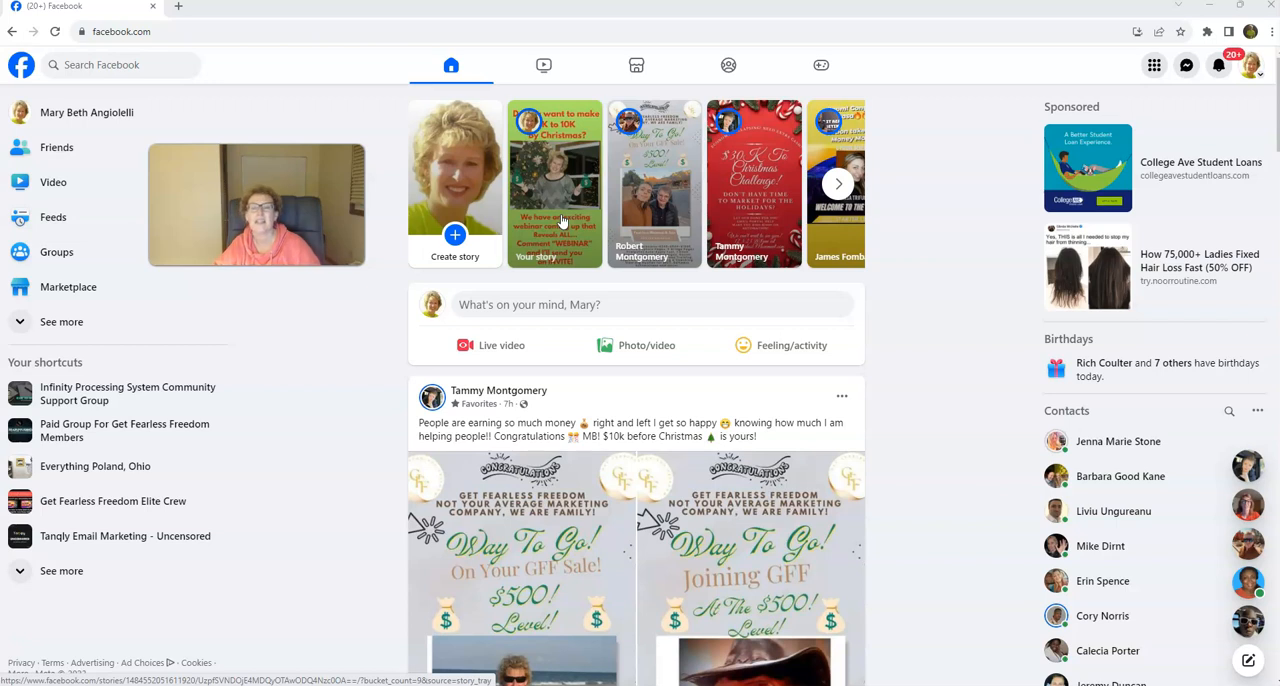
View the 'Your story' card, a webinar invitation promo with 79 viewers
click(555, 183)
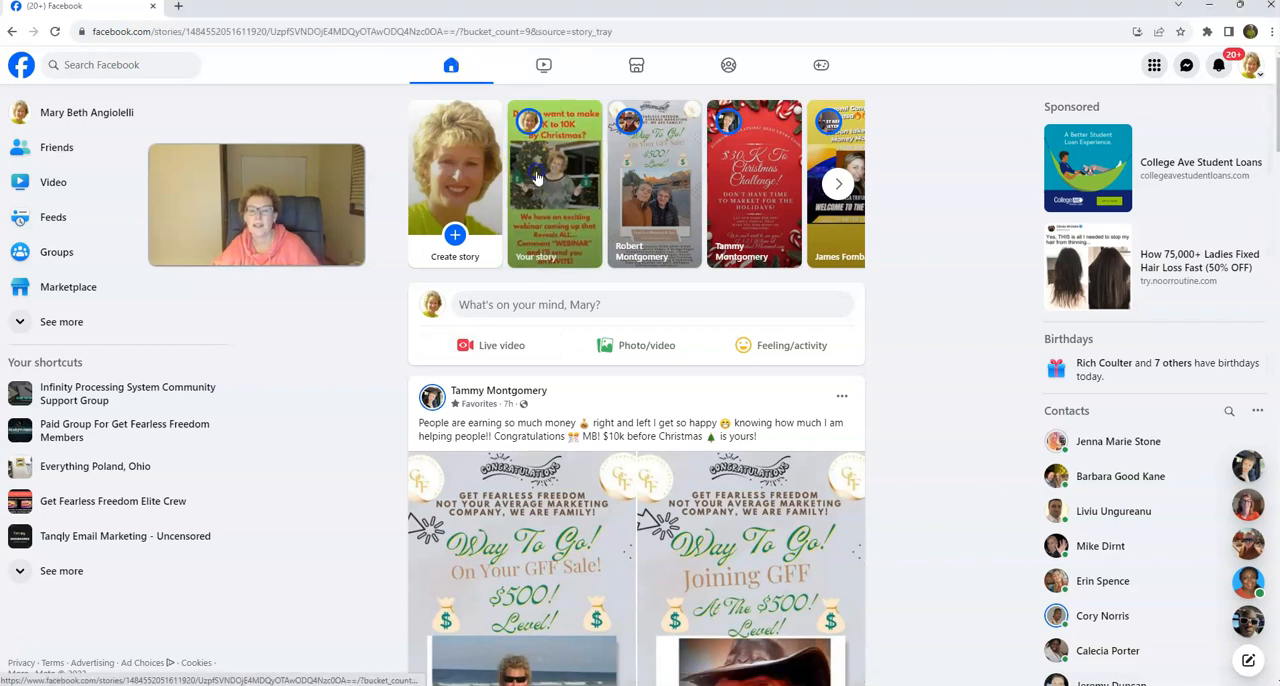
click(555, 183)
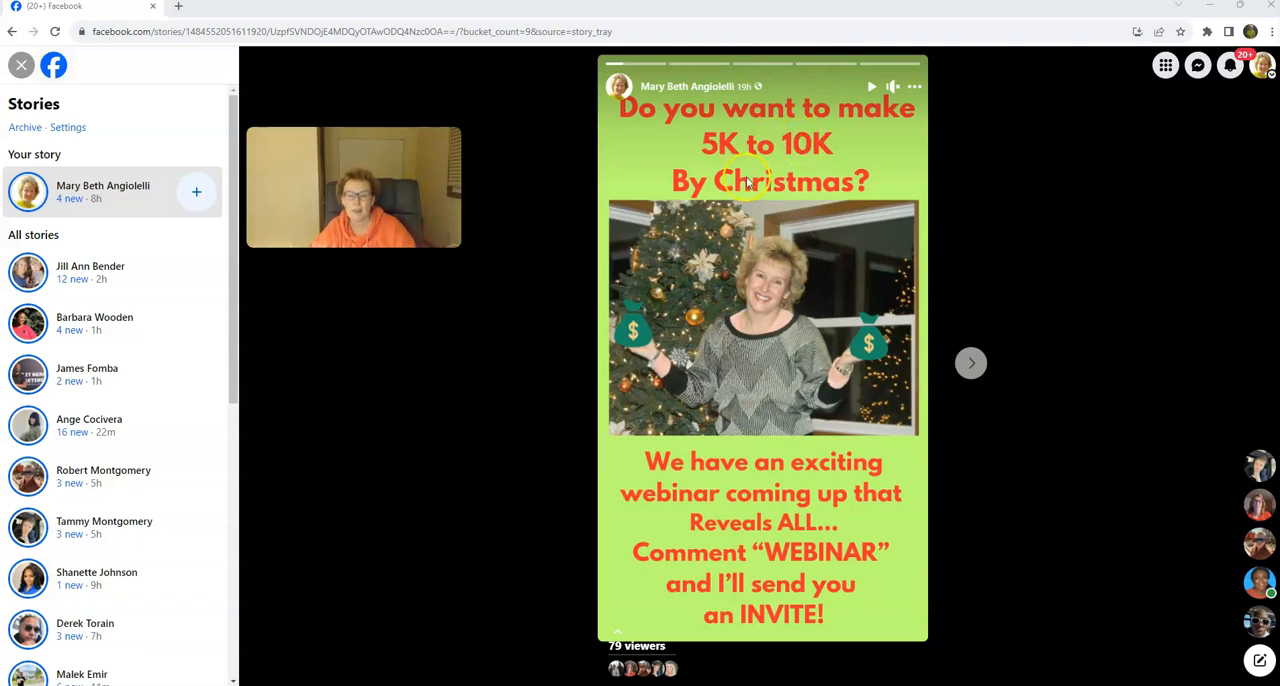
mouse_move(798, 529)
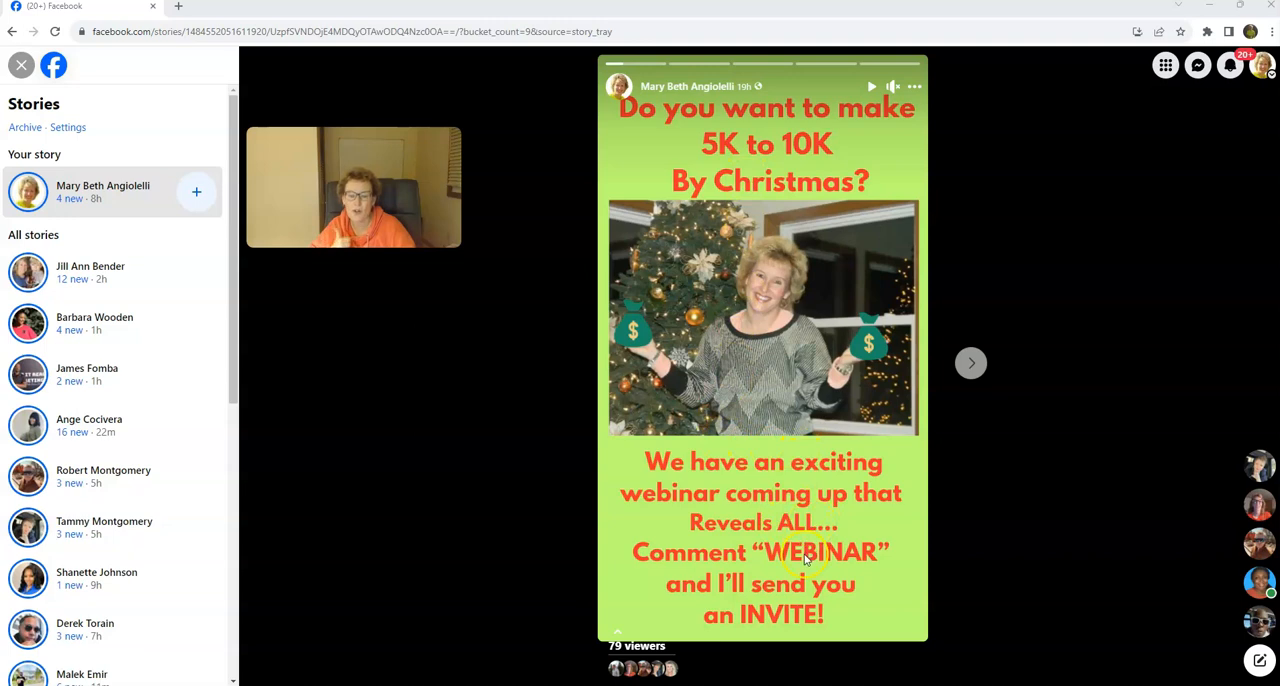
mouse_move(828, 595)
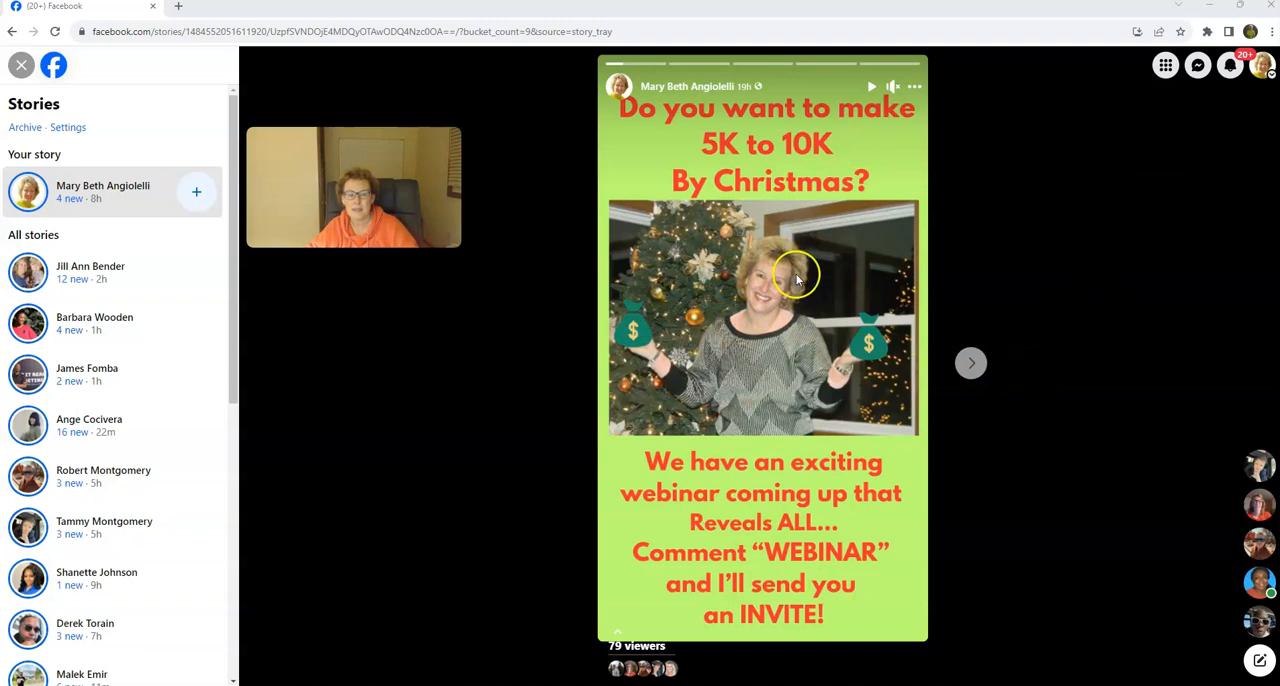
mouse_move(972, 363)
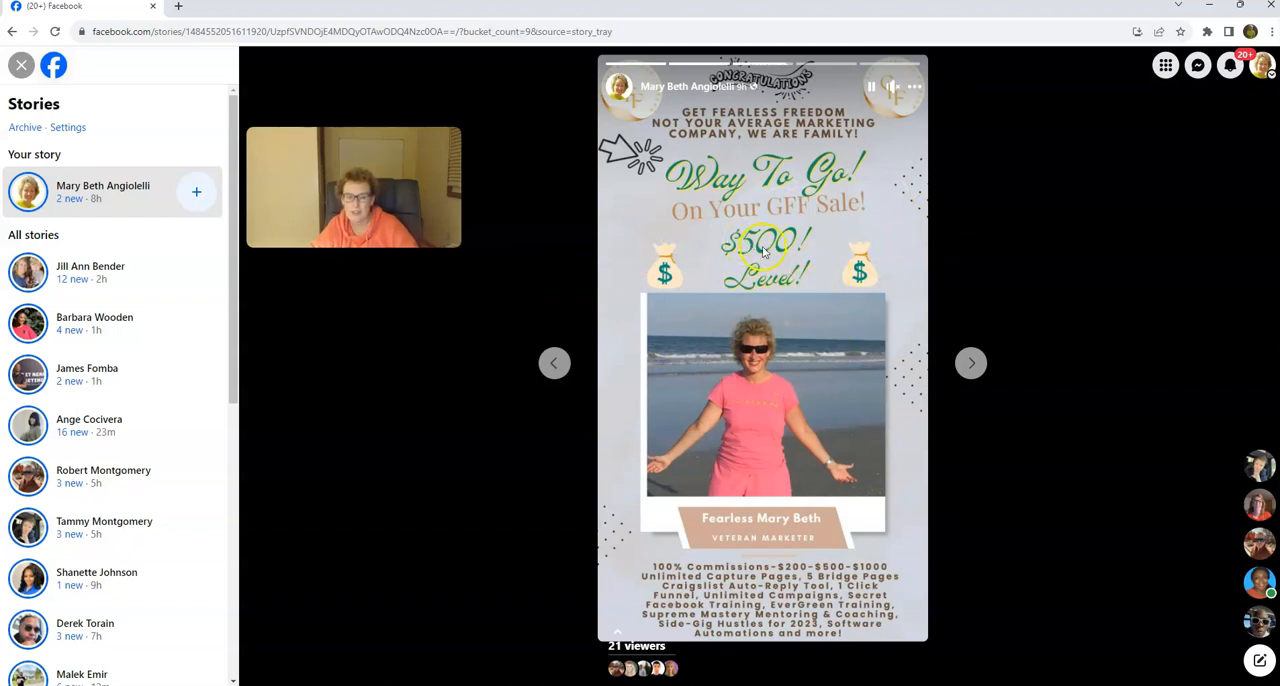
Advance to the holiday Zoom promo story with 18 viewers
click(970, 363)
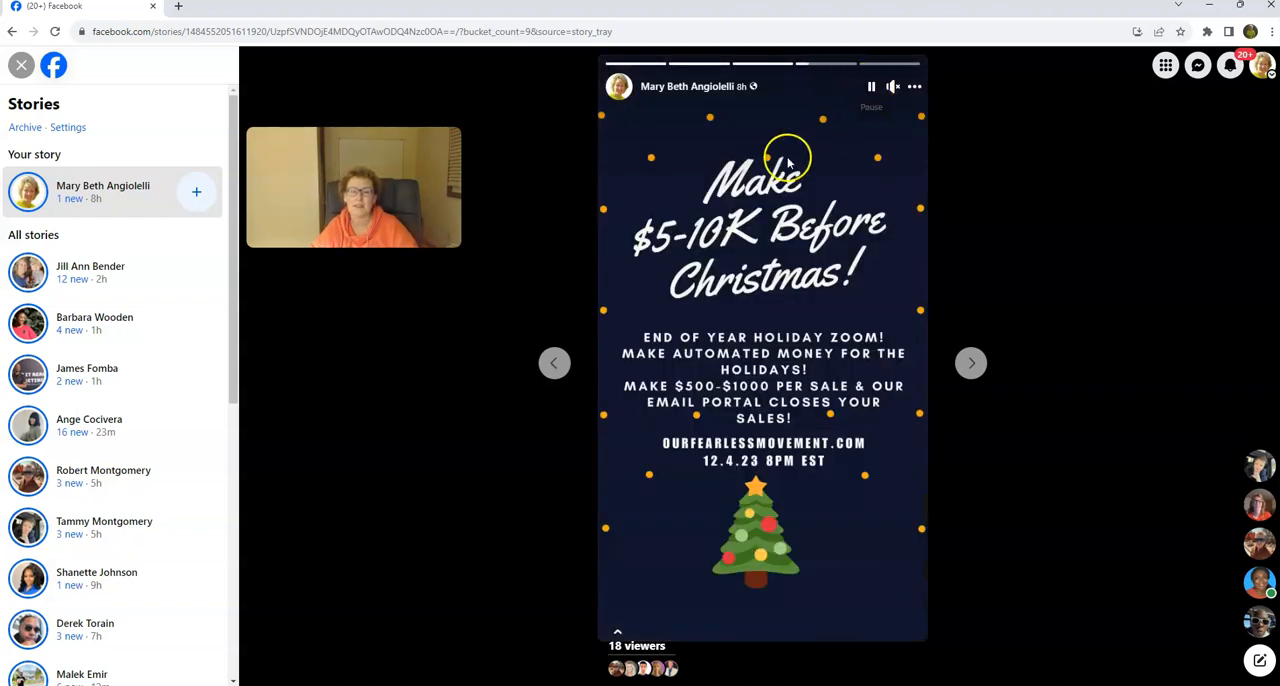
Pause the story viewer on the holiday Zoom promo
click(871, 86)
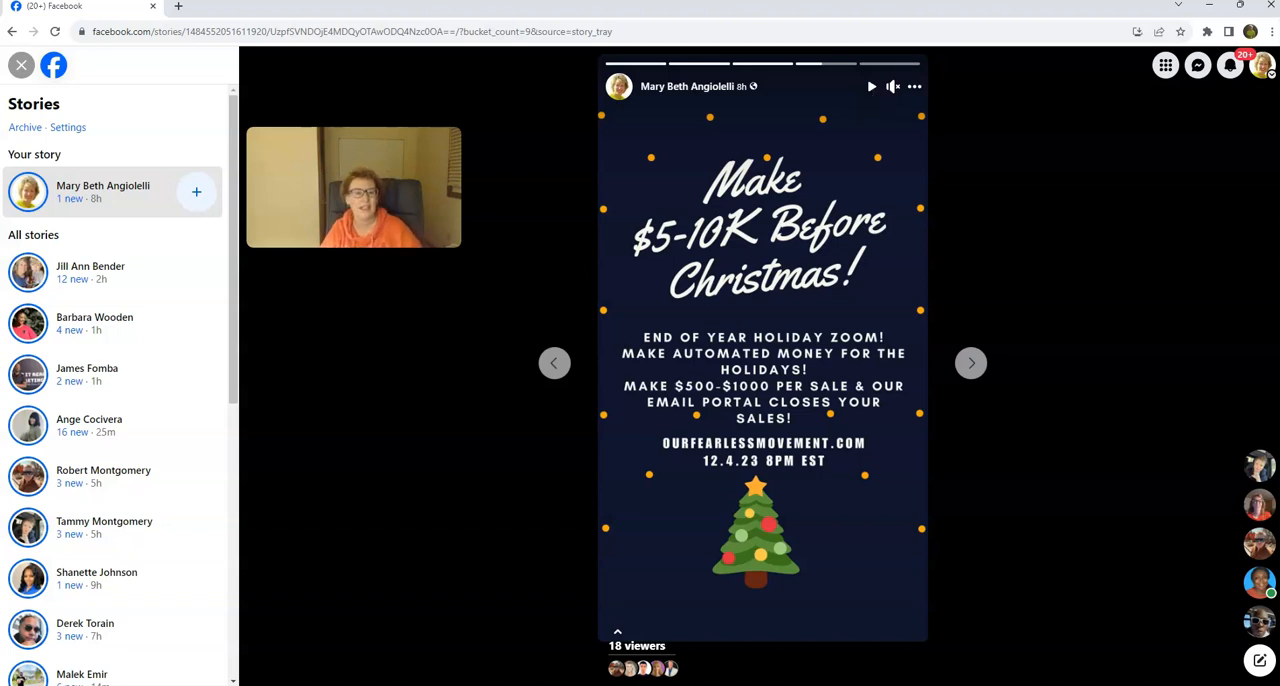
click(510, 31)
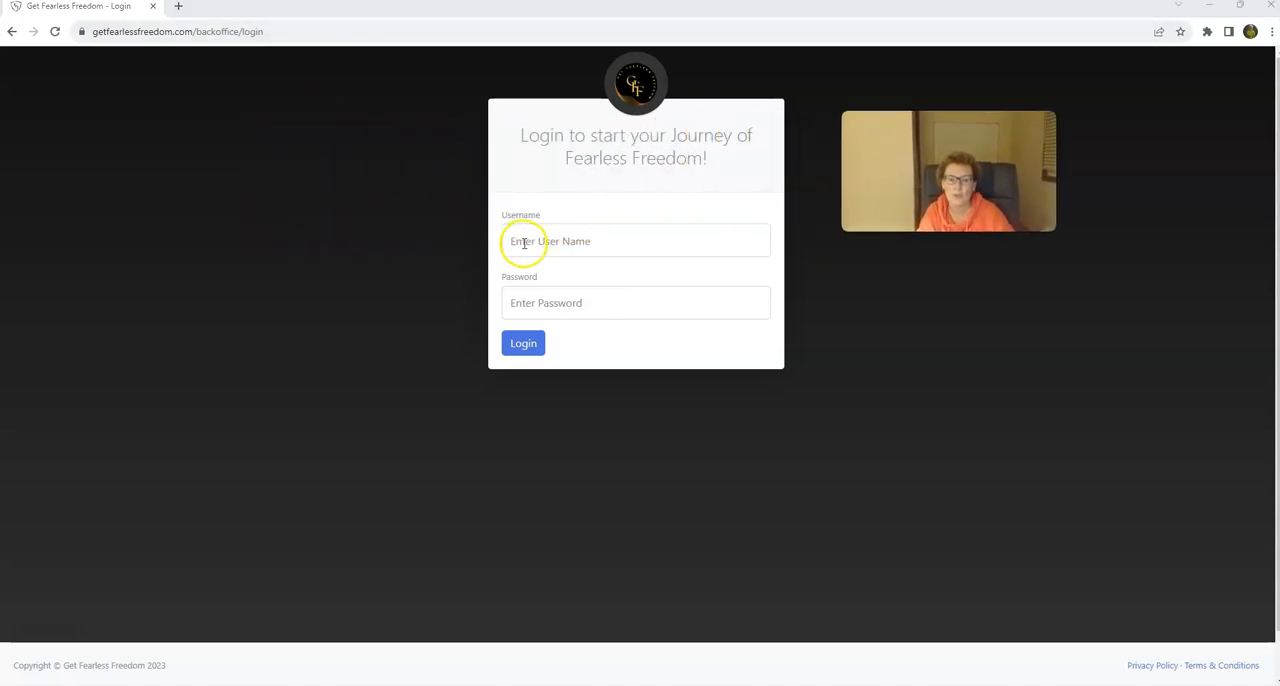
text(marybetha)
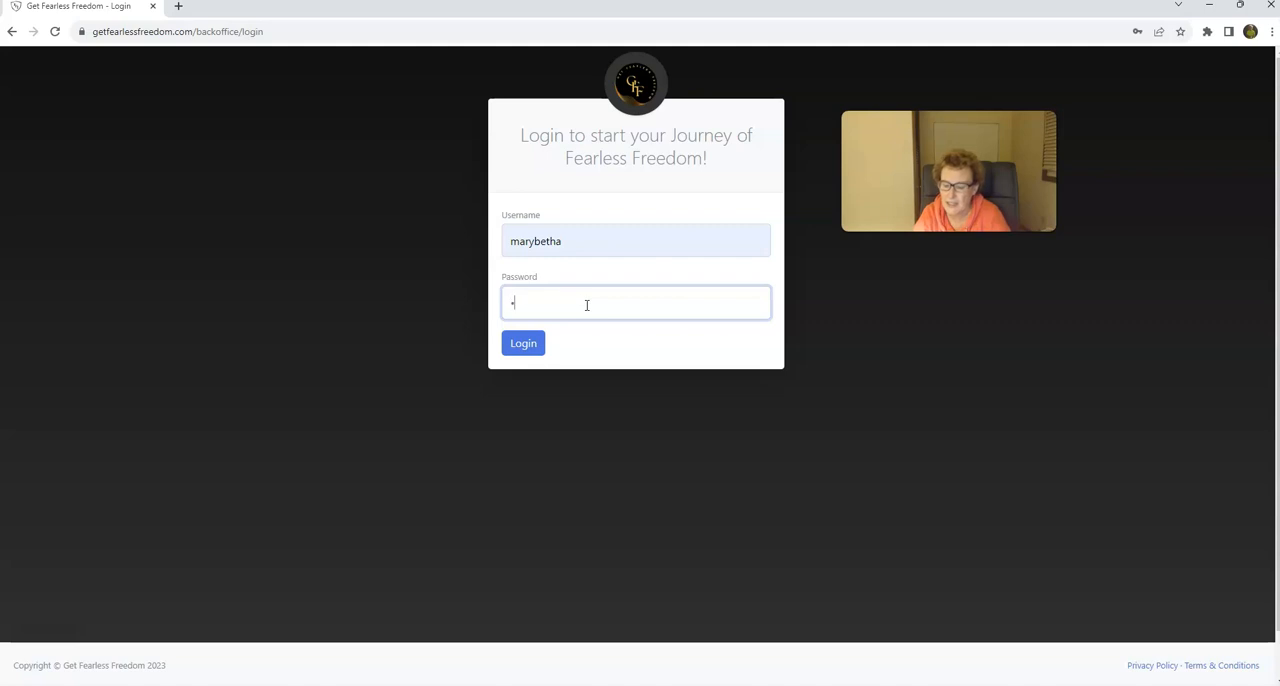
text(password)
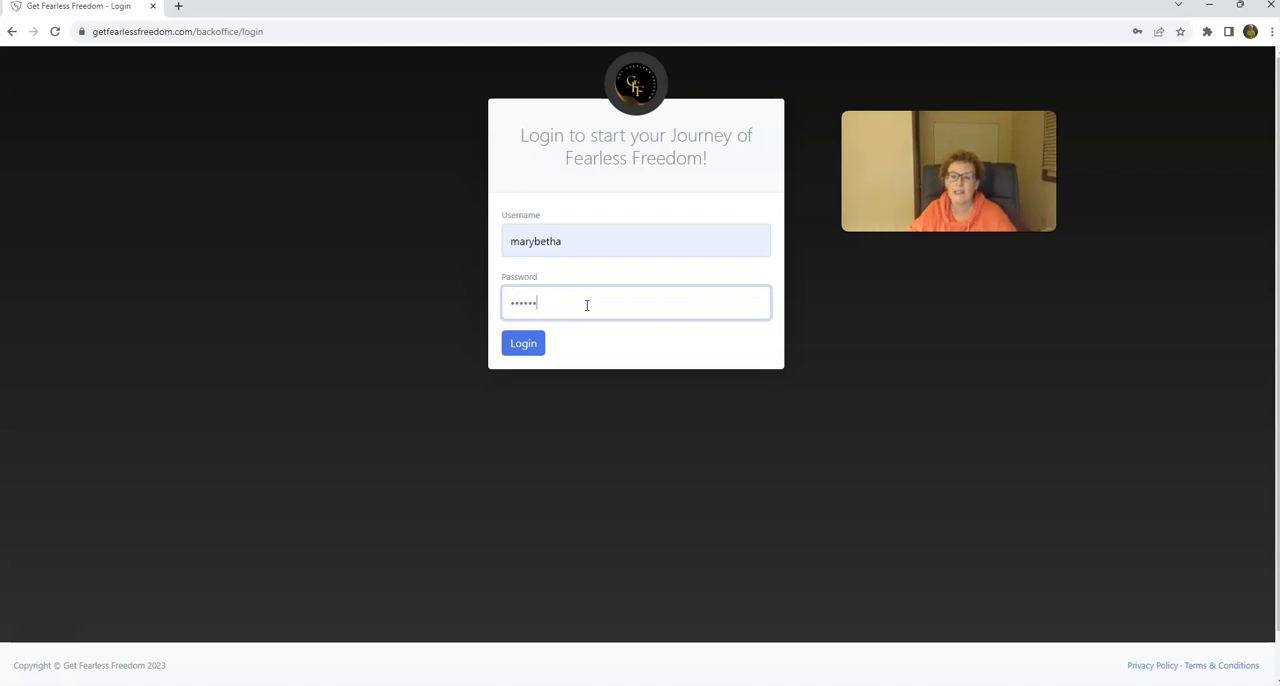
click(523, 343)
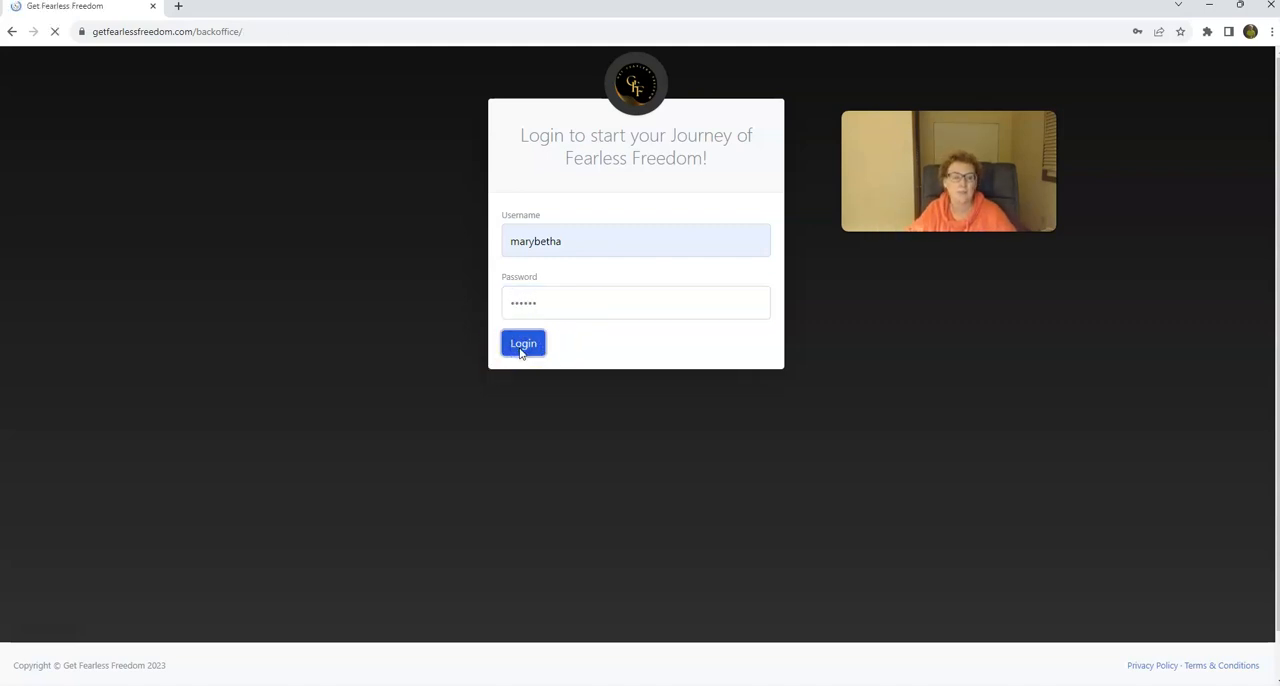
click(523, 343)
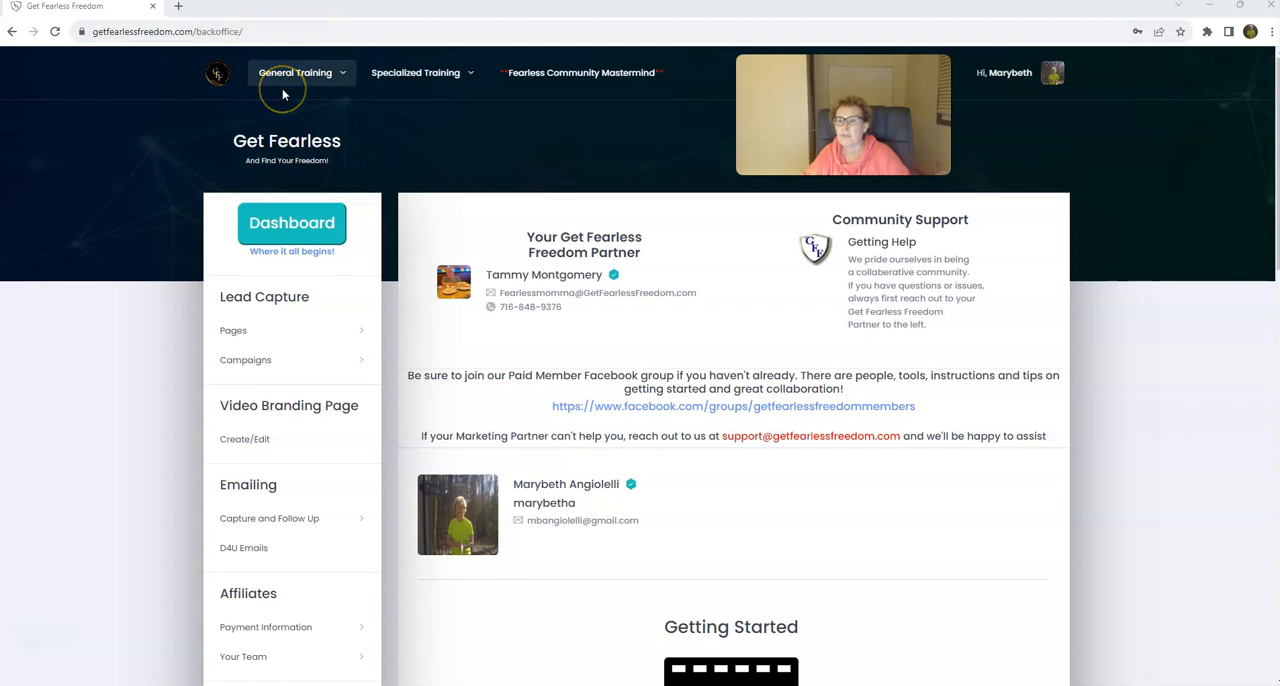
mouse_move(377, 98)
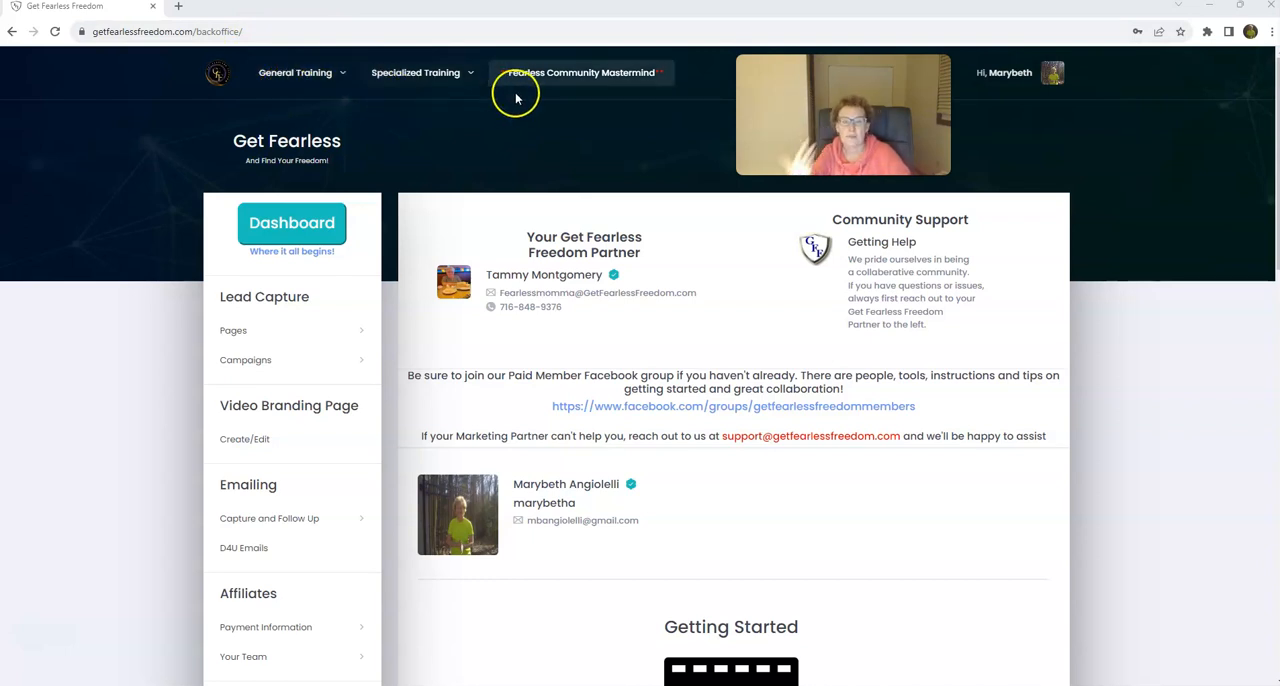
mouse_move(526, 99)
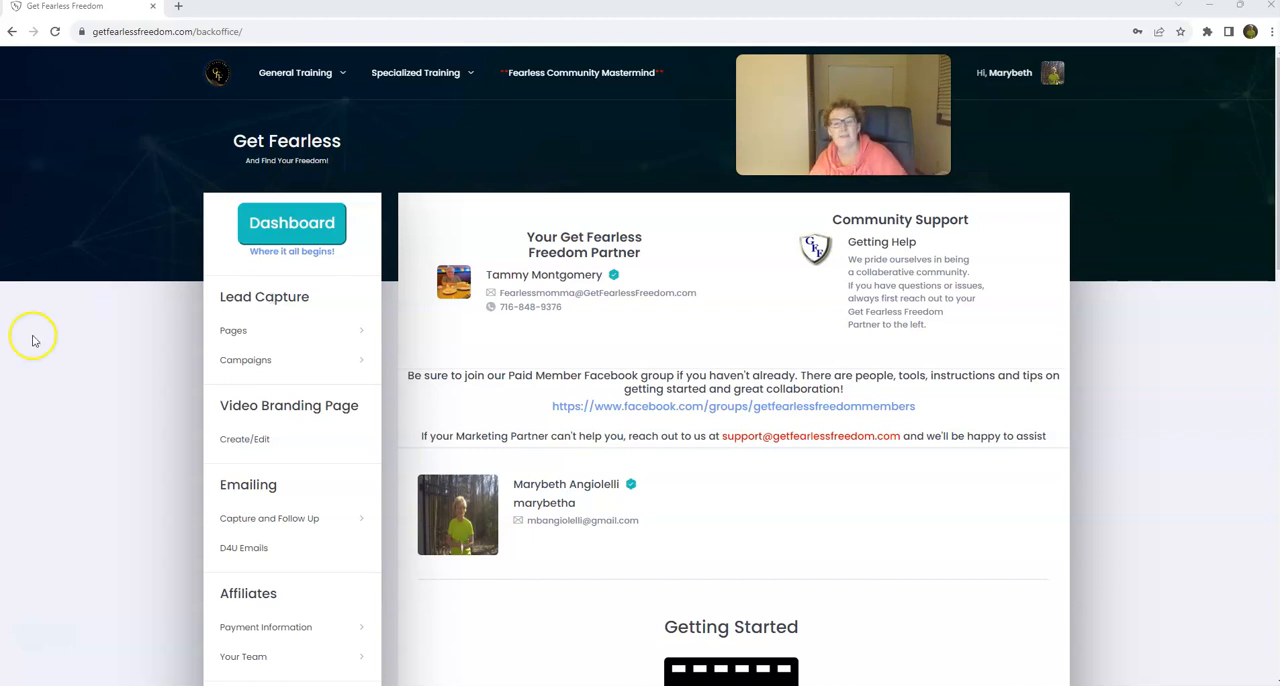
mouse_move(234, 330)
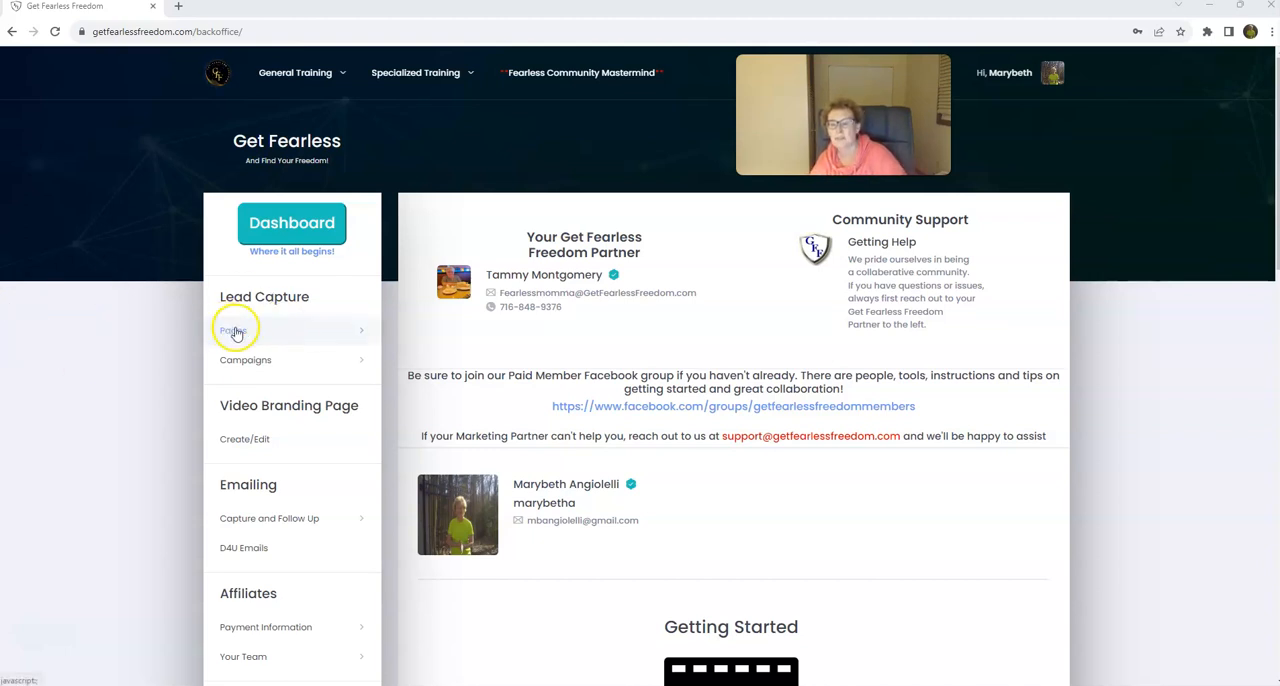
Go to Lead Capture > Pages > Create Page to reach the page builder
click(233, 330)
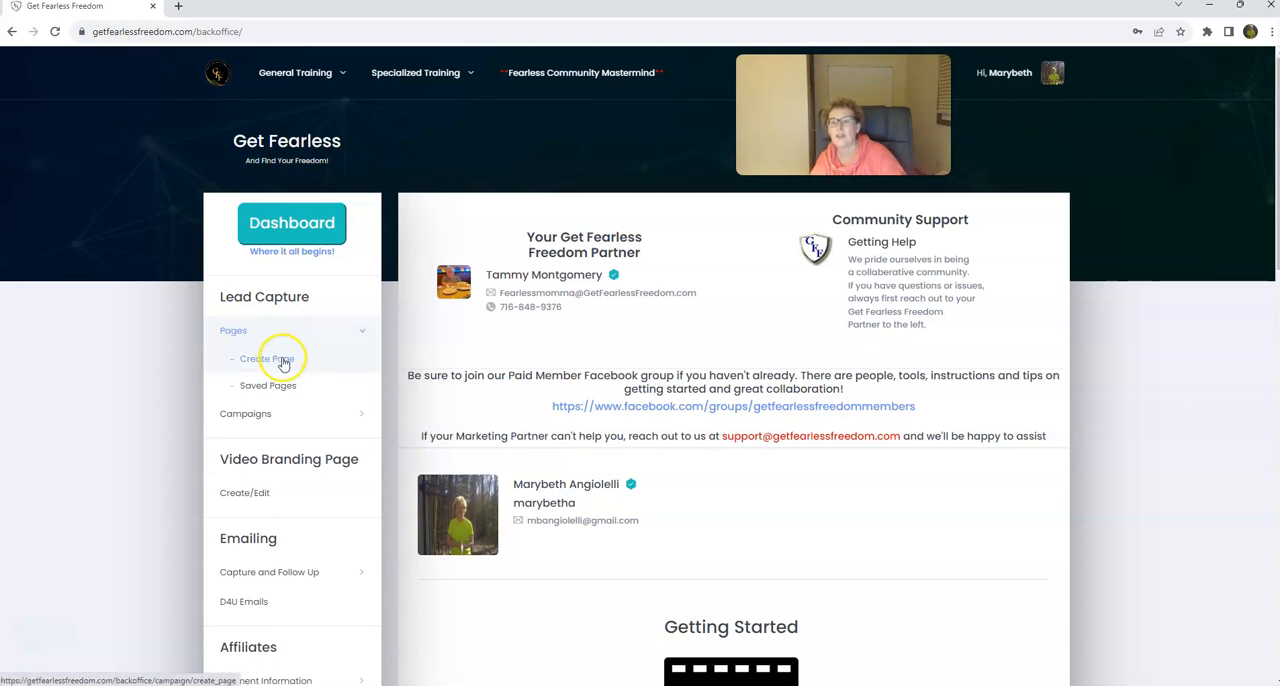
click(265, 358)
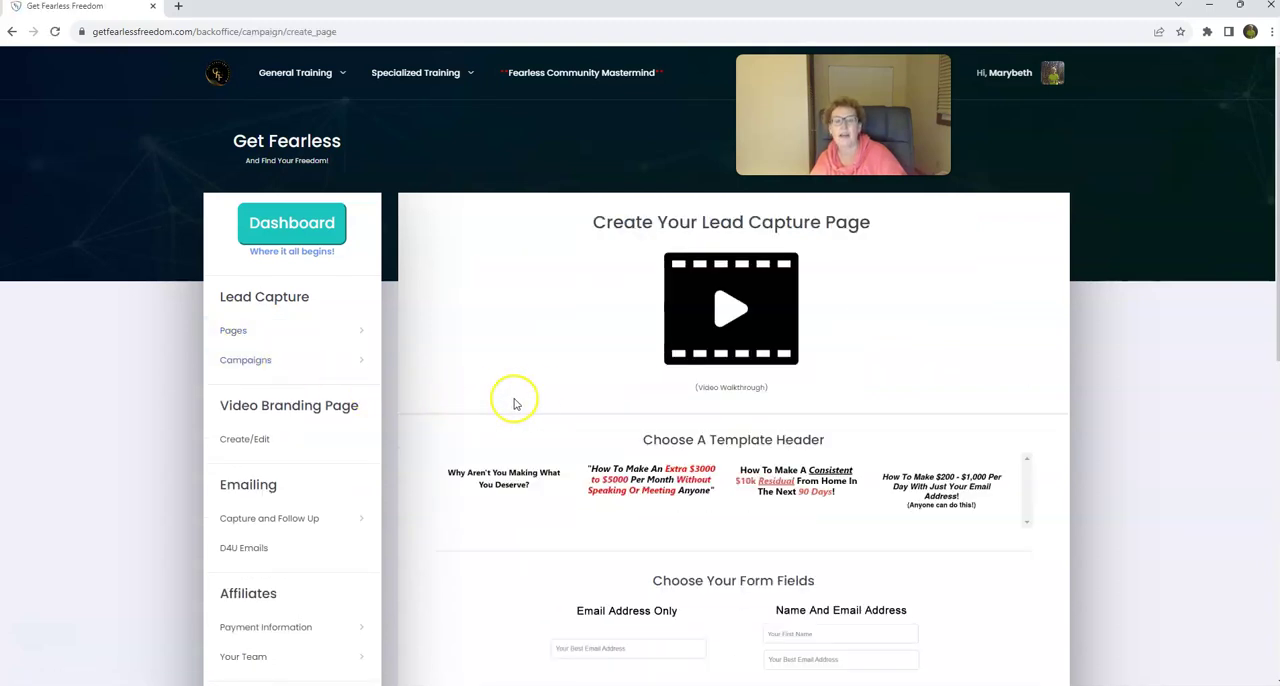
mouse_move(750, 247)
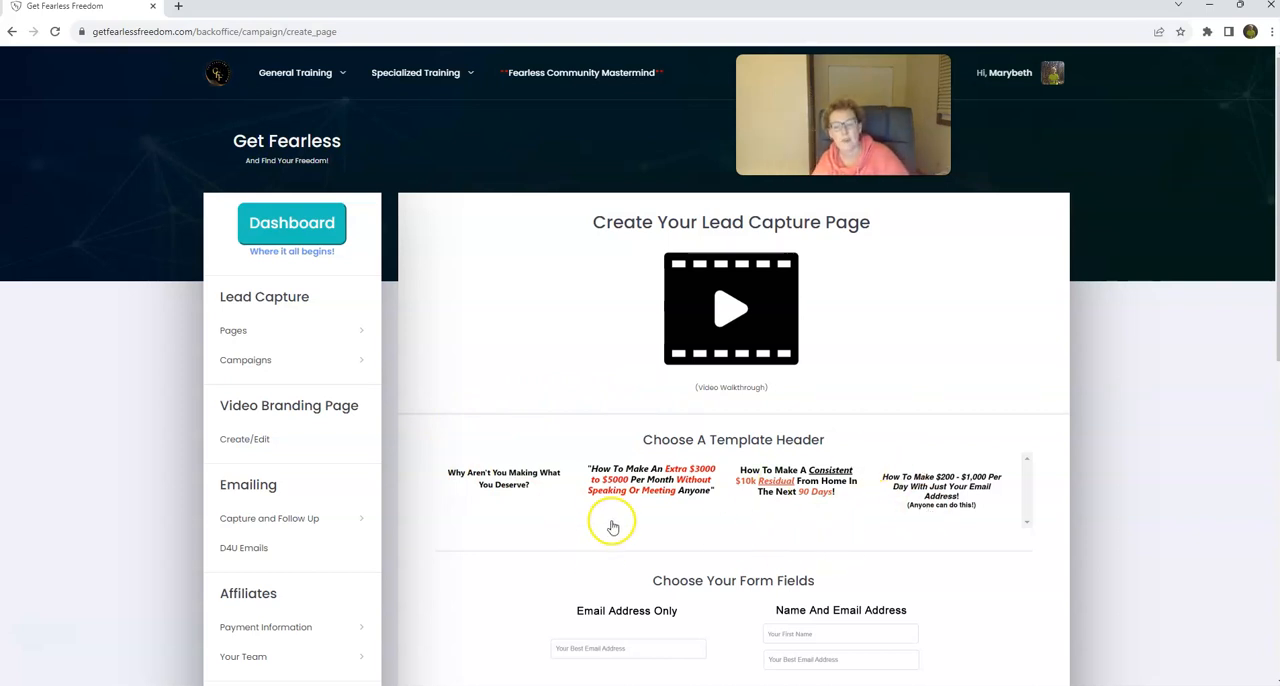
mouse_move(664, 514)
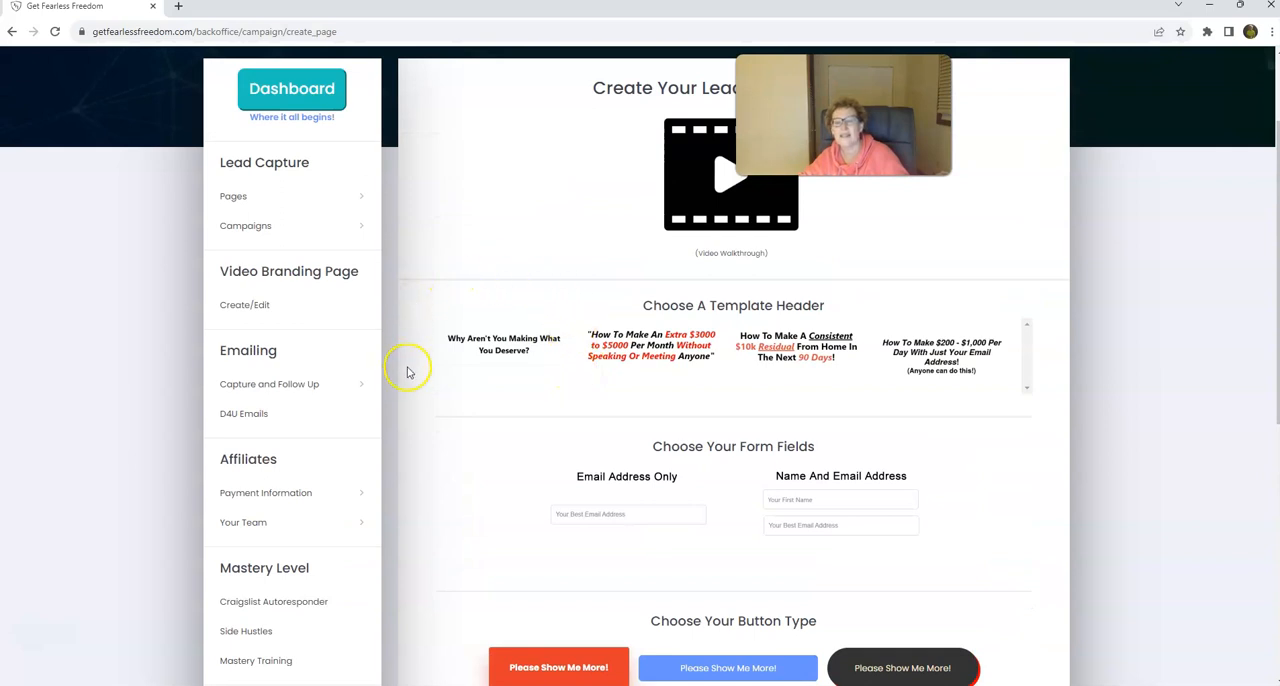
mouse_move(562, 410)
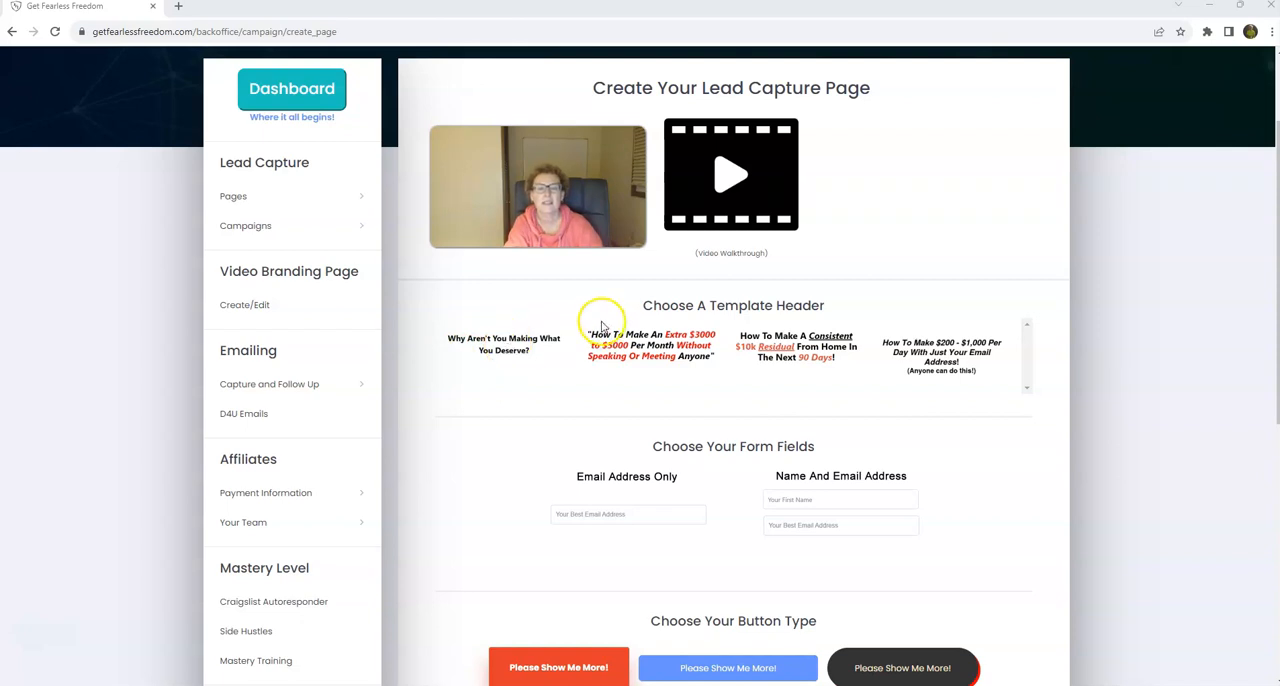
scroll(down, 3)
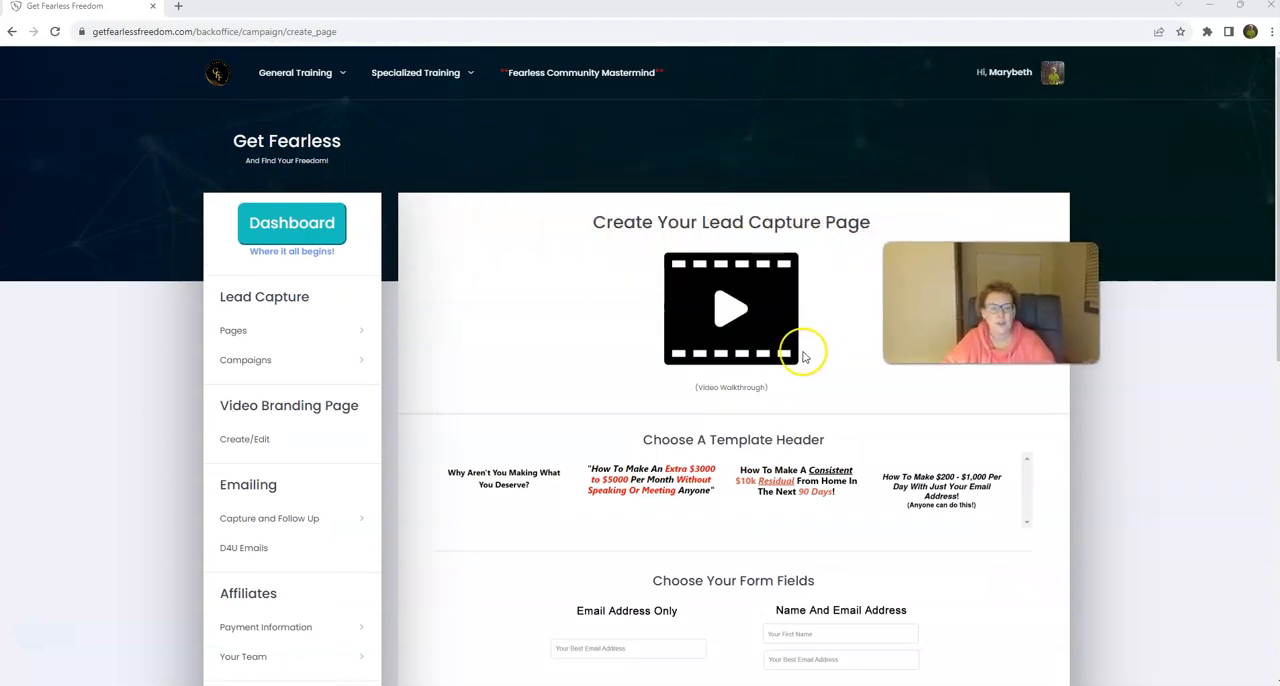
mouse_move(486, 484)
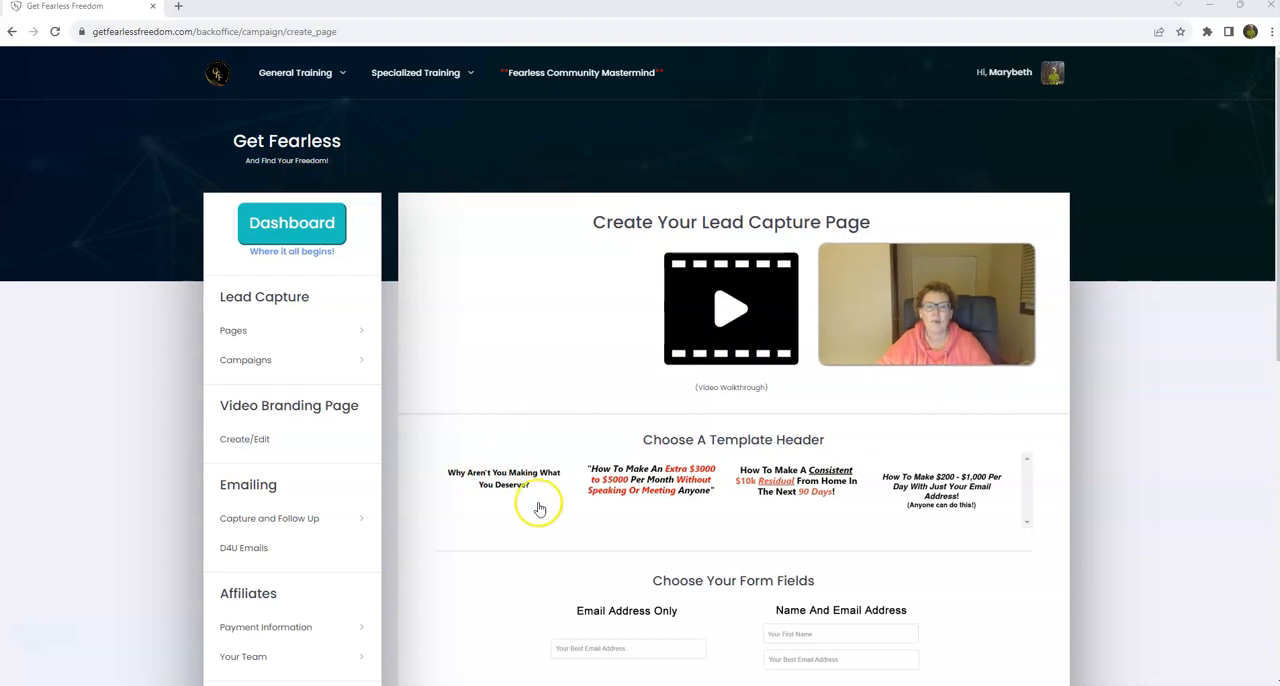
mouse_move(500, 490)
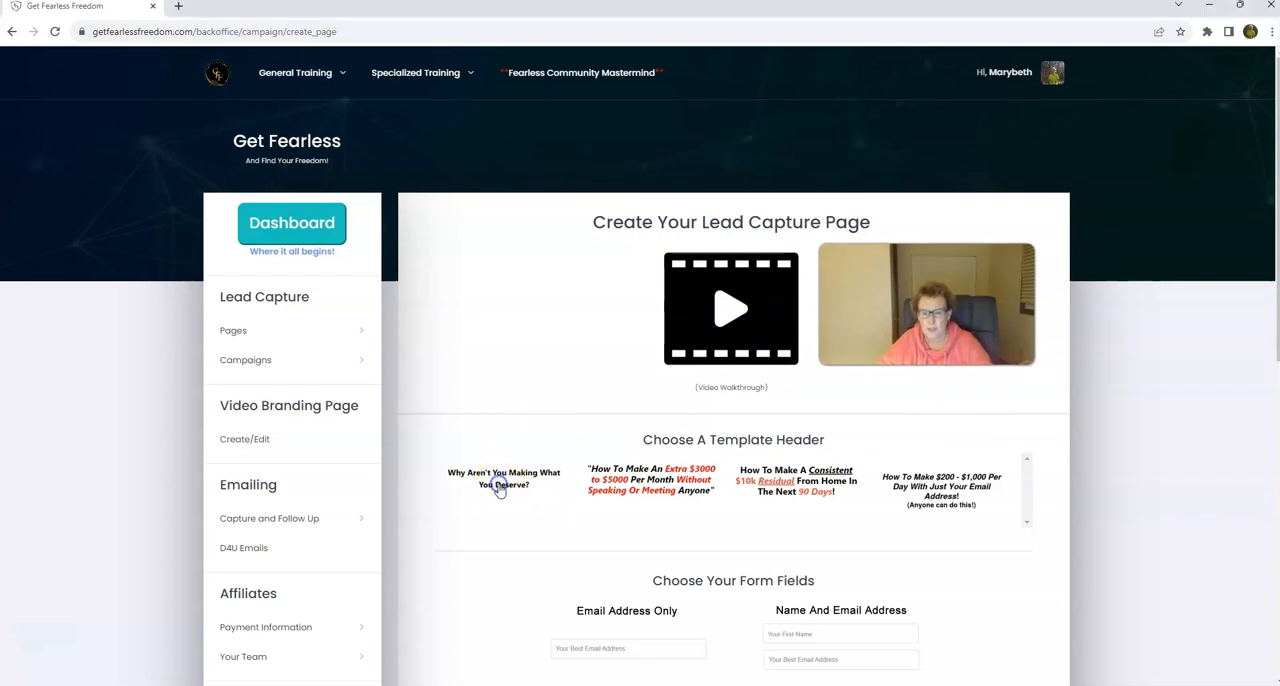
scroll(down, 3)
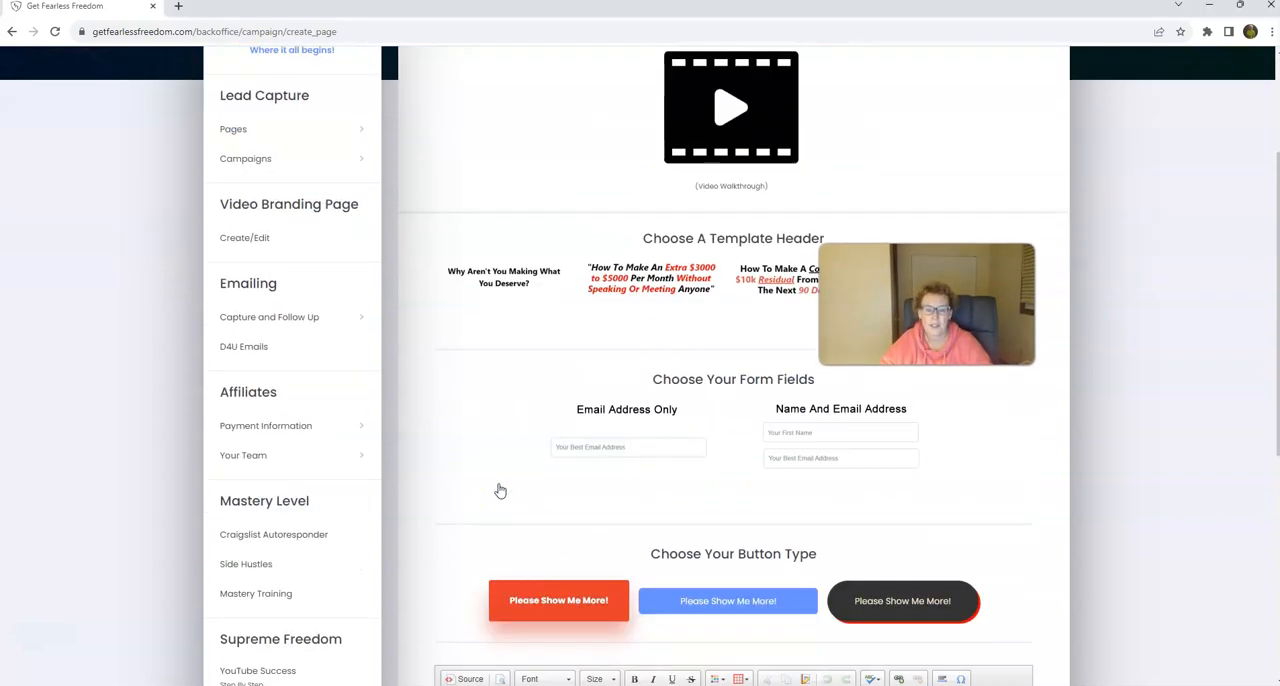
mouse_move(645, 418)
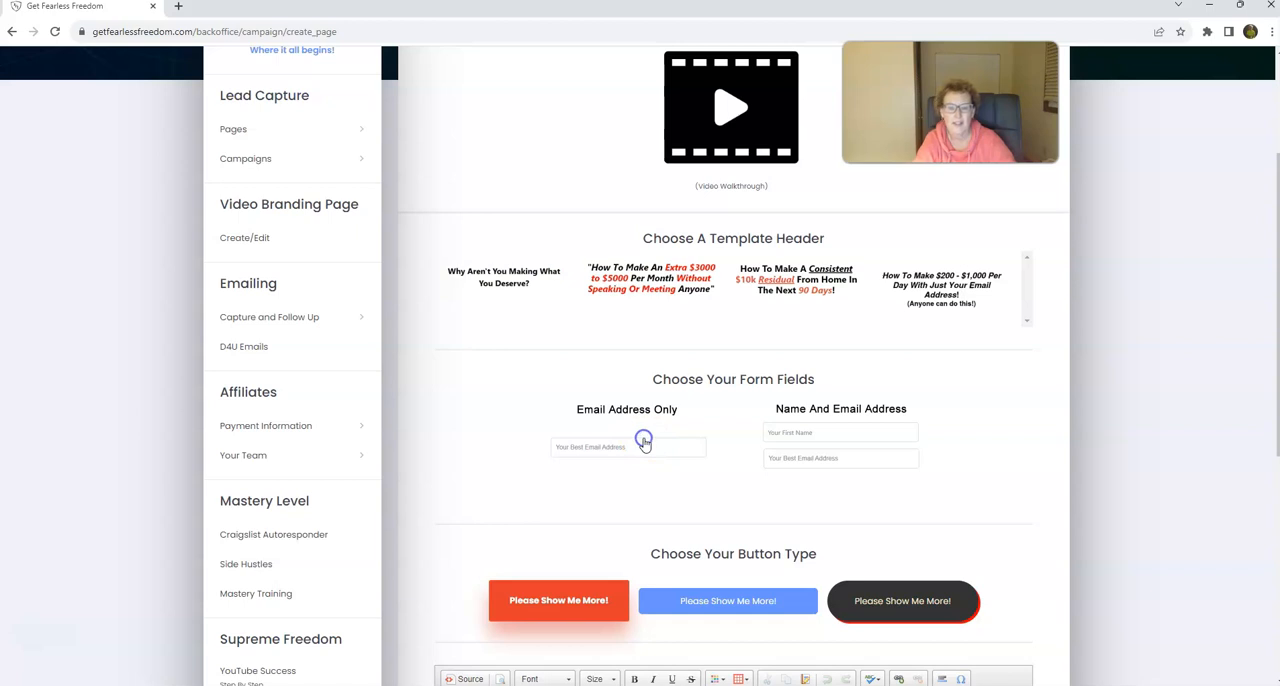
scroll(down, 3)
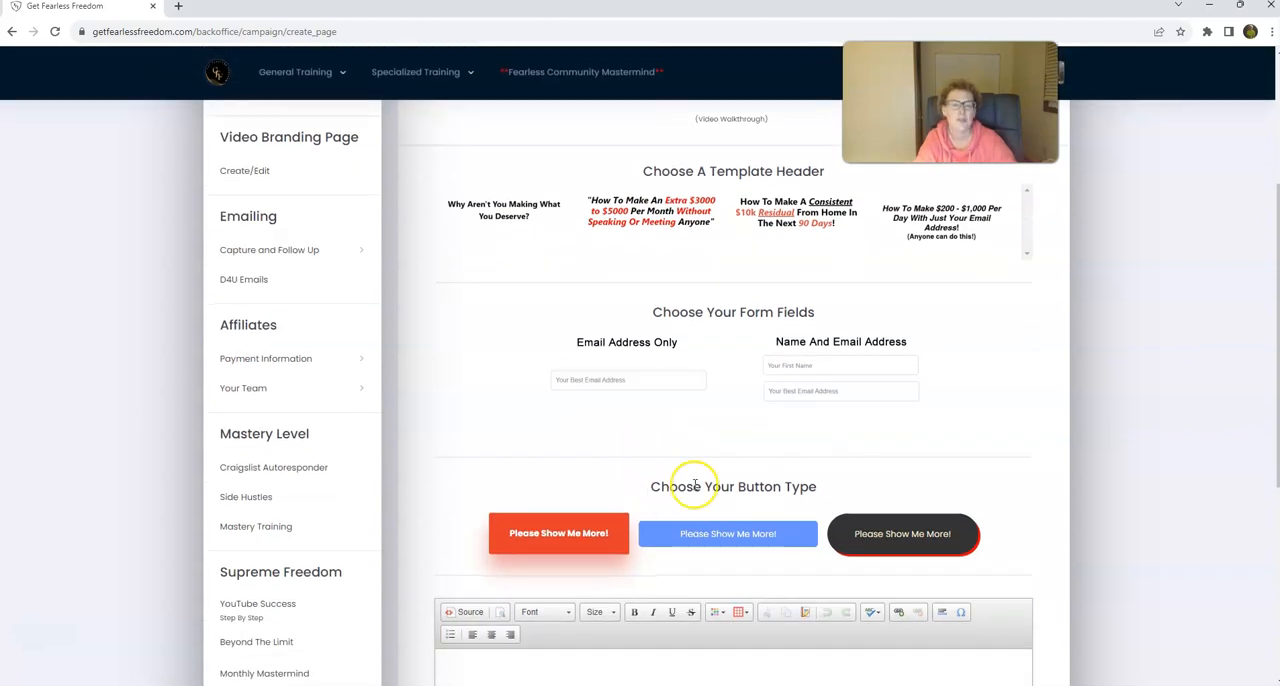
click(558, 533)
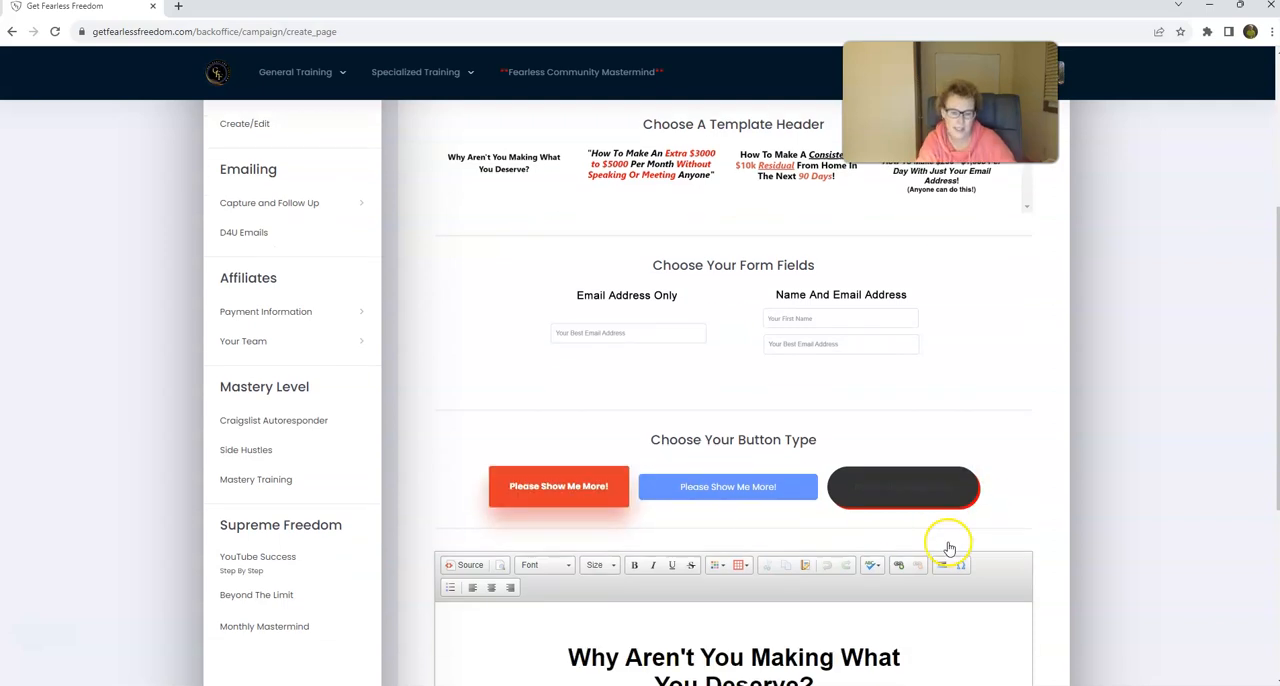
scroll(down, 3)
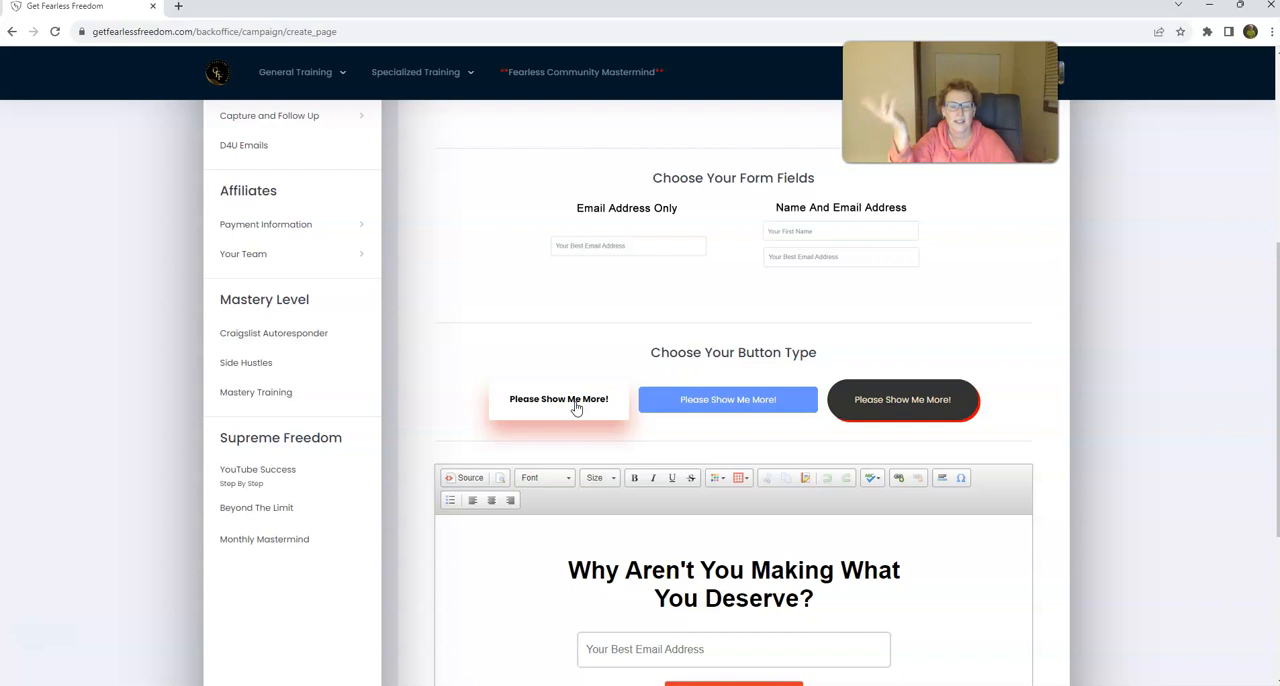
scroll(down, 3)
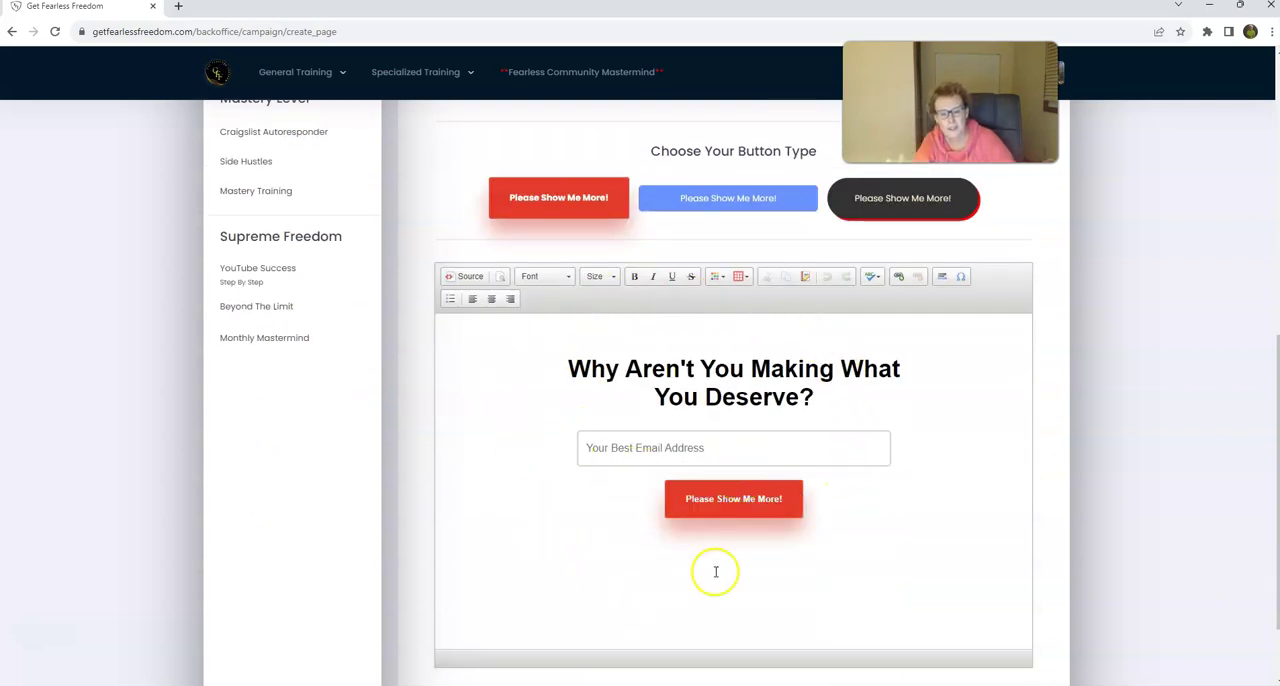
mouse_move(921, 560)
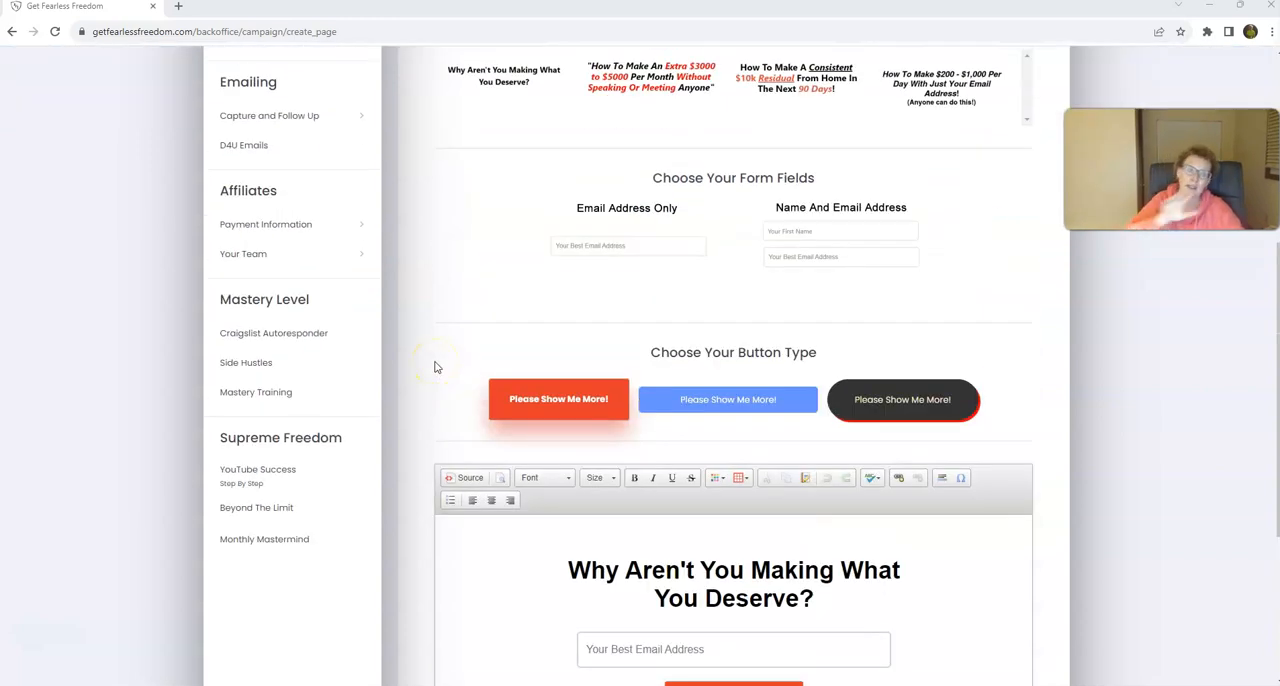
mouse_move(290, 343)
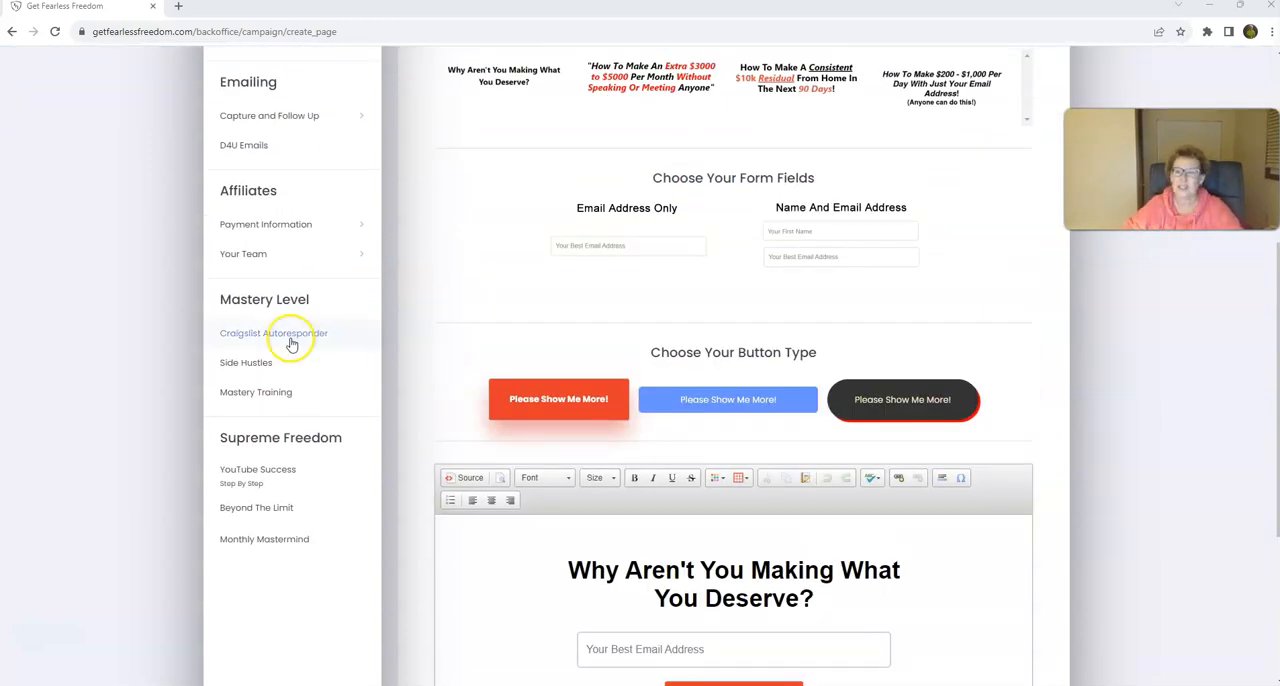
scroll(up, 3)
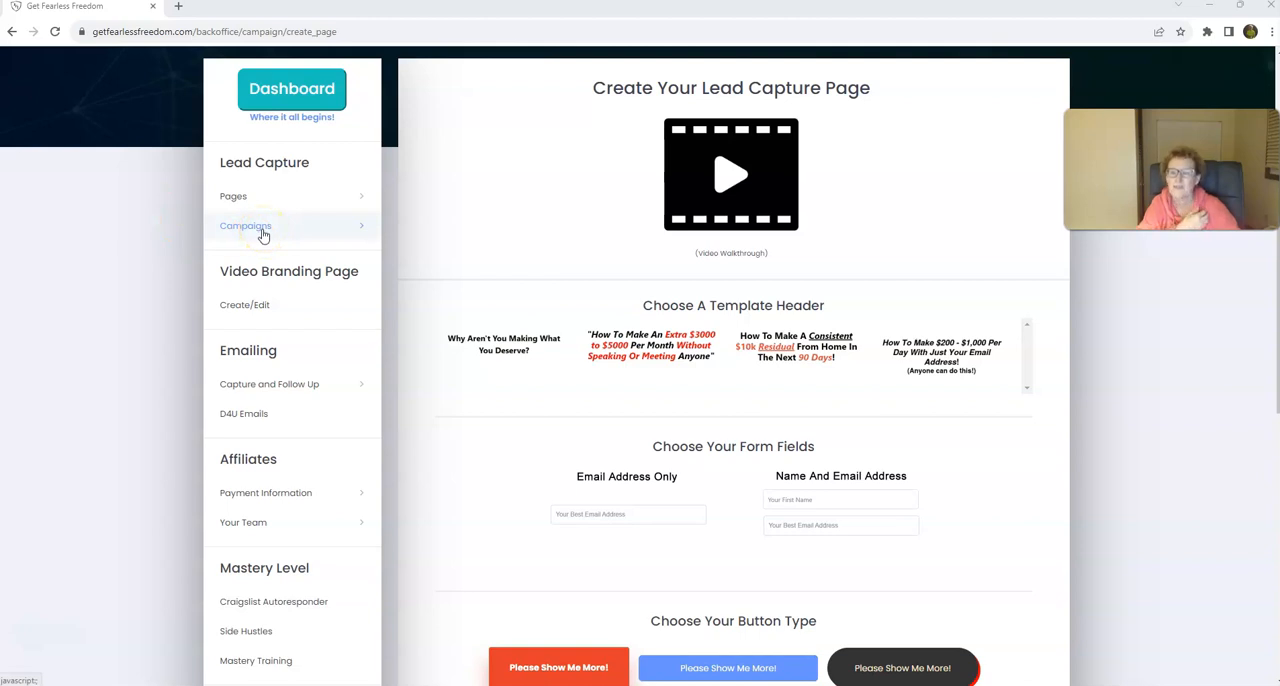
mouse_move(307, 299)
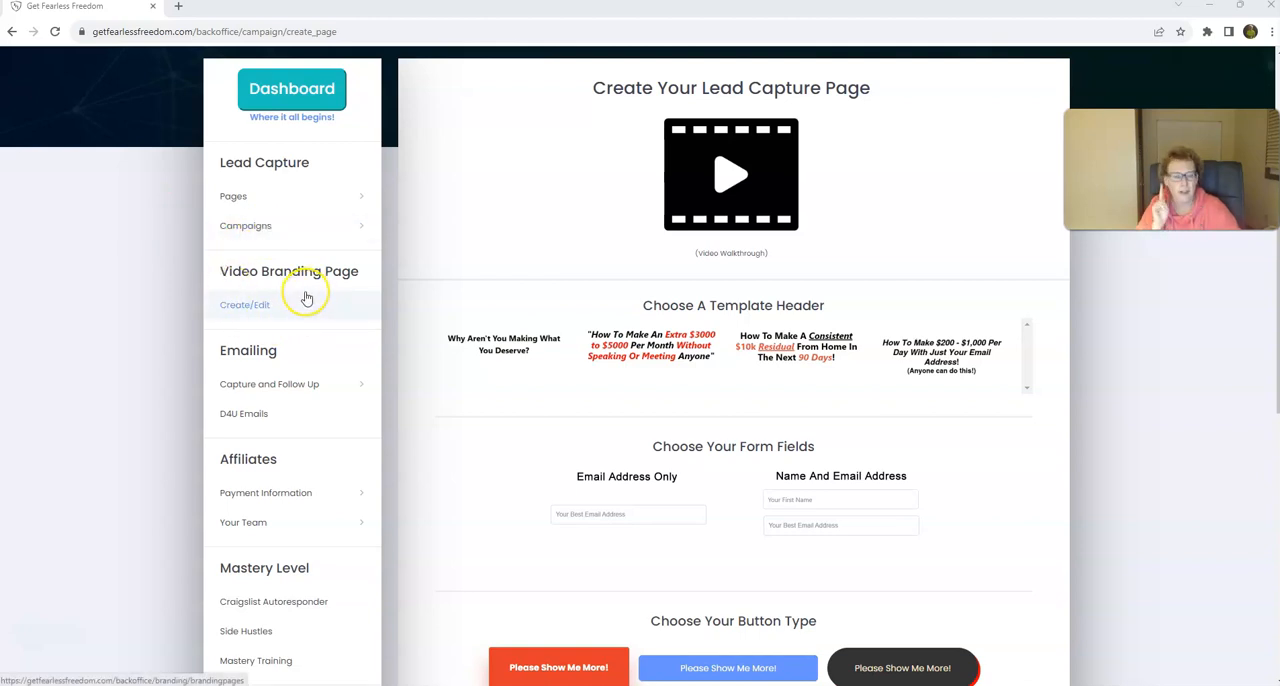
mouse_move(307, 299)
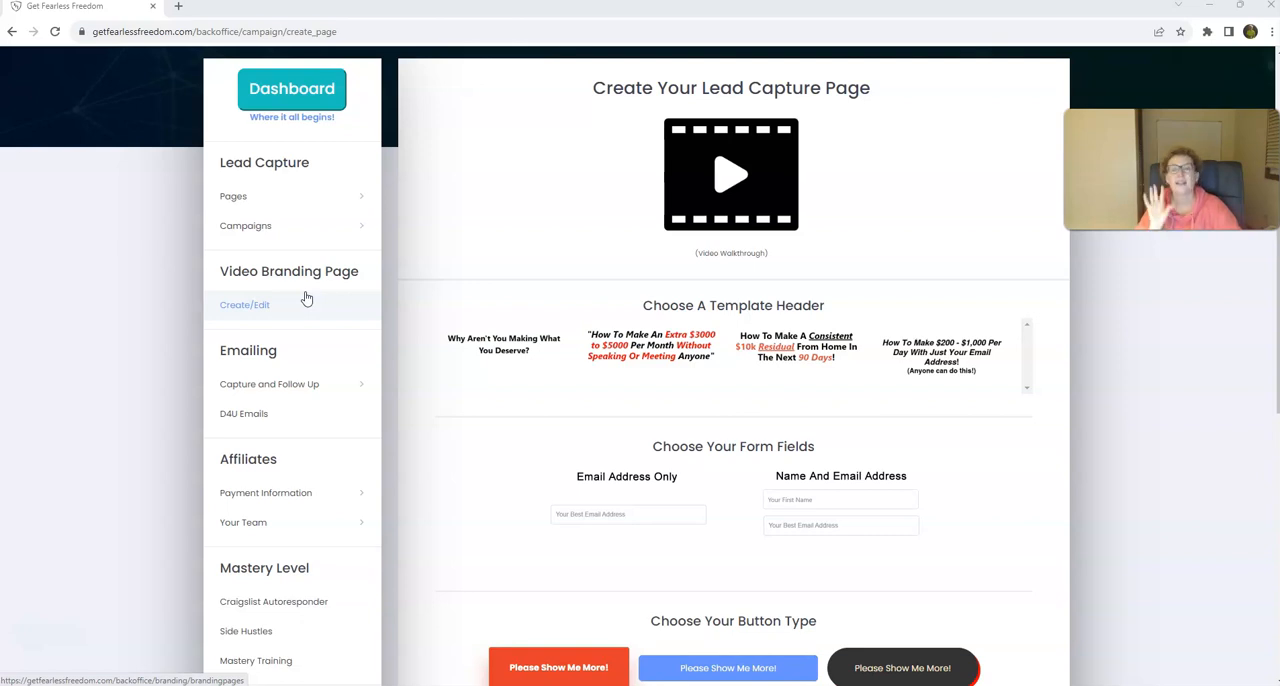
mouse_move(298, 291)
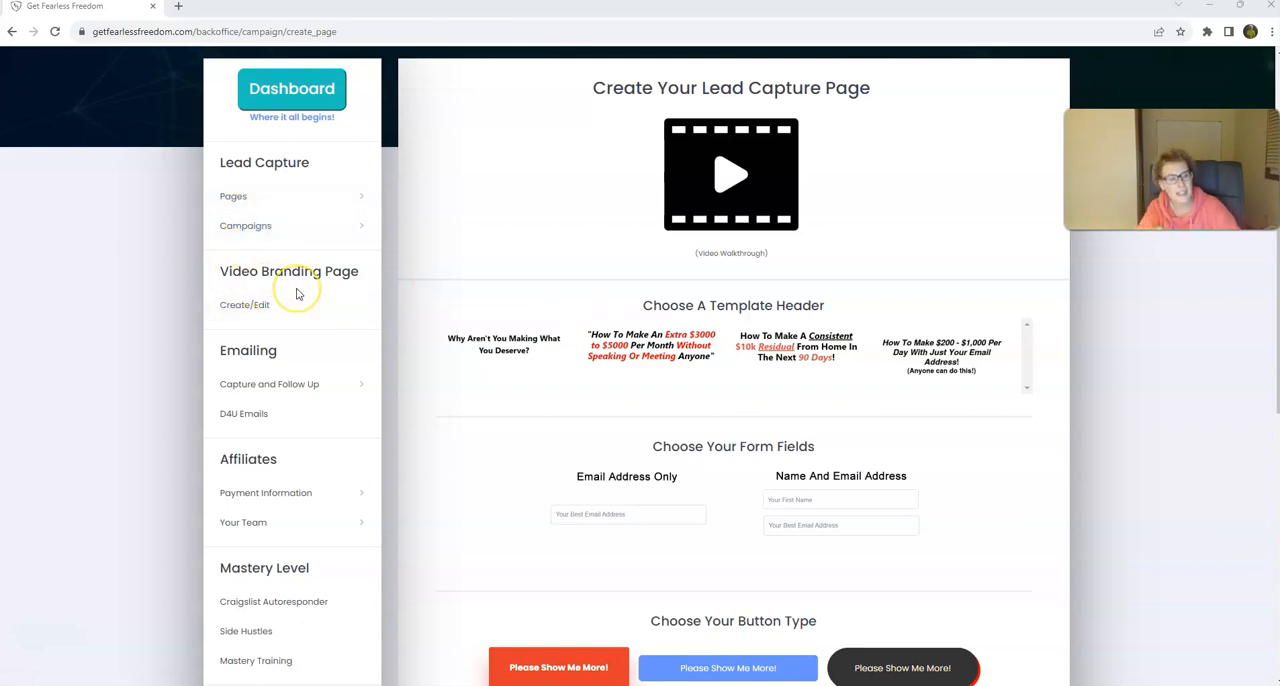
mouse_move(298, 292)
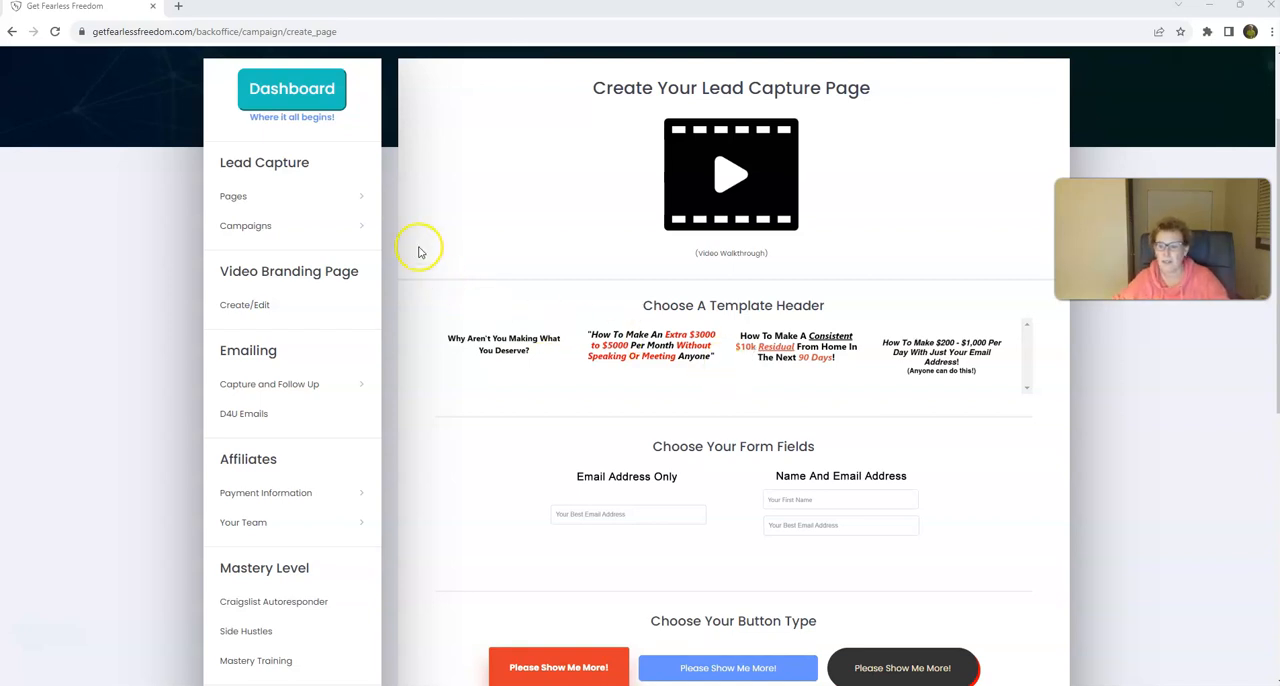
scroll(down, 3)
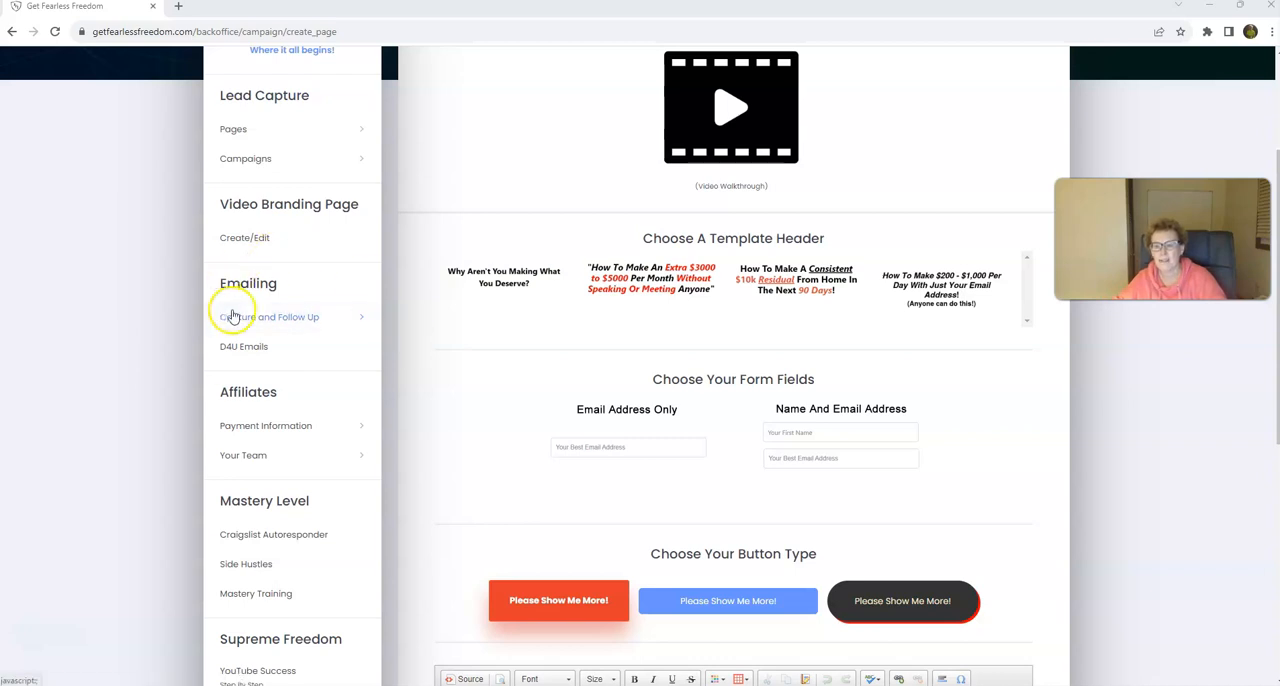
mouse_move(291, 346)
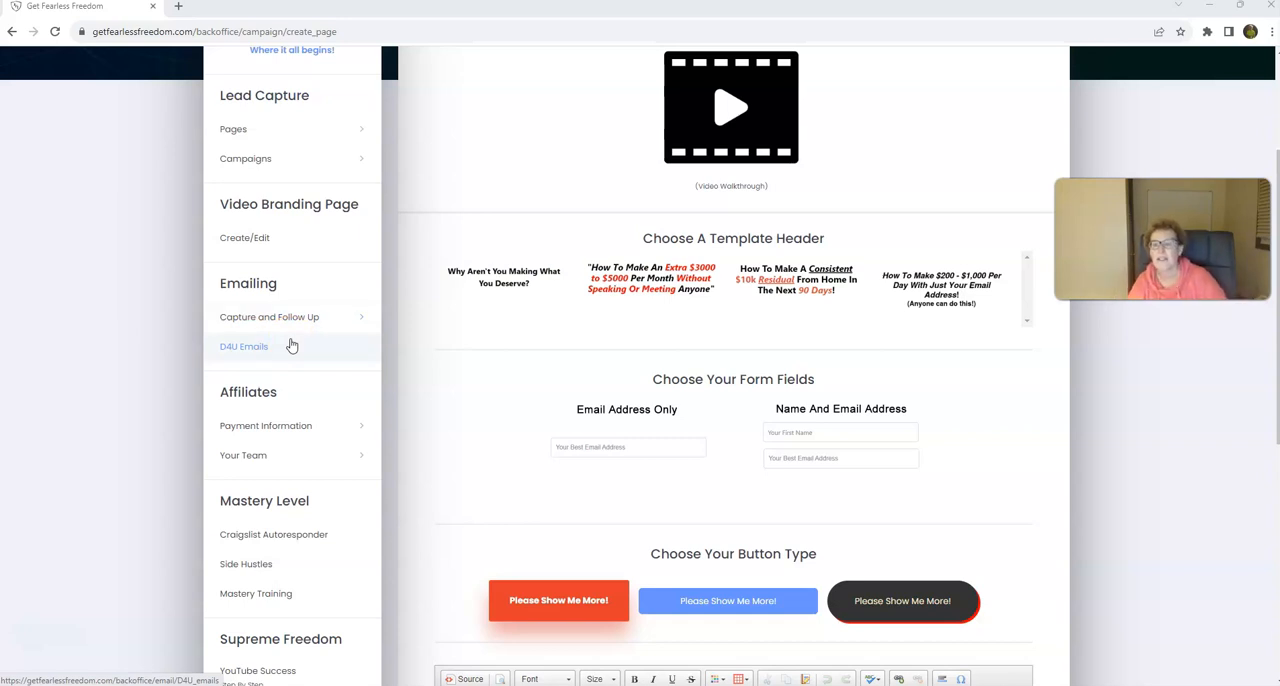
Go to D4U Emails under Emailing, showing Aweber list GFF2
click(244, 346)
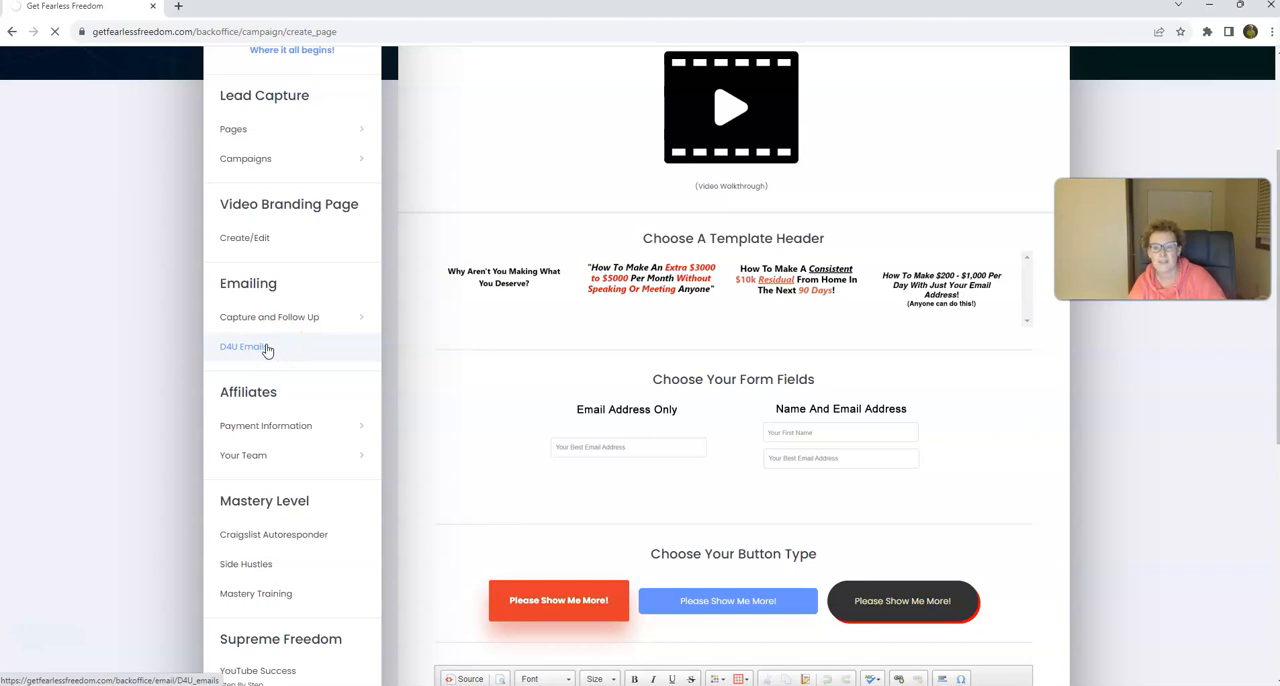
click(239, 346)
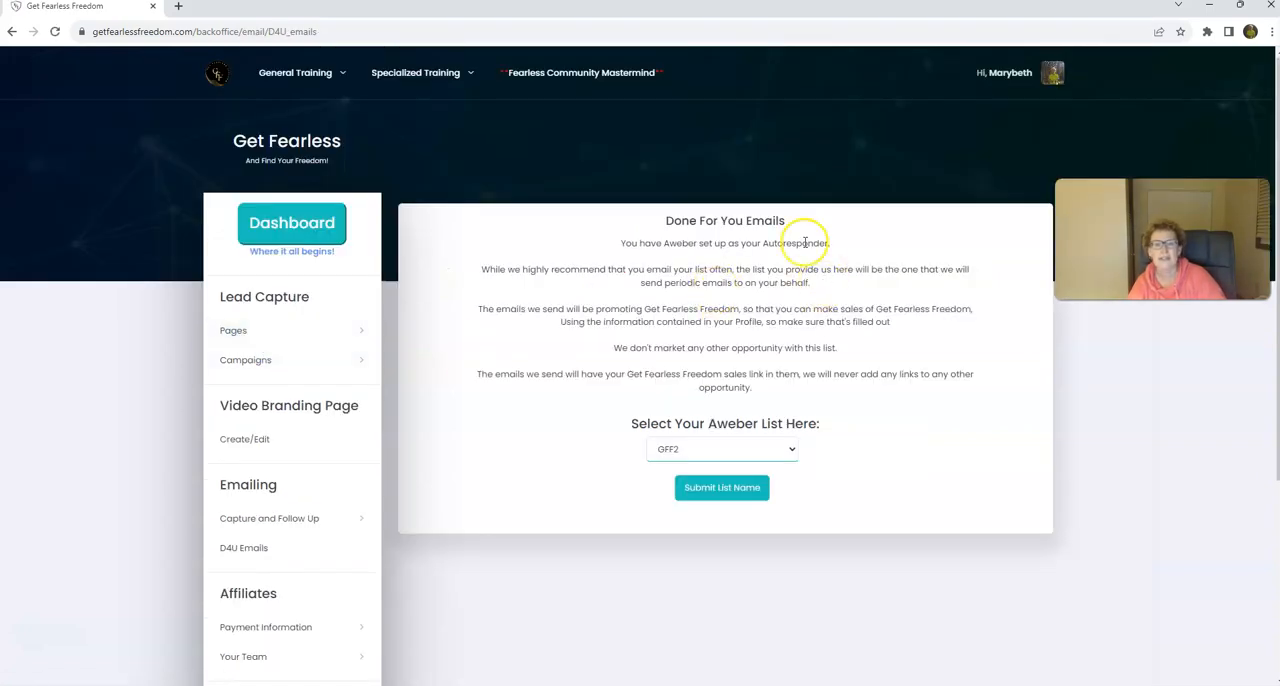
mouse_move(710, 412)
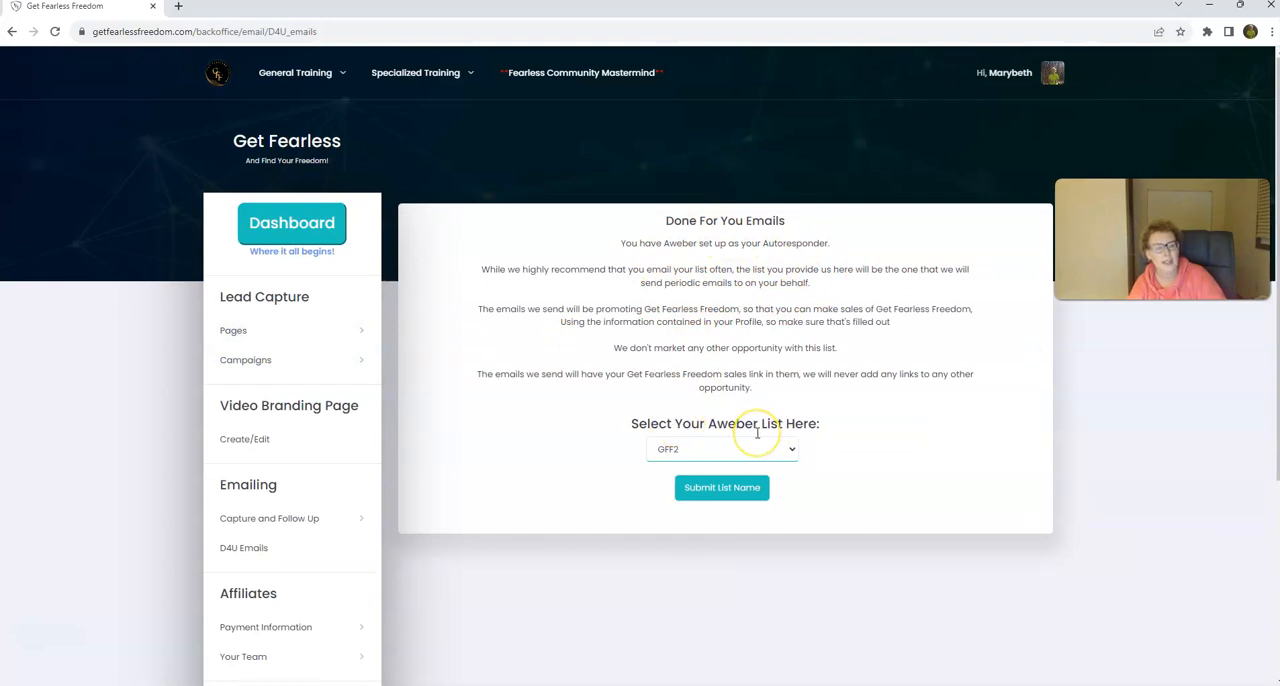
mouse_move(758, 448)
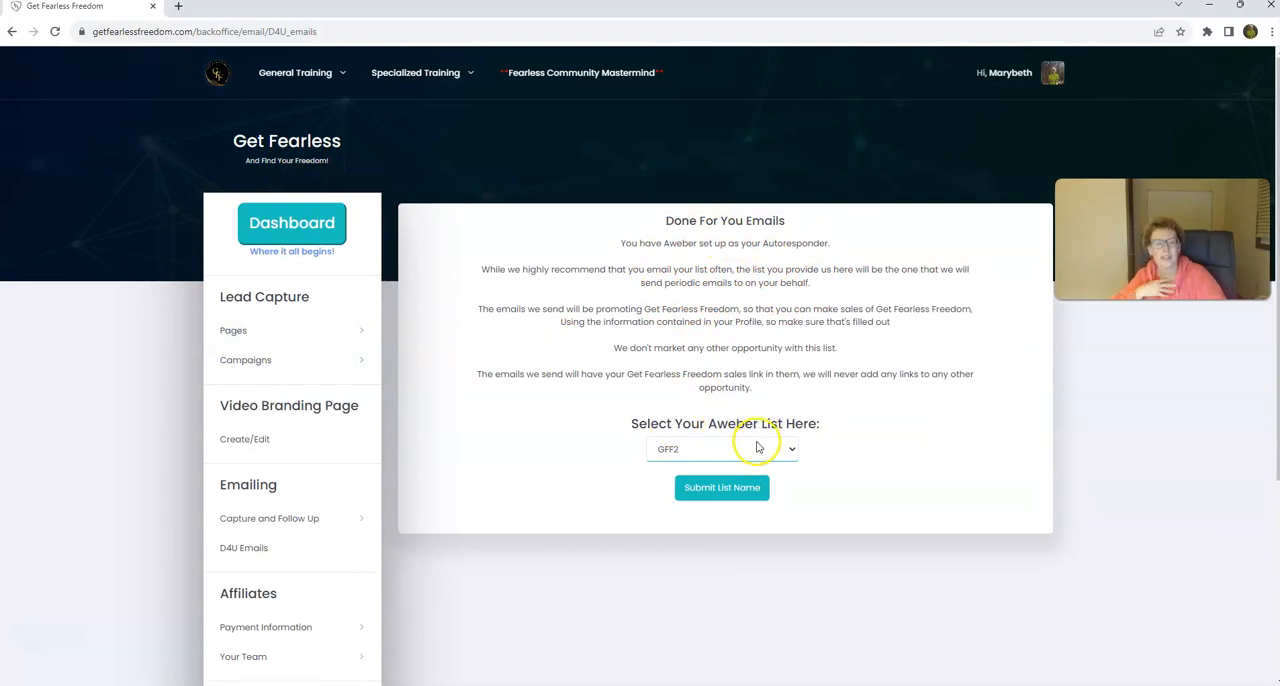
mouse_move(691, 442)
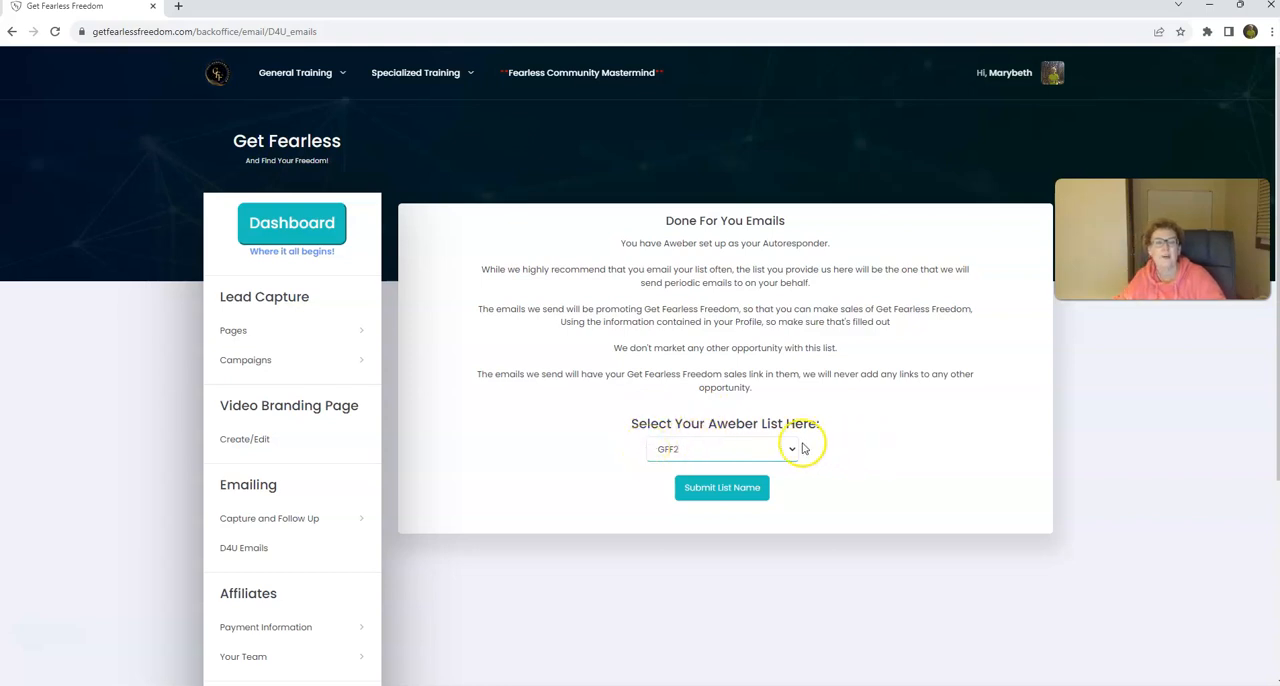
mouse_move(696, 450)
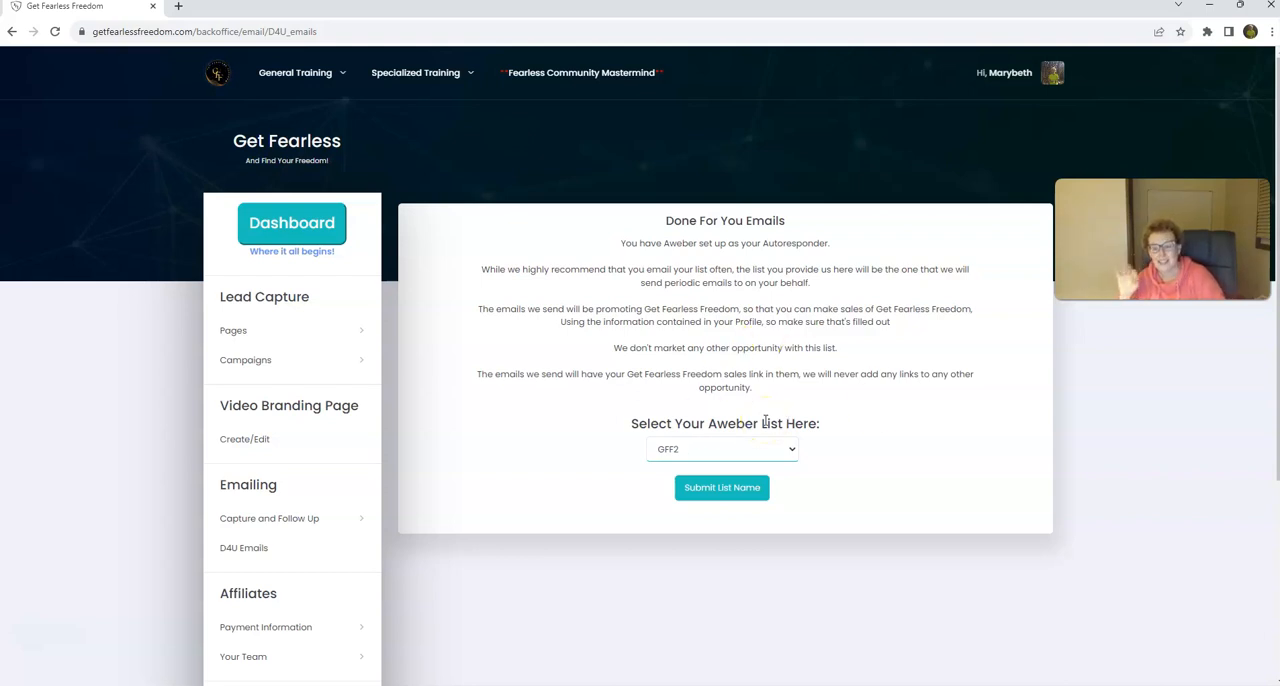
mouse_move(419, 419)
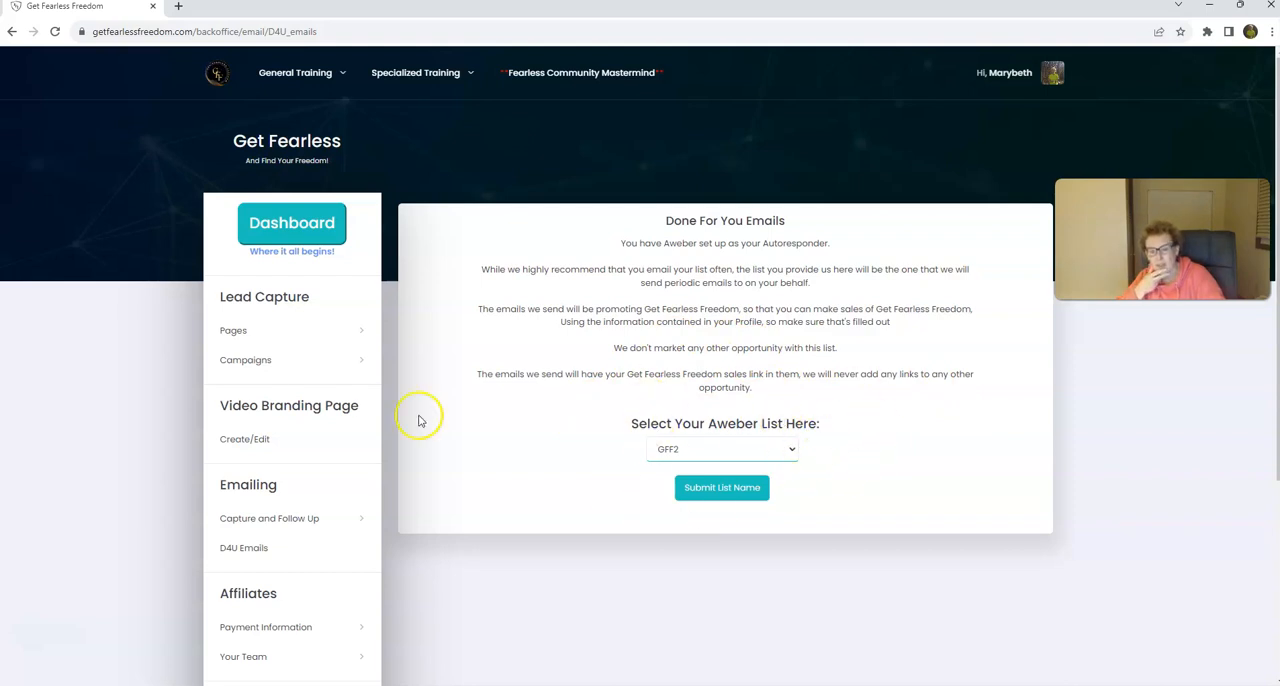
mouse_move(269, 518)
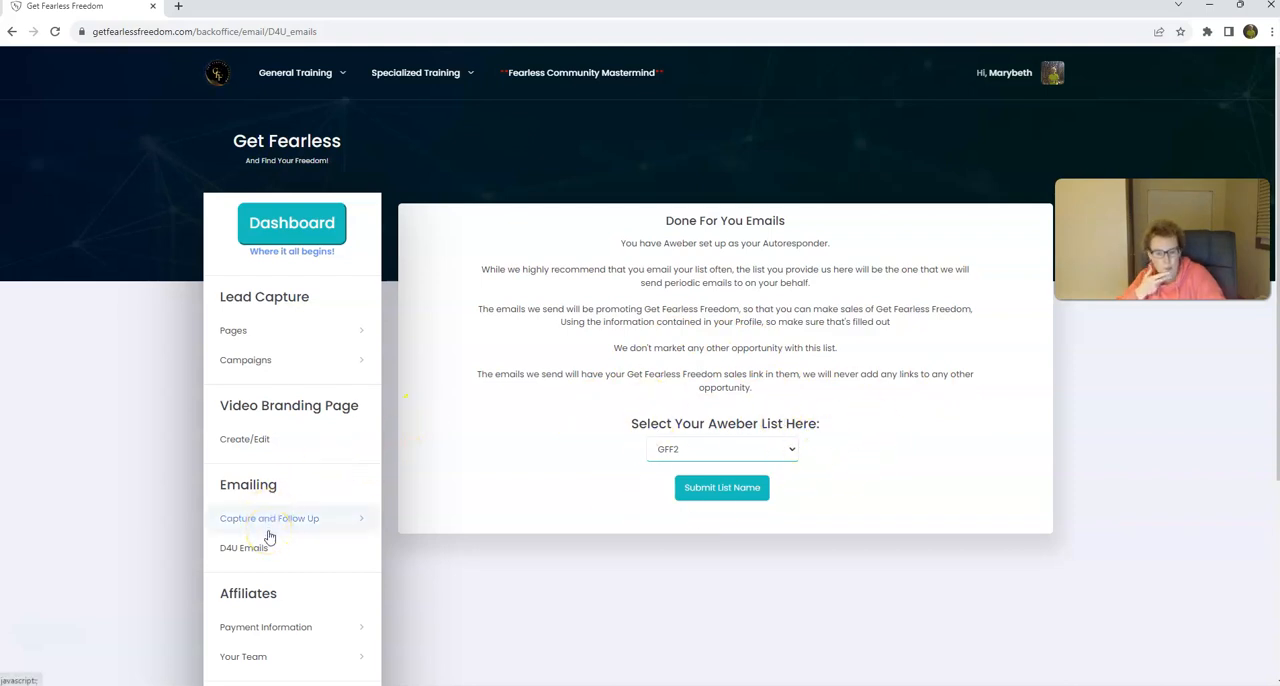
Scroll the D4U Emails settings and select Craigslist Autoresponder under Mastery Level
scroll(down, 3)
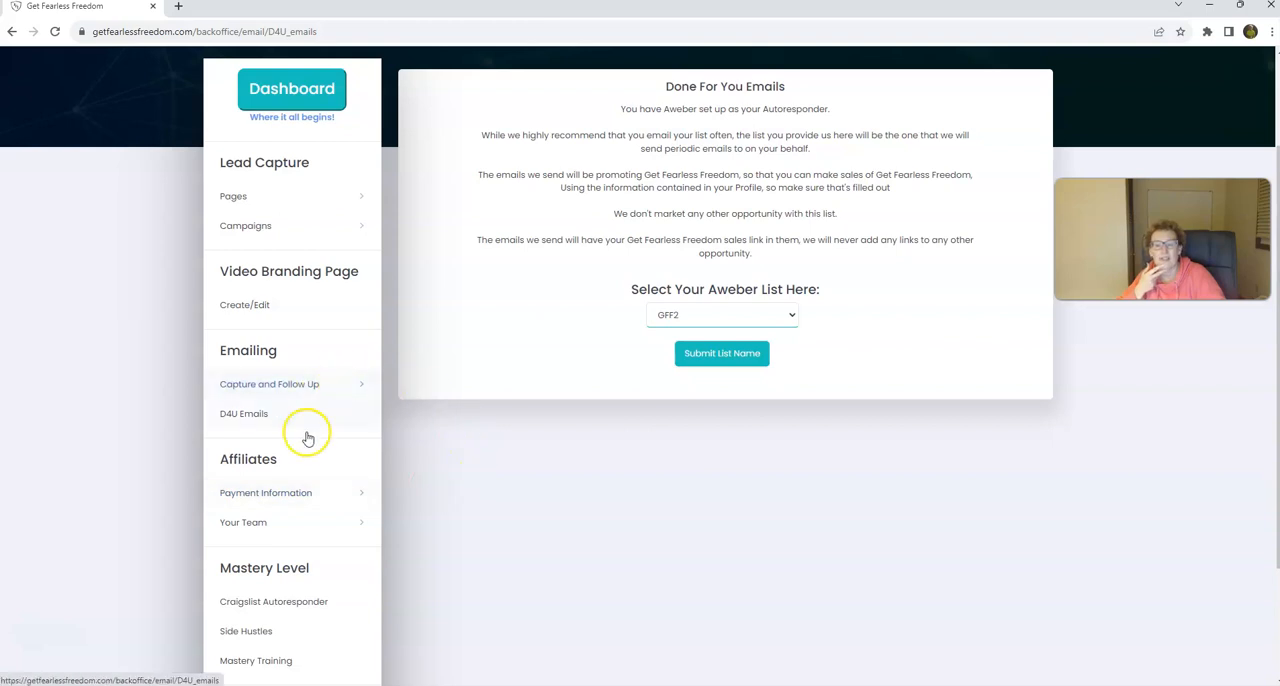
mouse_move(255, 499)
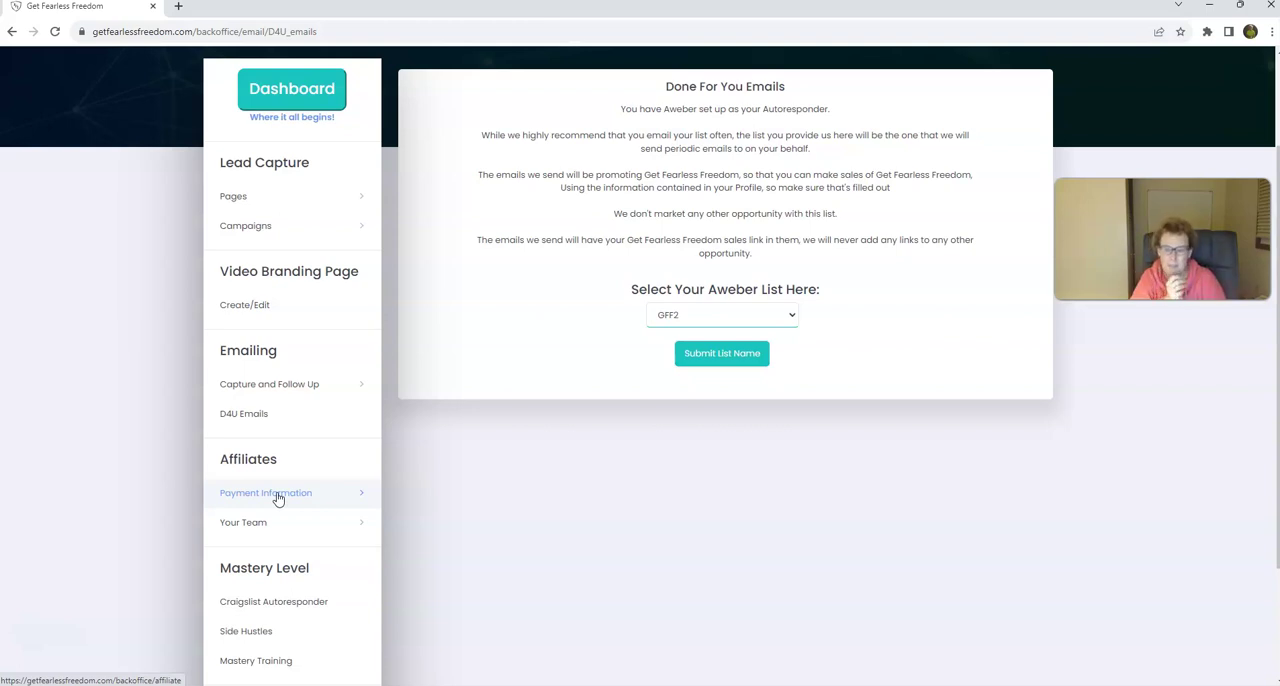
mouse_move(261, 531)
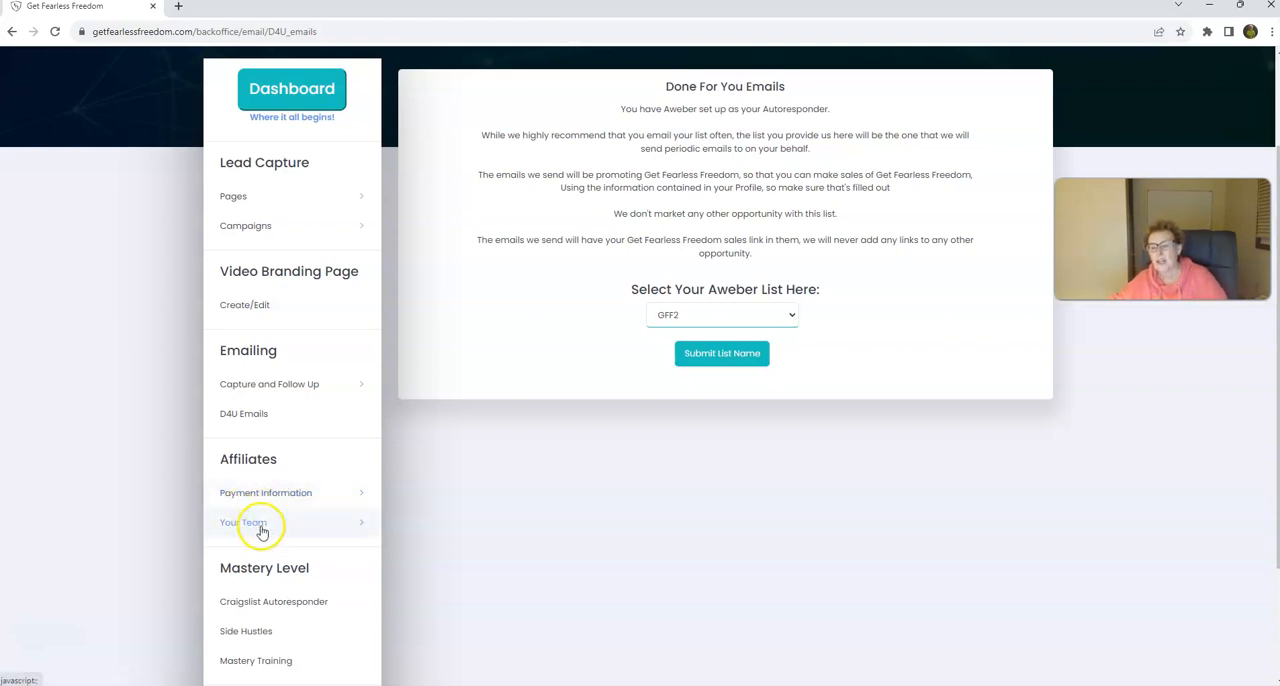
scroll(down, 3)
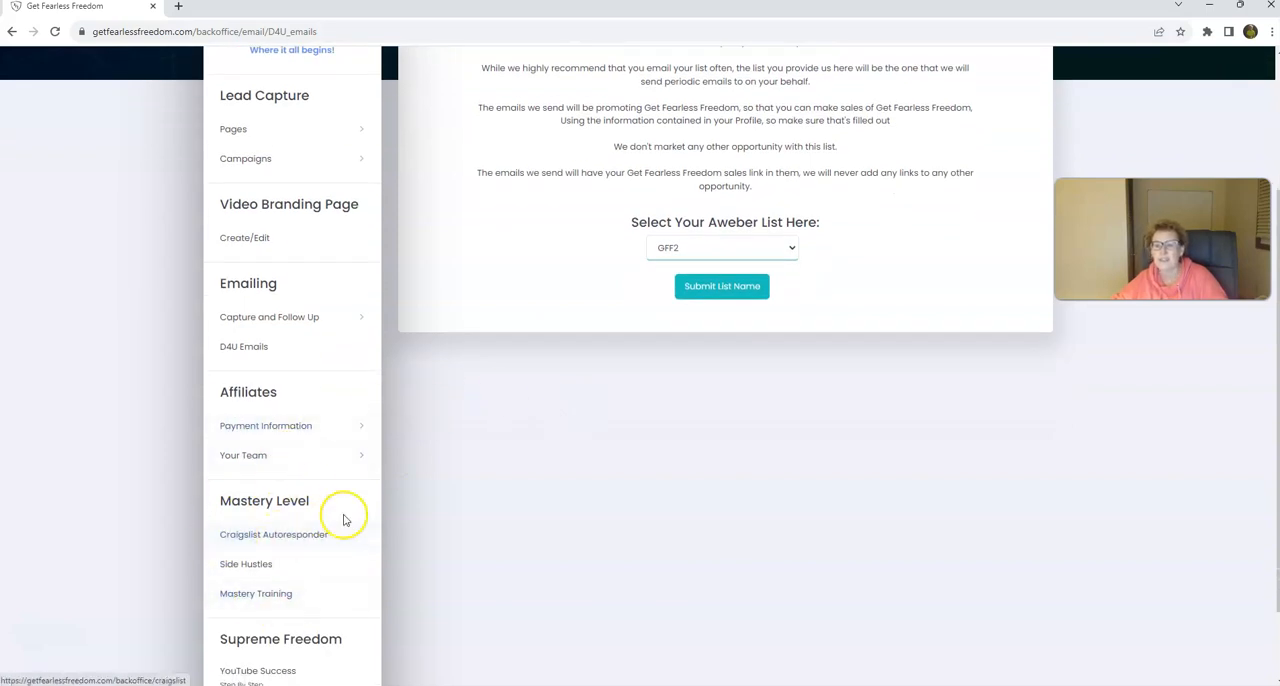
scroll(down, 3)
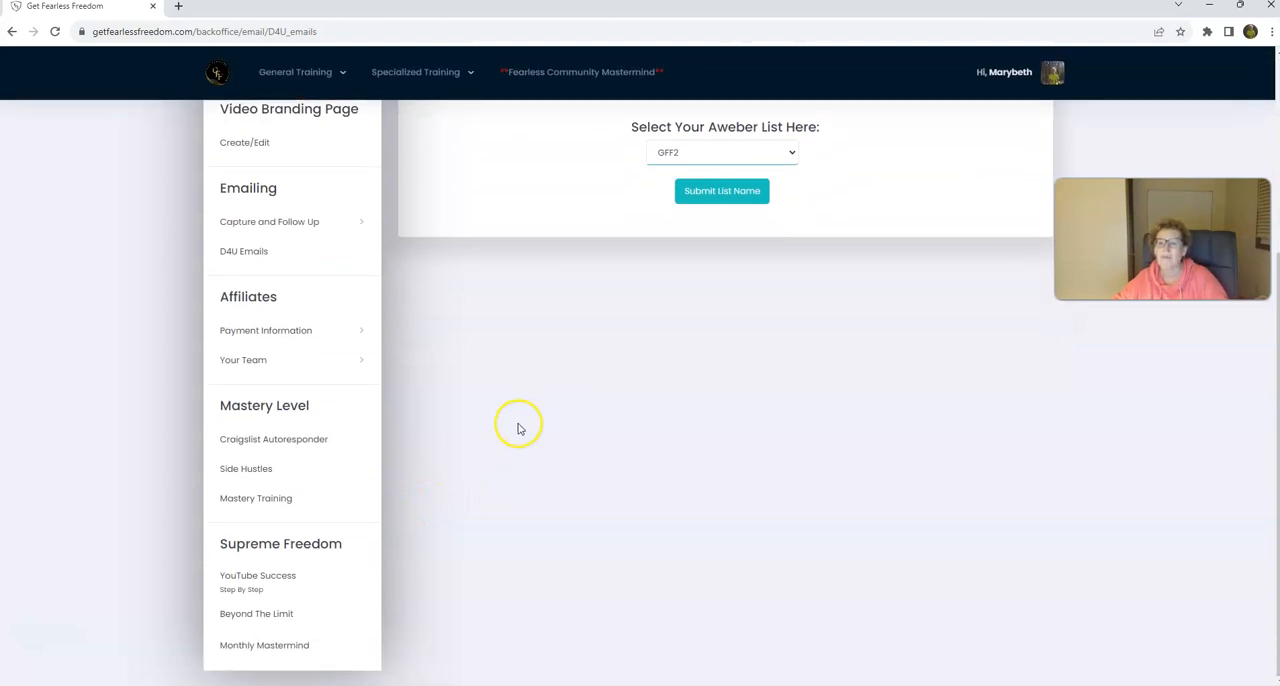
mouse_move(238, 499)
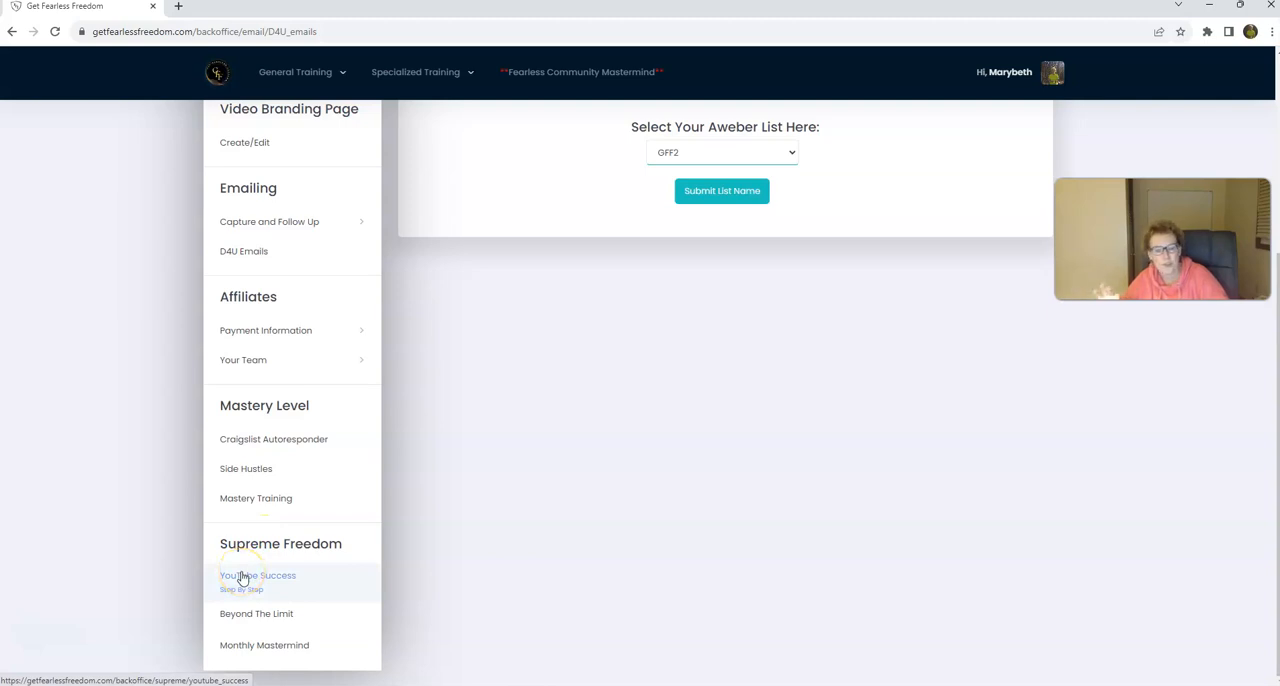
click(247, 582)
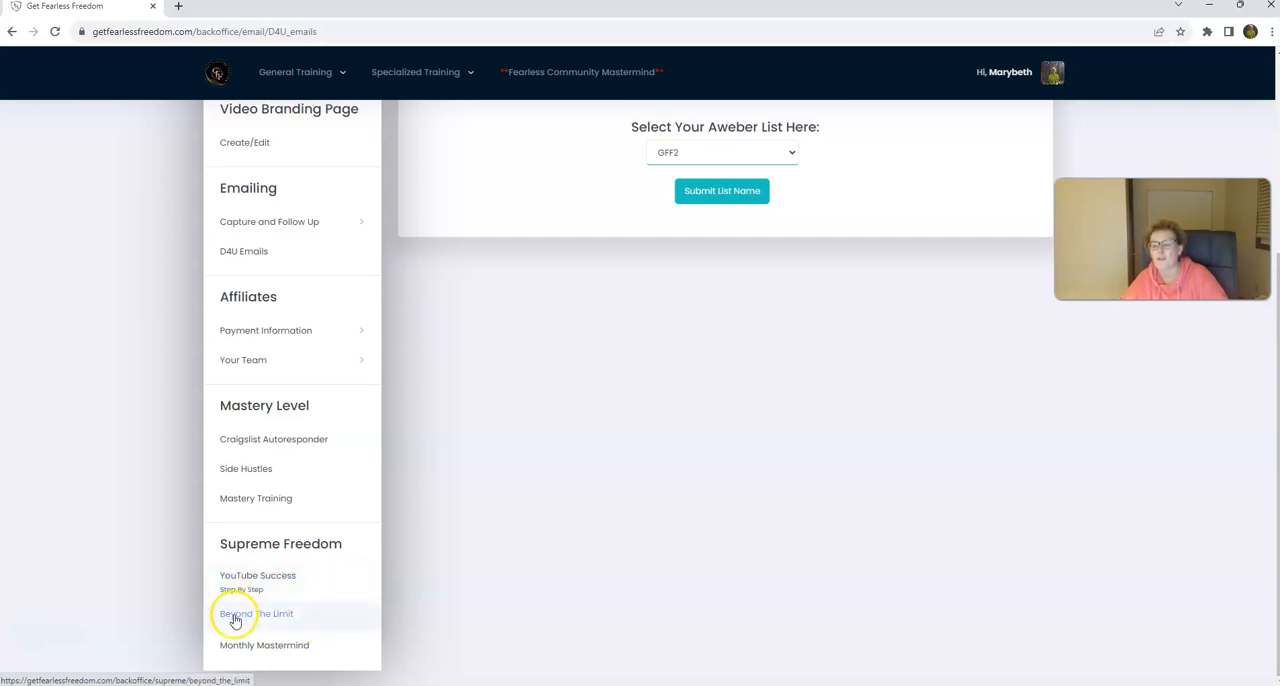
mouse_move(311, 644)
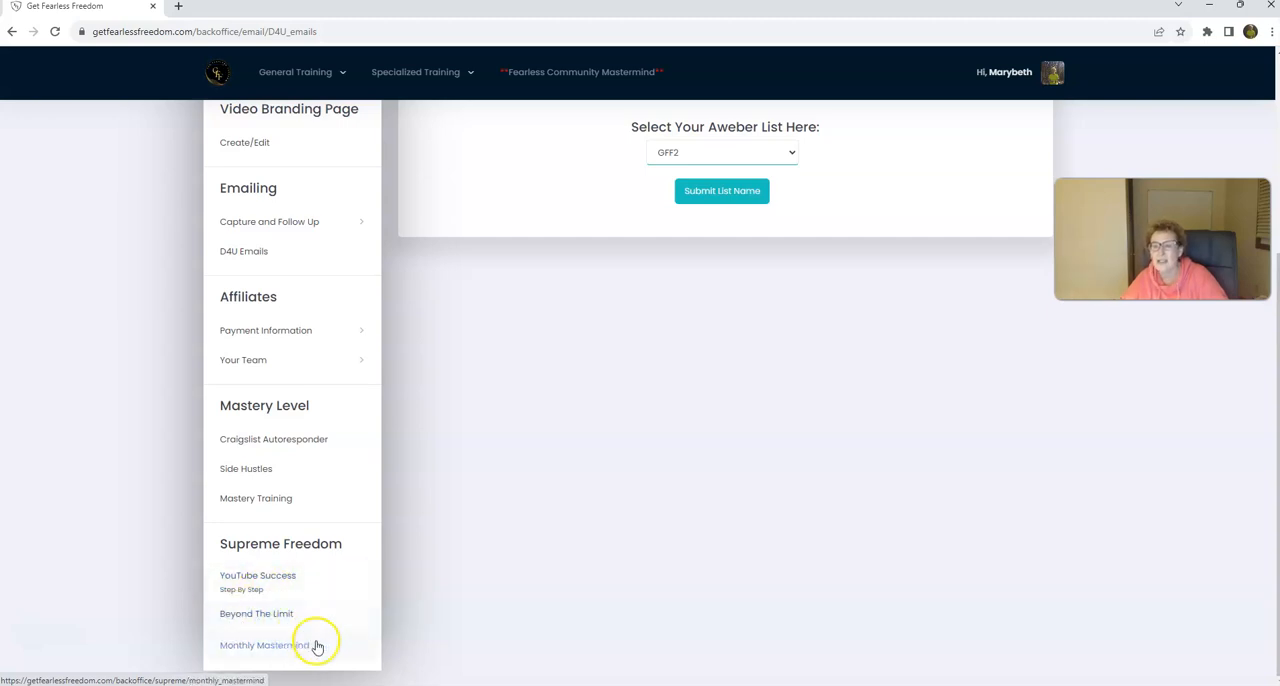
mouse_move(225, 645)
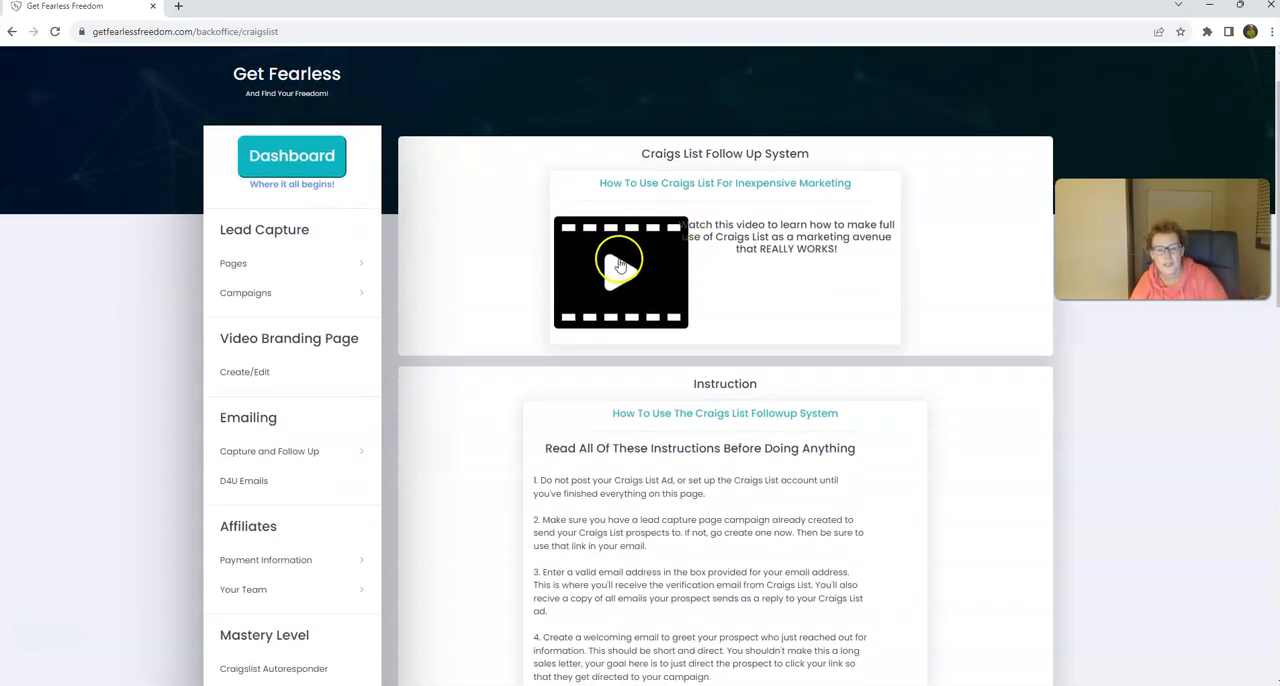
scroll(down, 3)
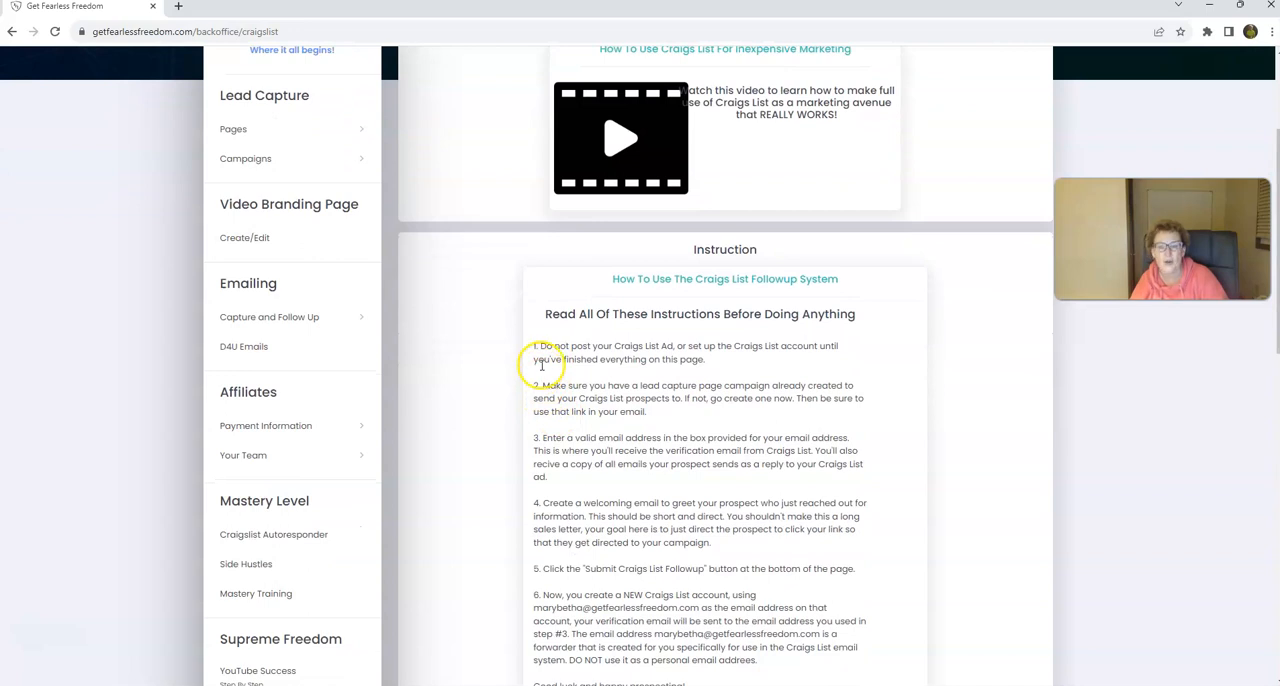
scroll(down, 3)
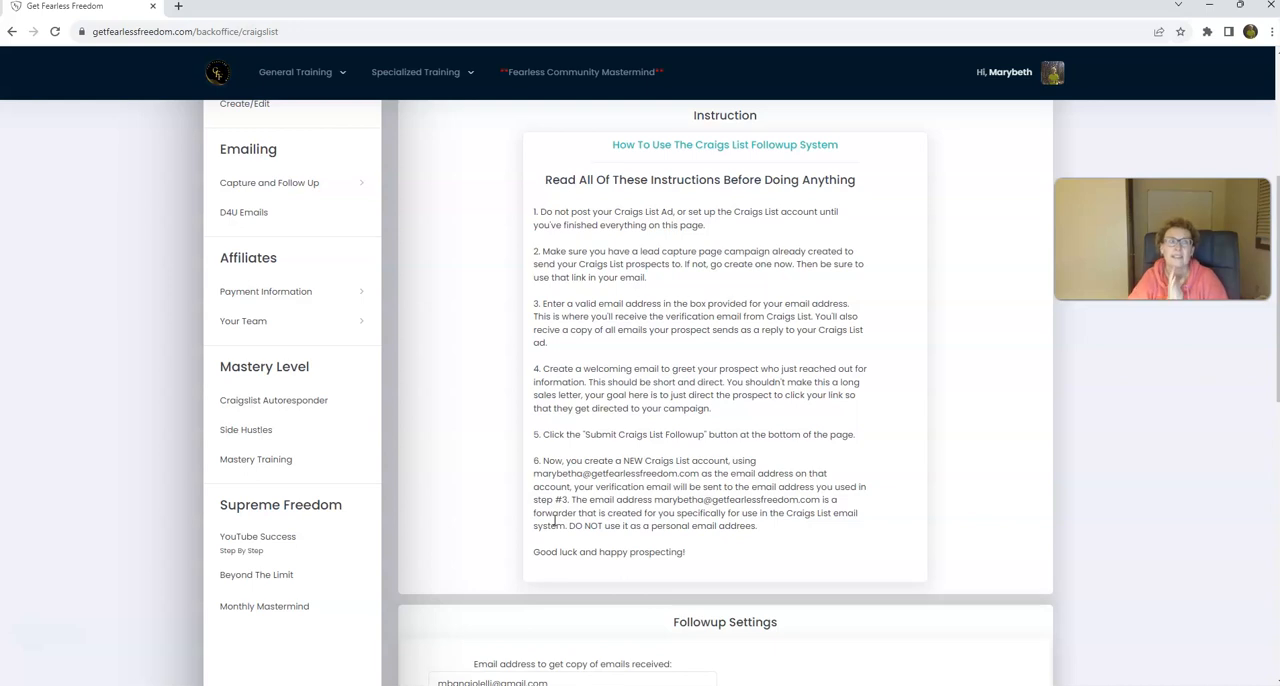
scroll(down, 3)
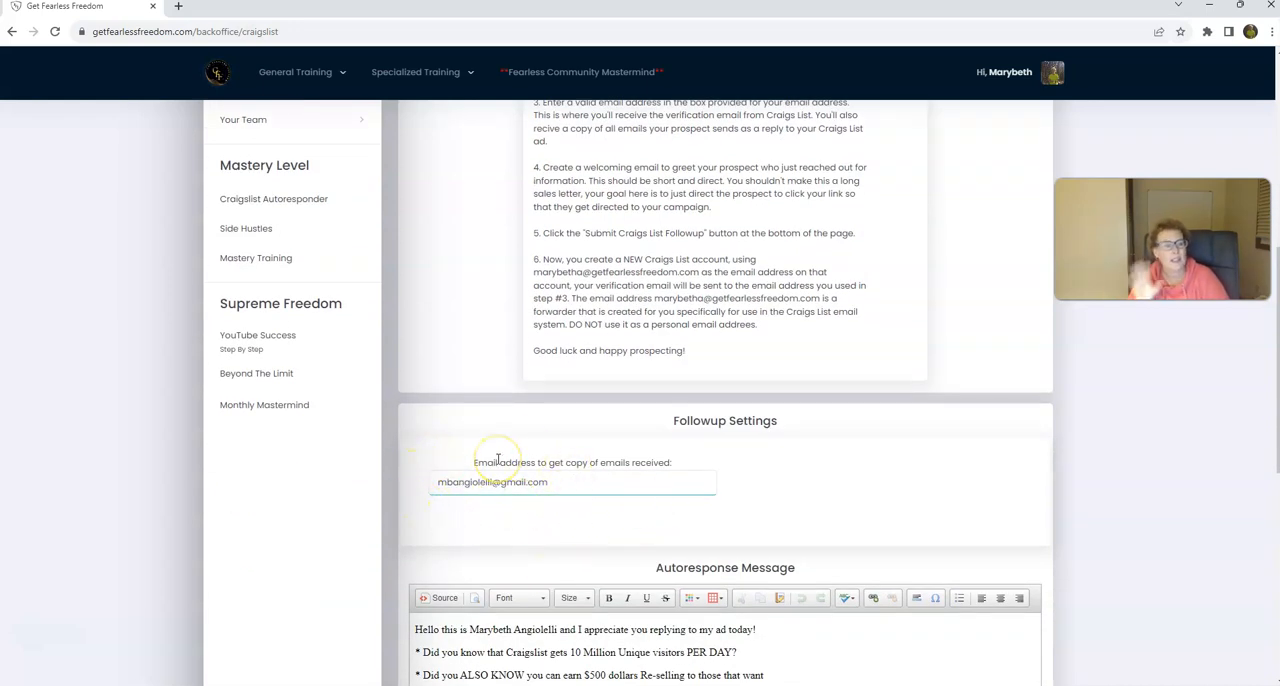
scroll(down, 3)
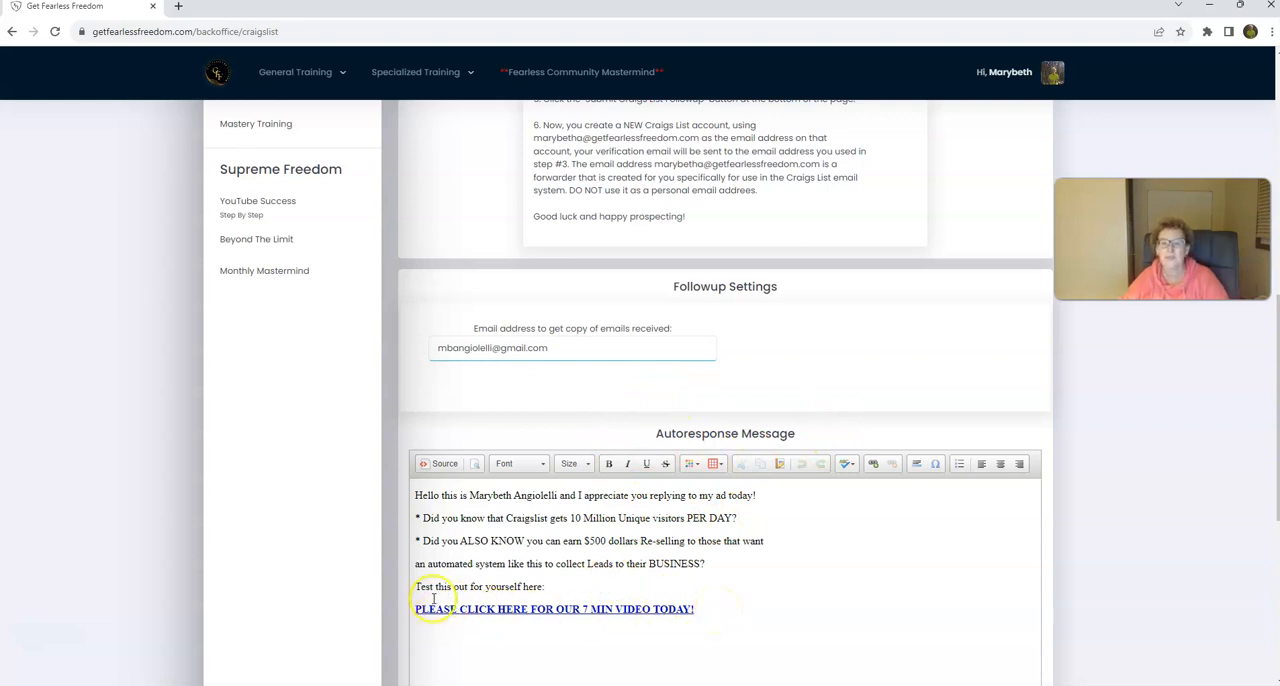
mouse_move(631, 615)
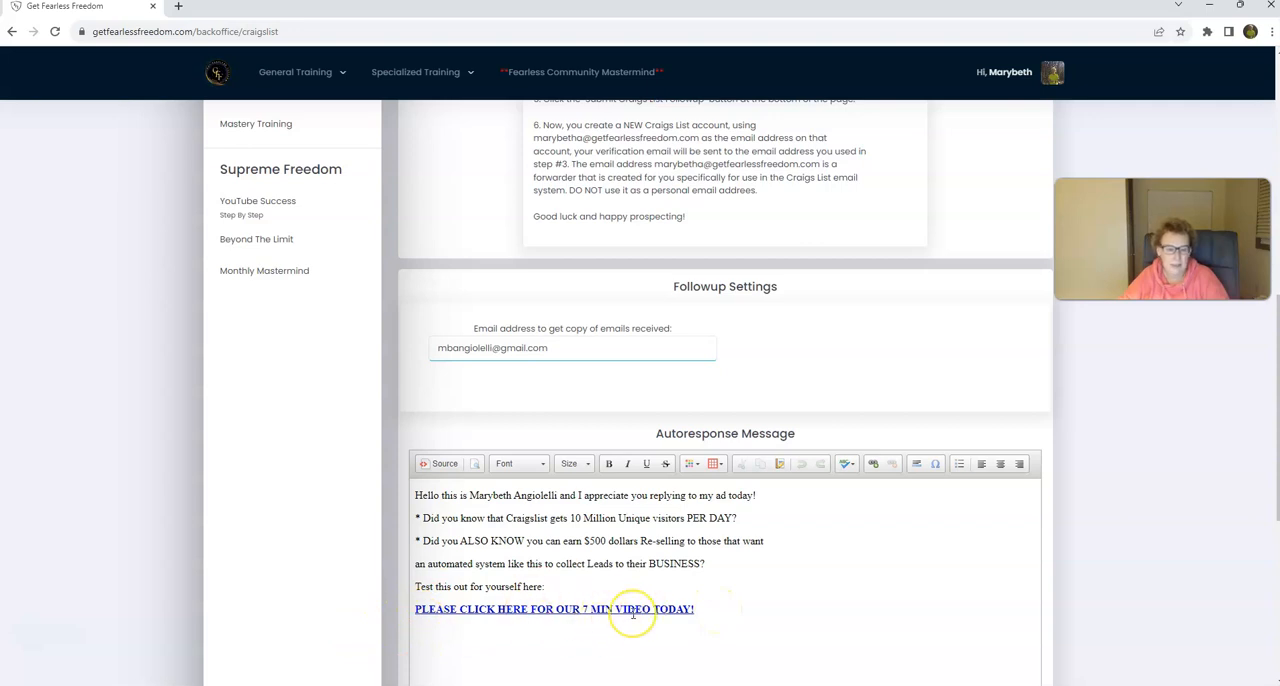
mouse_move(754, 584)
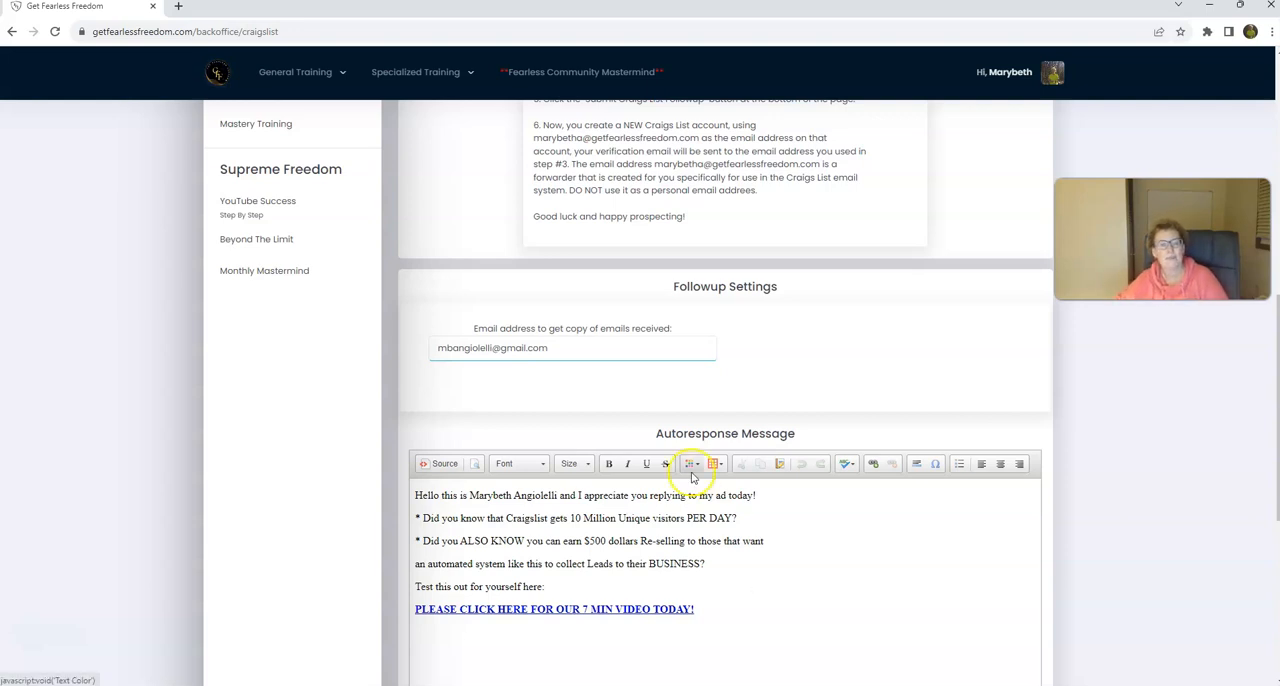
mouse_move(710, 463)
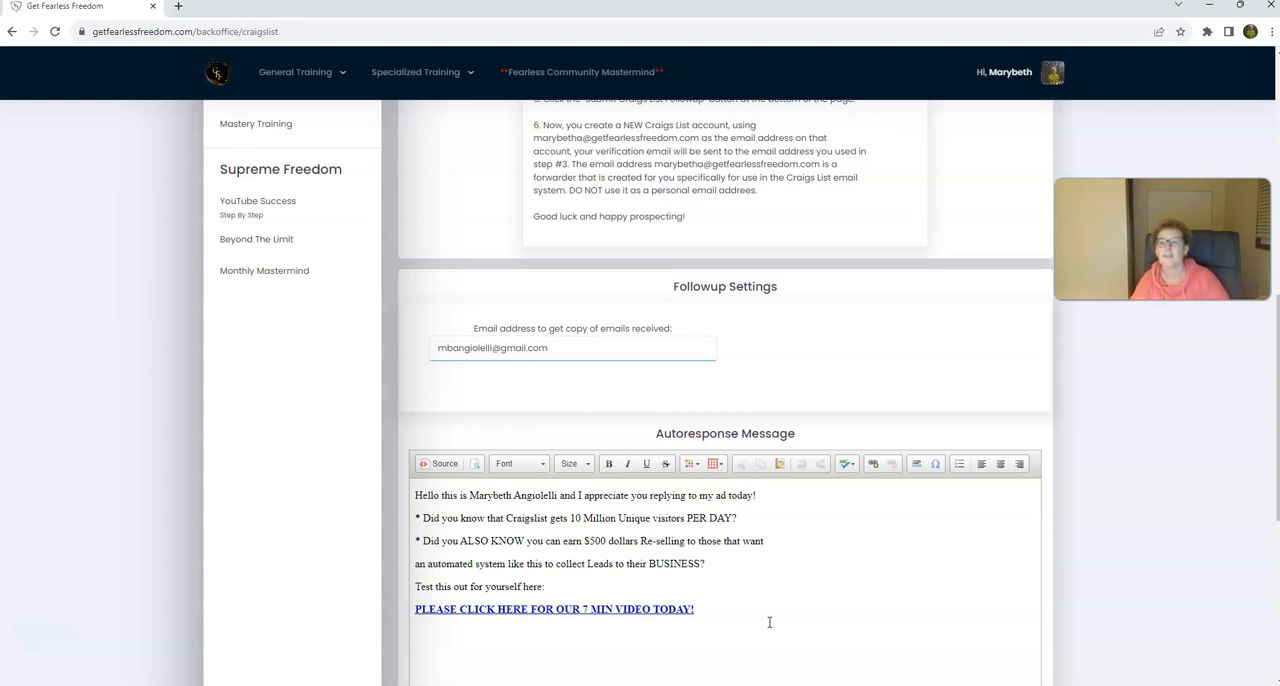
scroll(up, 3)
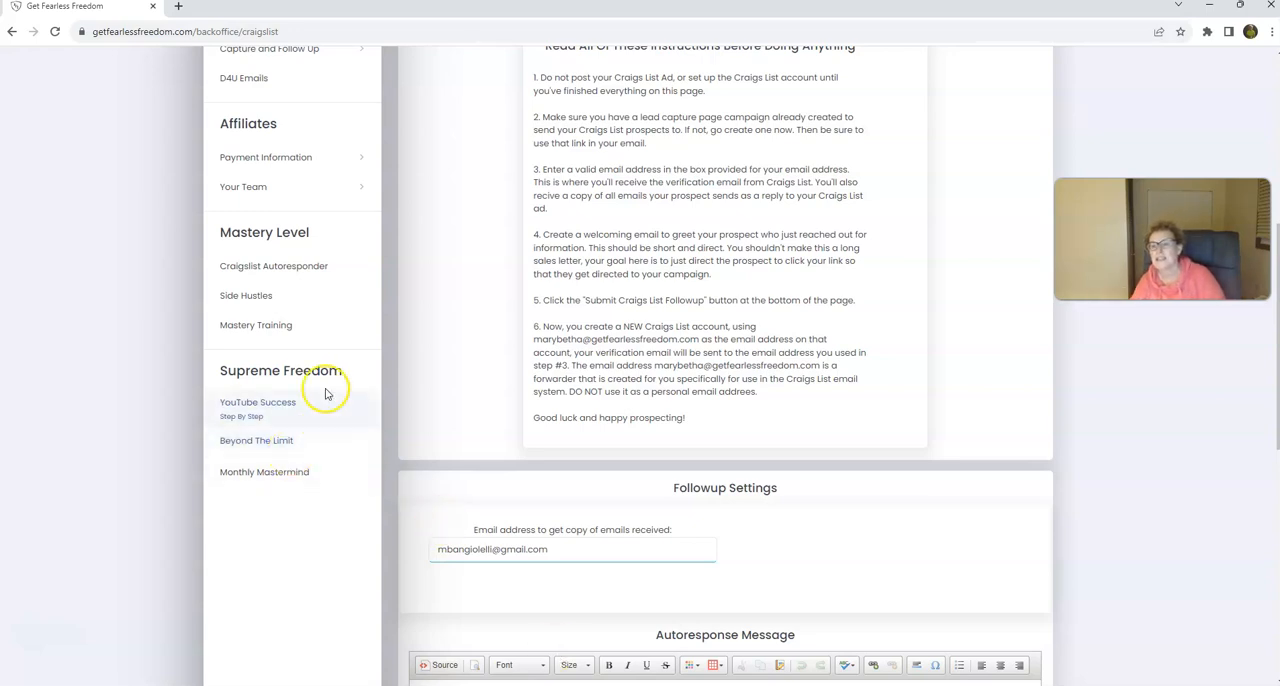
mouse_move(228, 432)
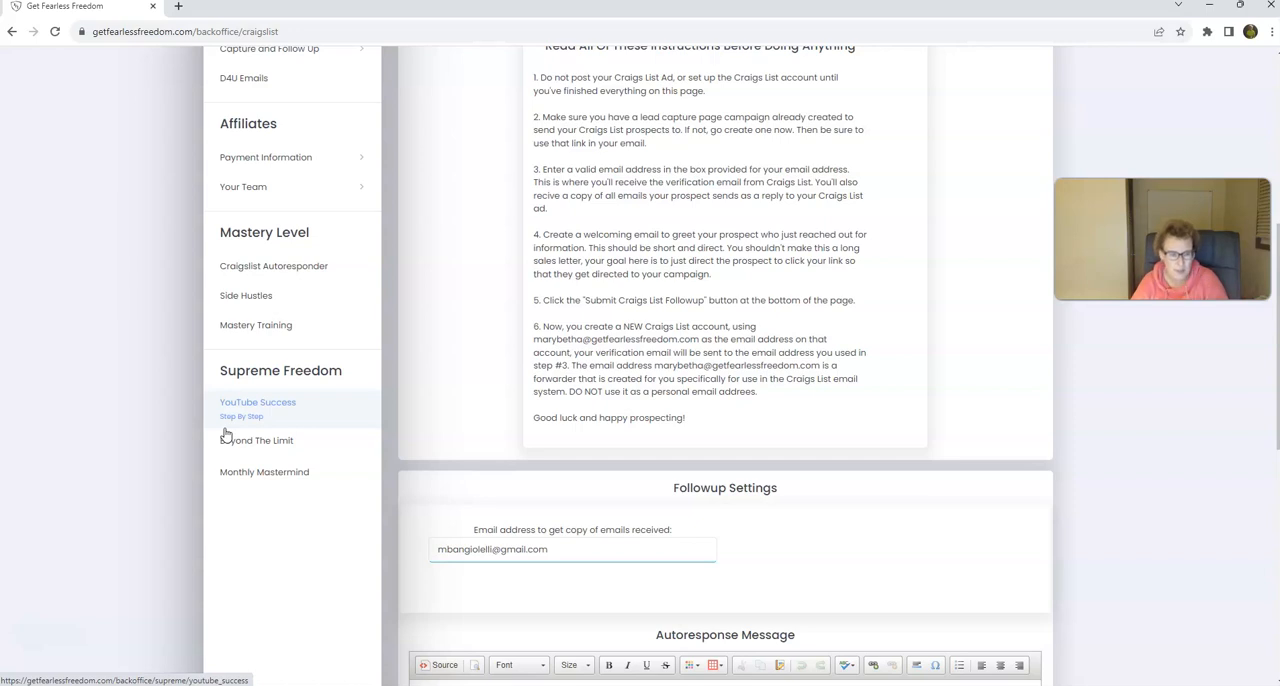
mouse_move(324, 351)
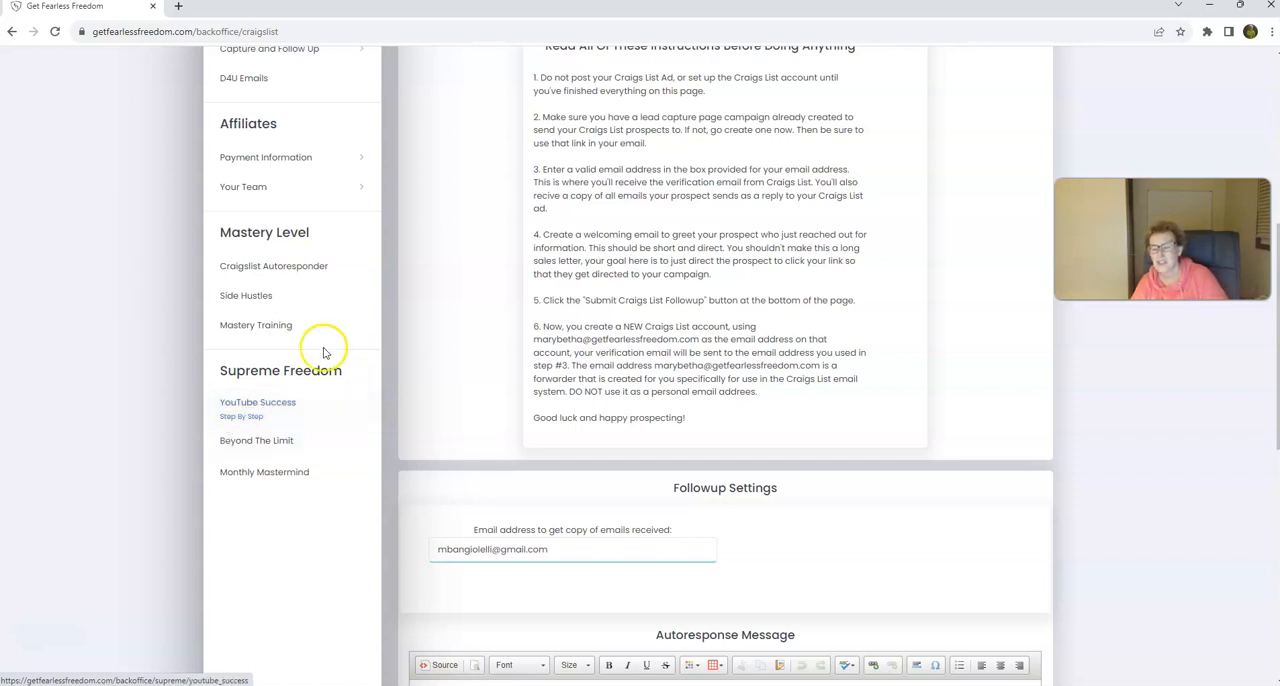
mouse_move(298, 371)
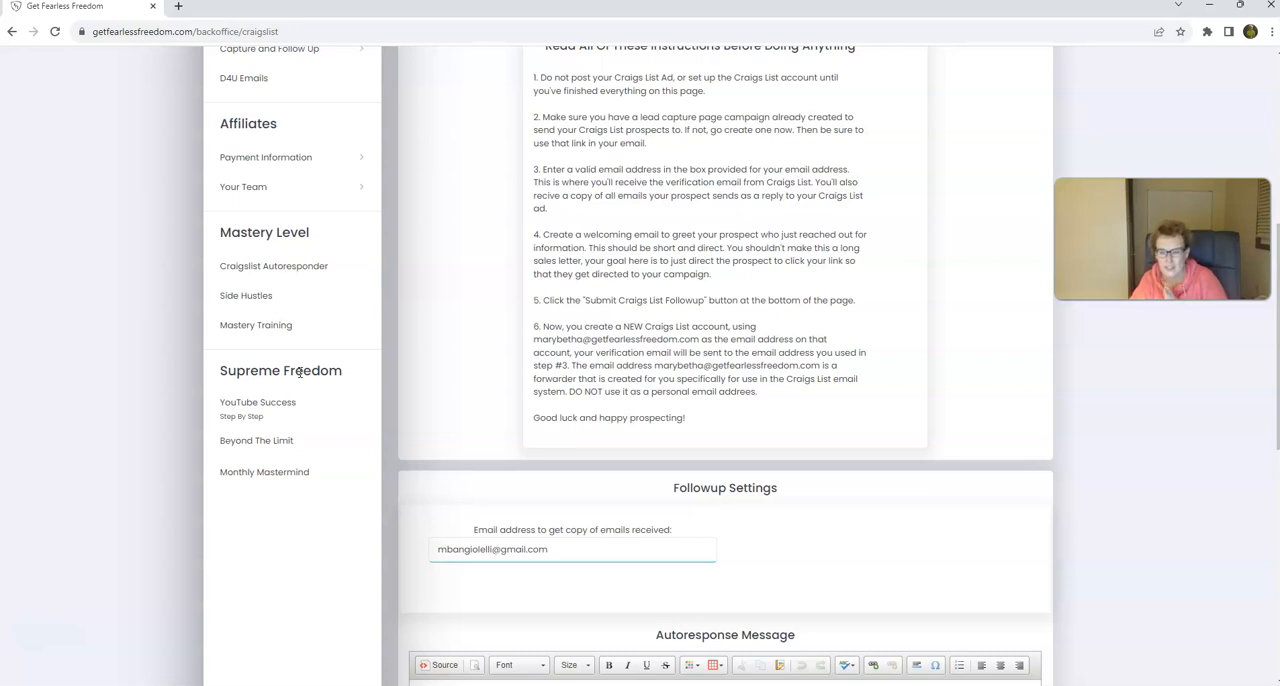
mouse_move(263, 352)
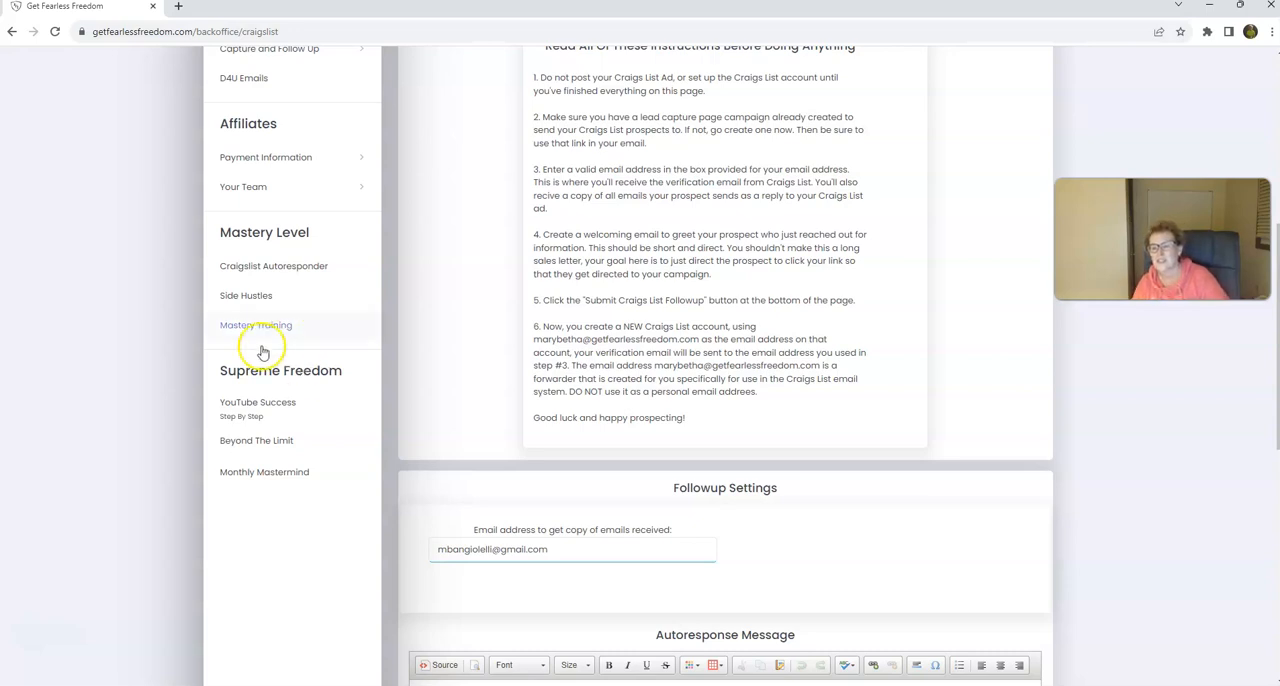
Go to YouTube Success under Supreme Freedom and view the report description
click(256, 402)
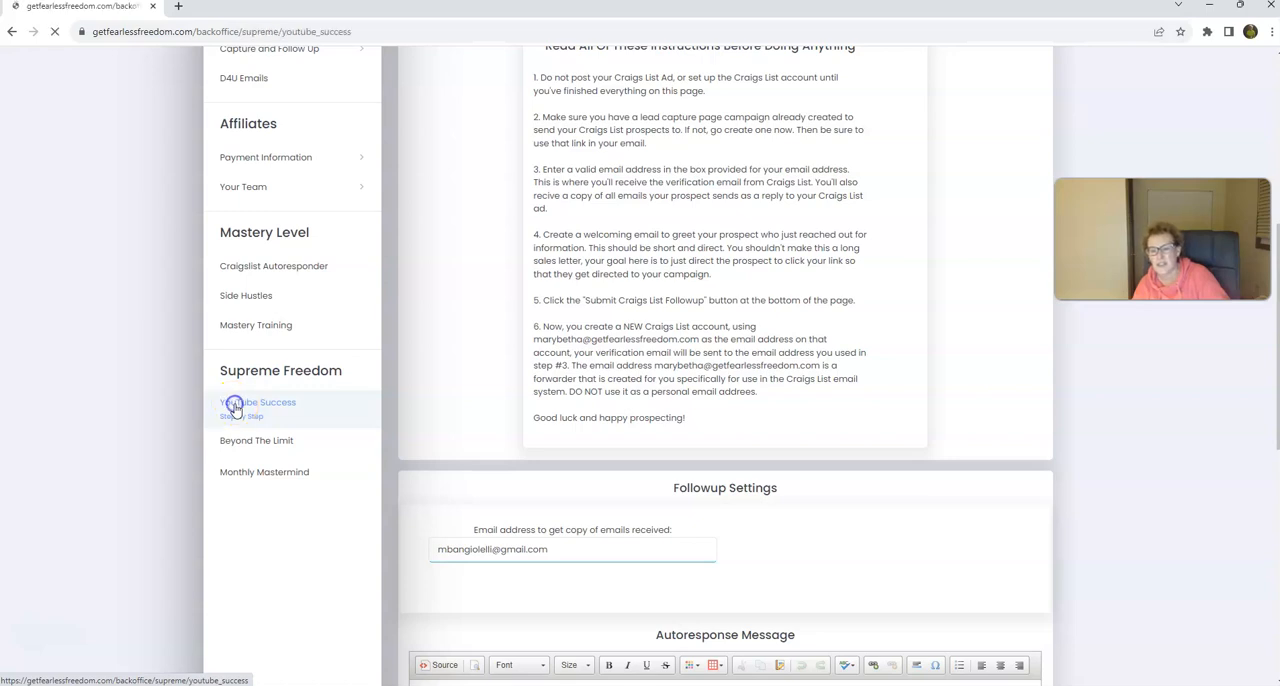
click(254, 403)
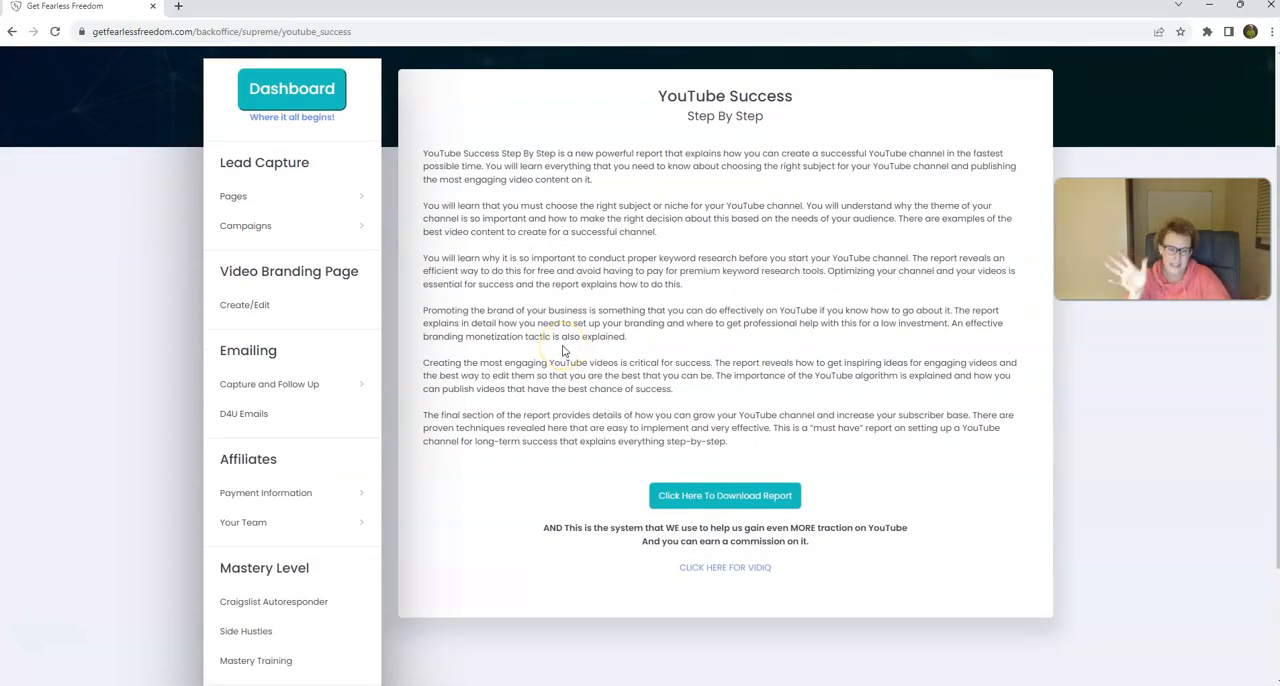
scroll(down, 3)
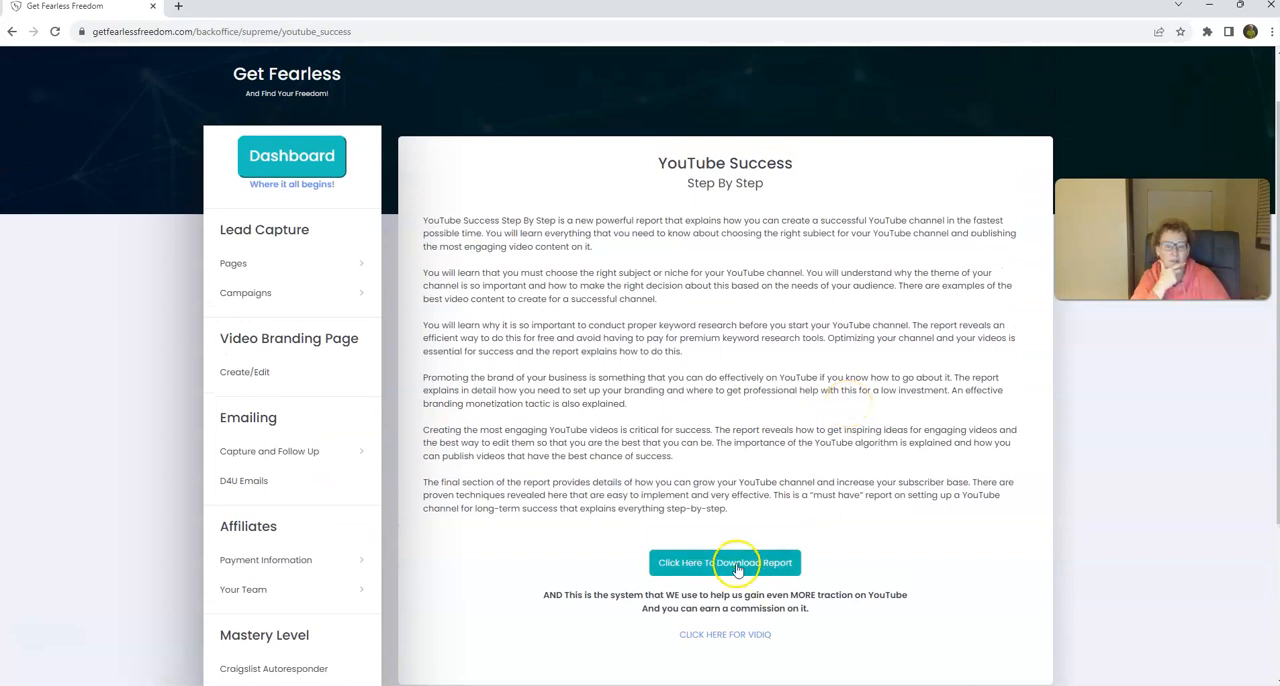
Download the 34-page YouTube Success report PDF and browse its first two pages
click(735, 563)
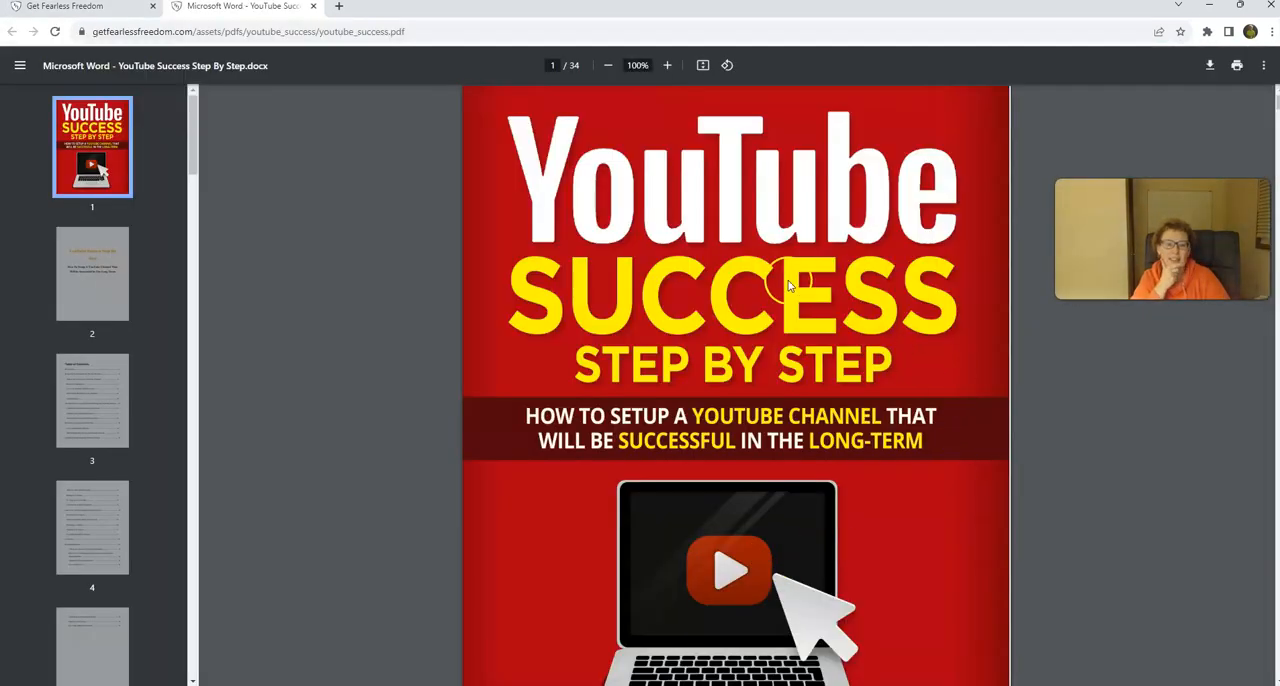
mouse_move(683, 378)
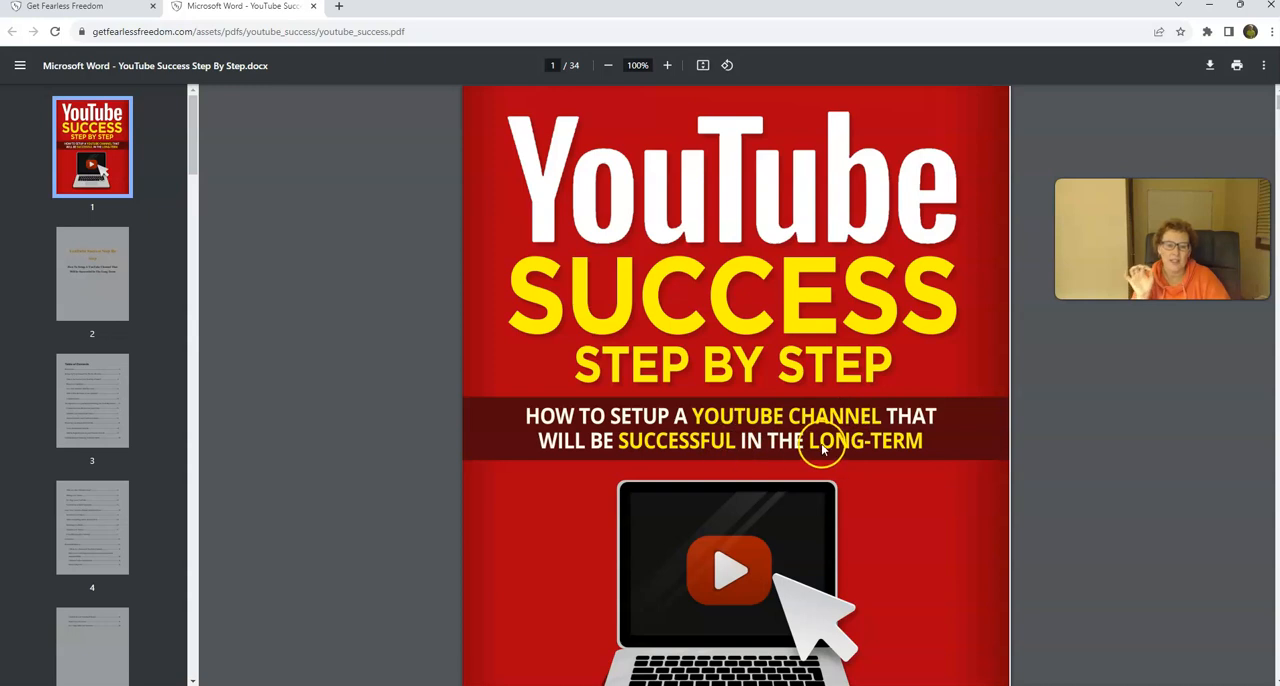
scroll(down, 3)
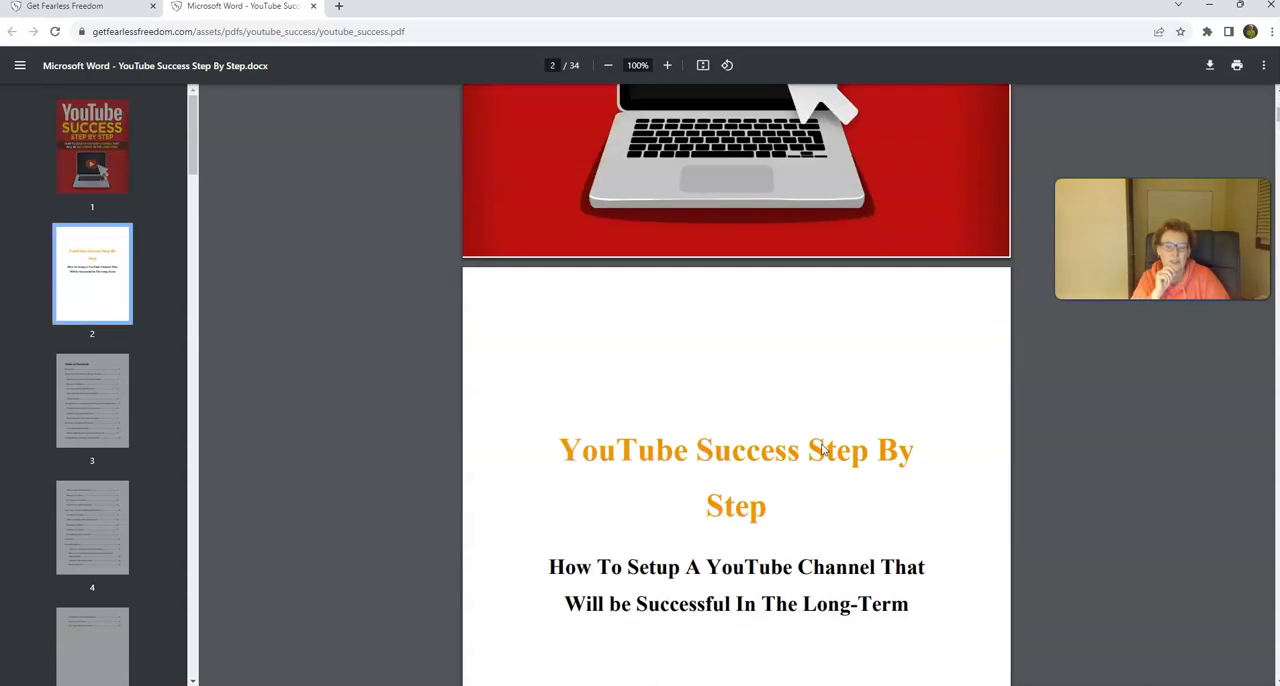
scroll(down, 3)
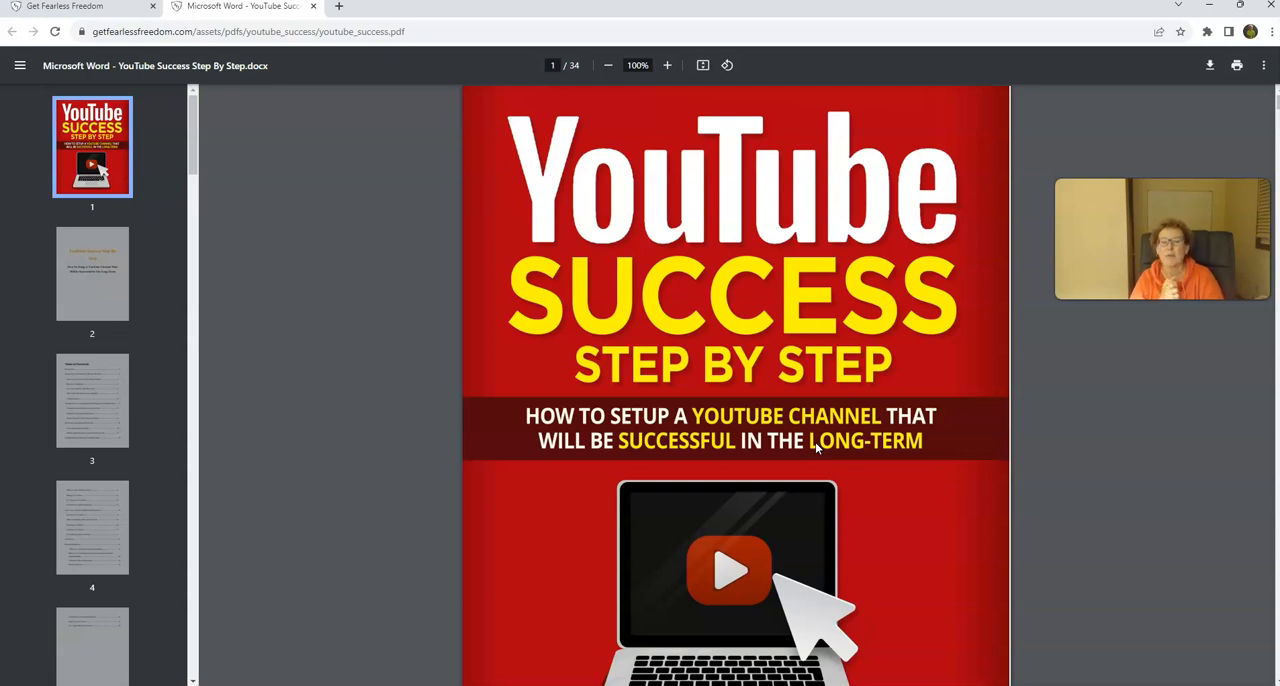
click(240, 32)
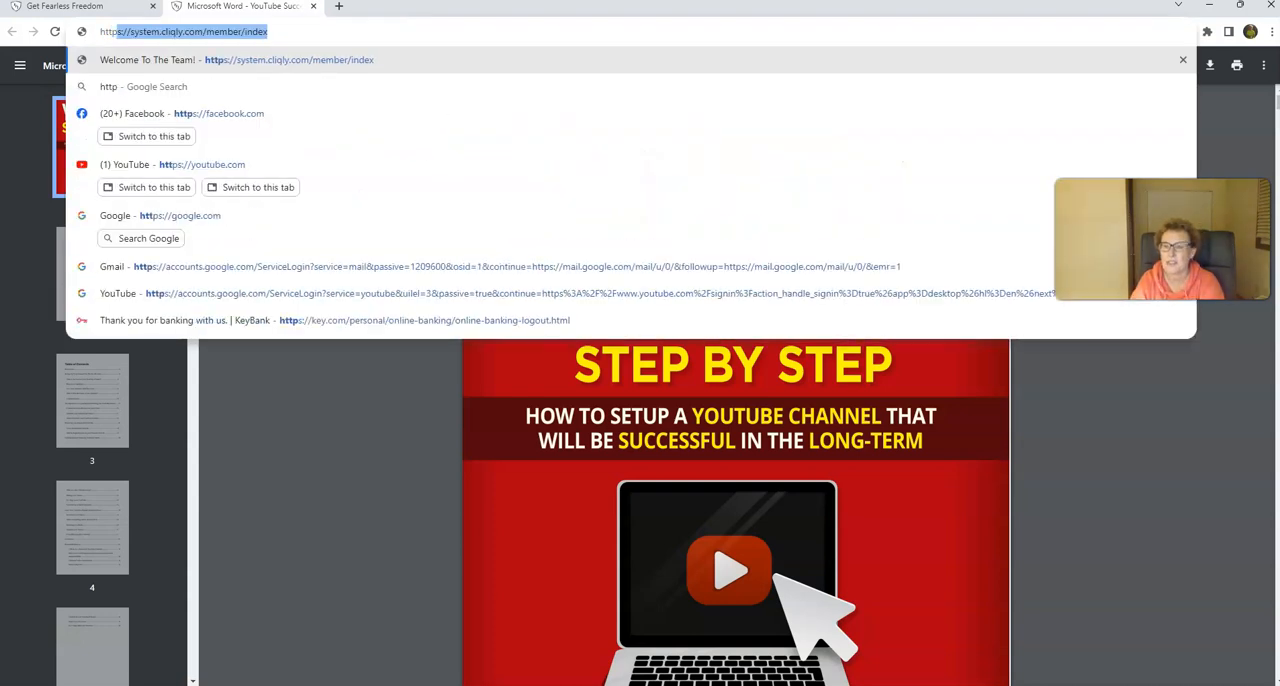
text(http://bestincomechoice.com)
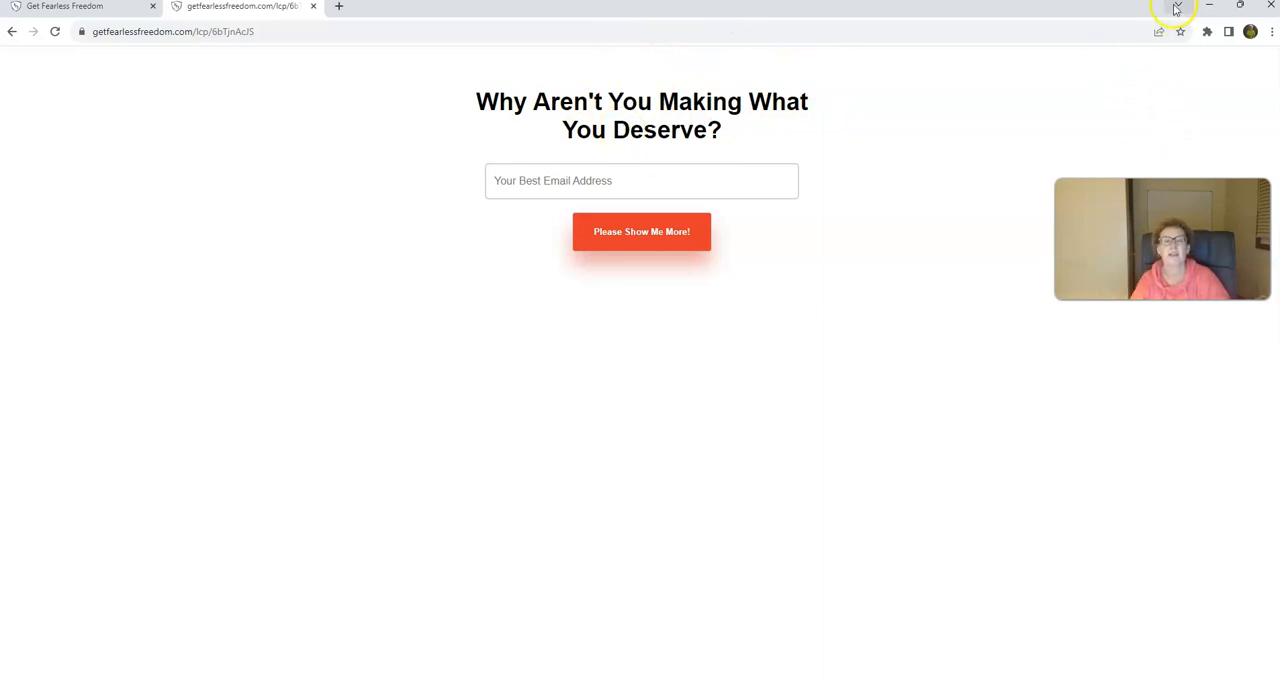
mouse_move(897, 126)
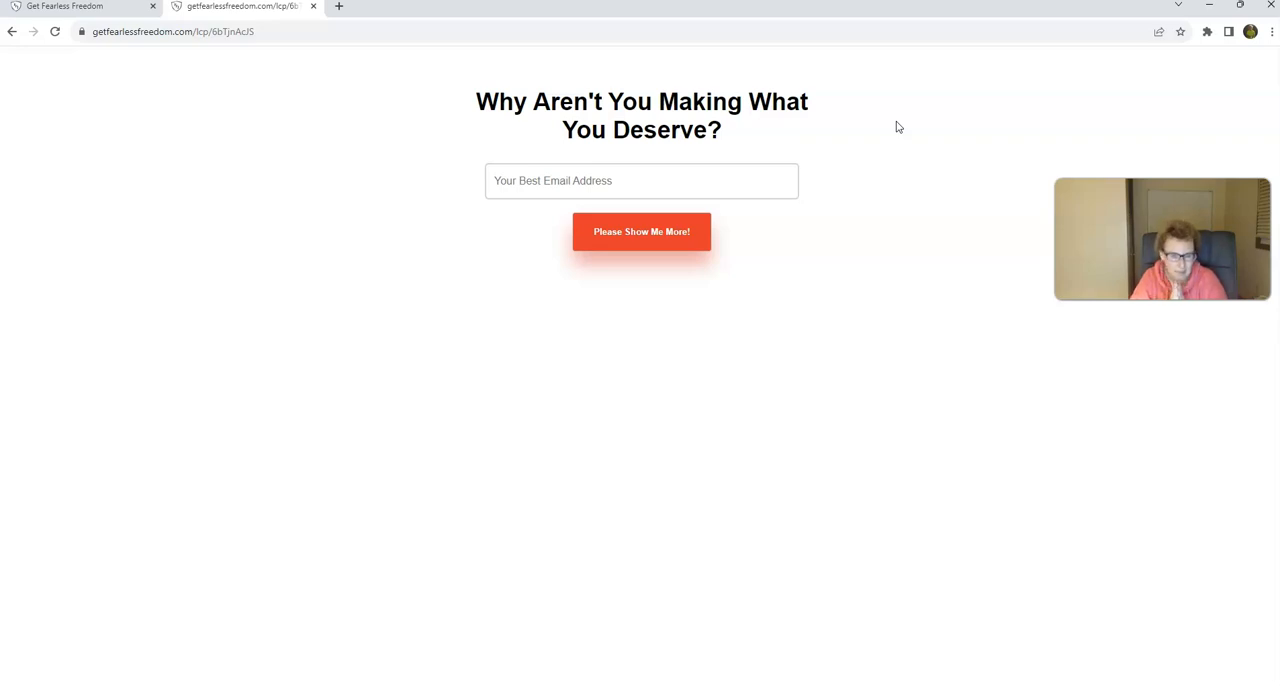
mouse_move(755, 180)
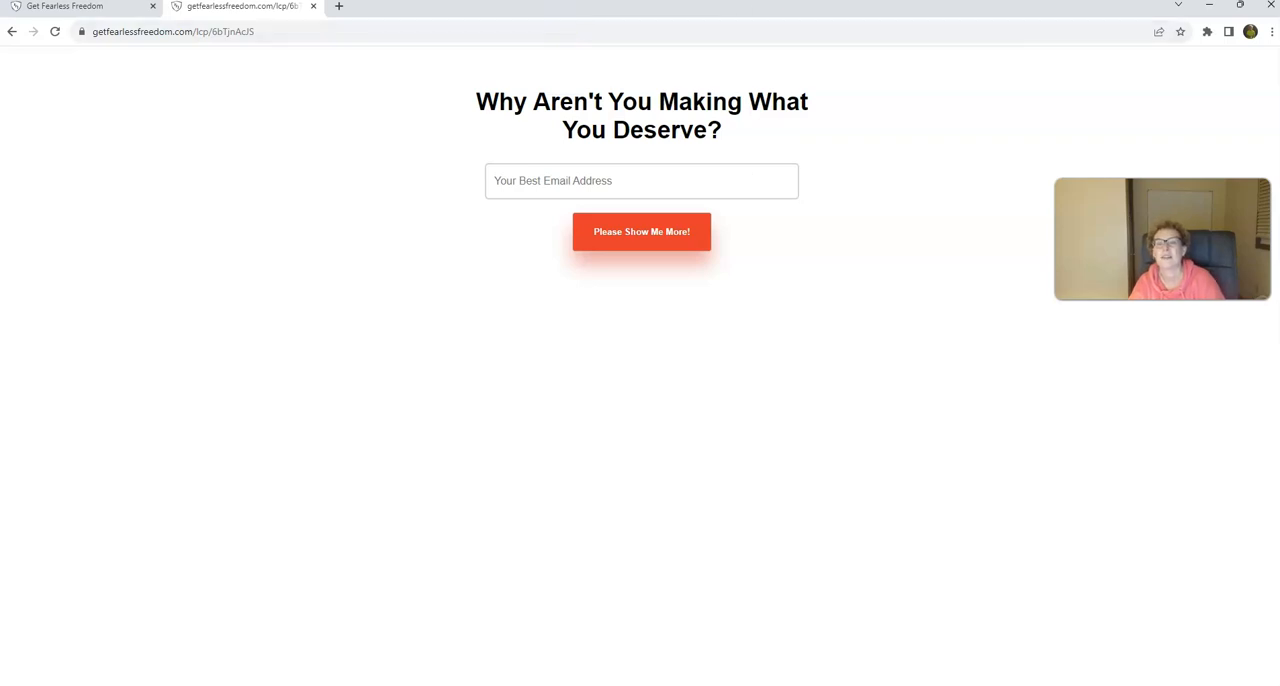
click(175, 31)
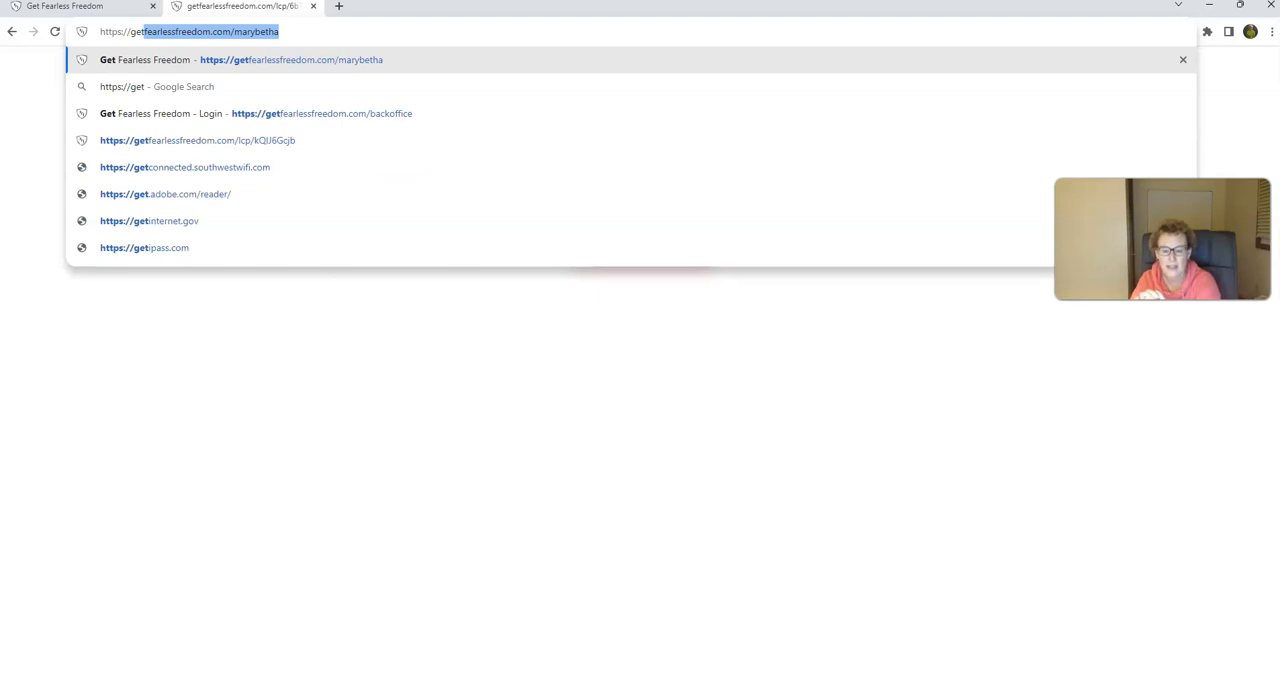
Load the marybetha sales page and scroll to its intro video and JOIN HERE button
key(Enter)
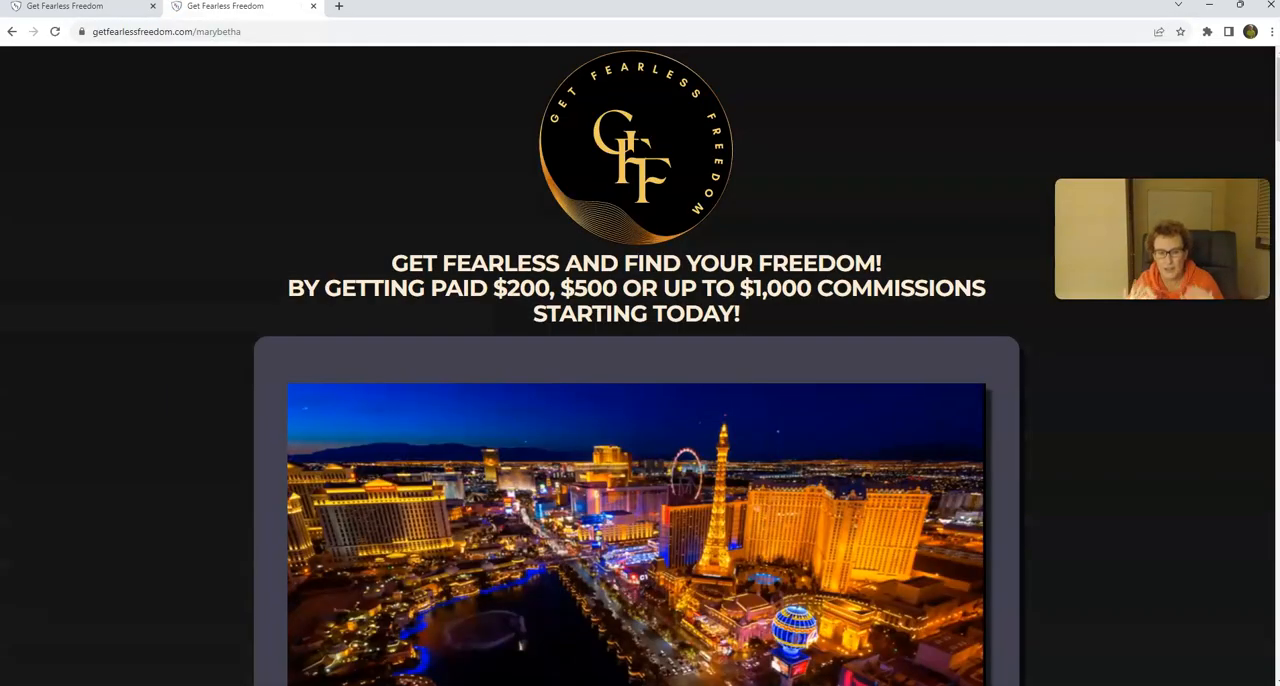
scroll(down, 3)
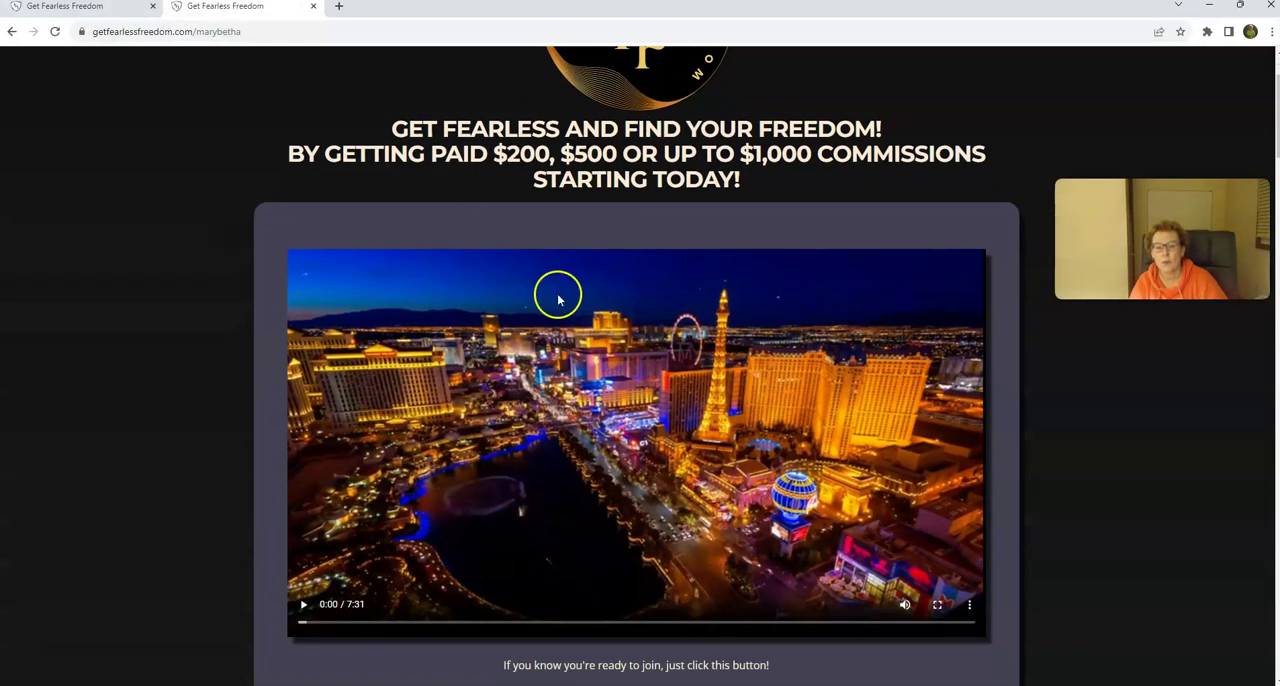
mouse_move(672, 405)
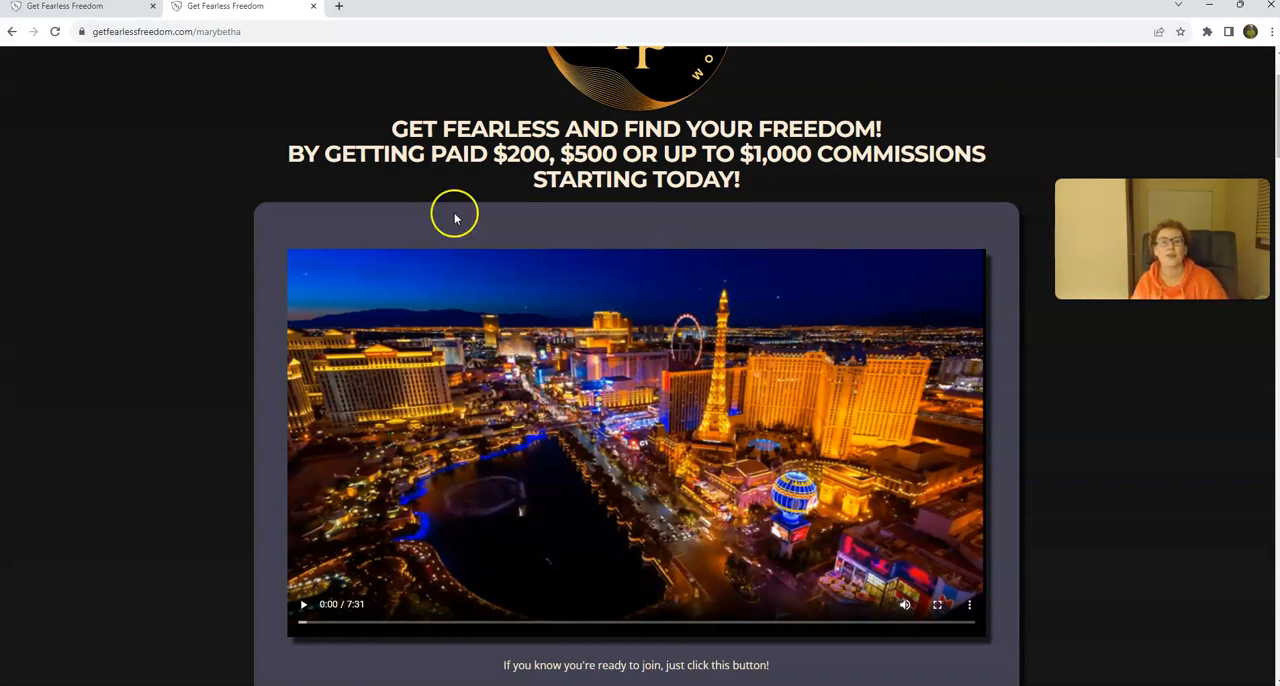
mouse_move(777, 172)
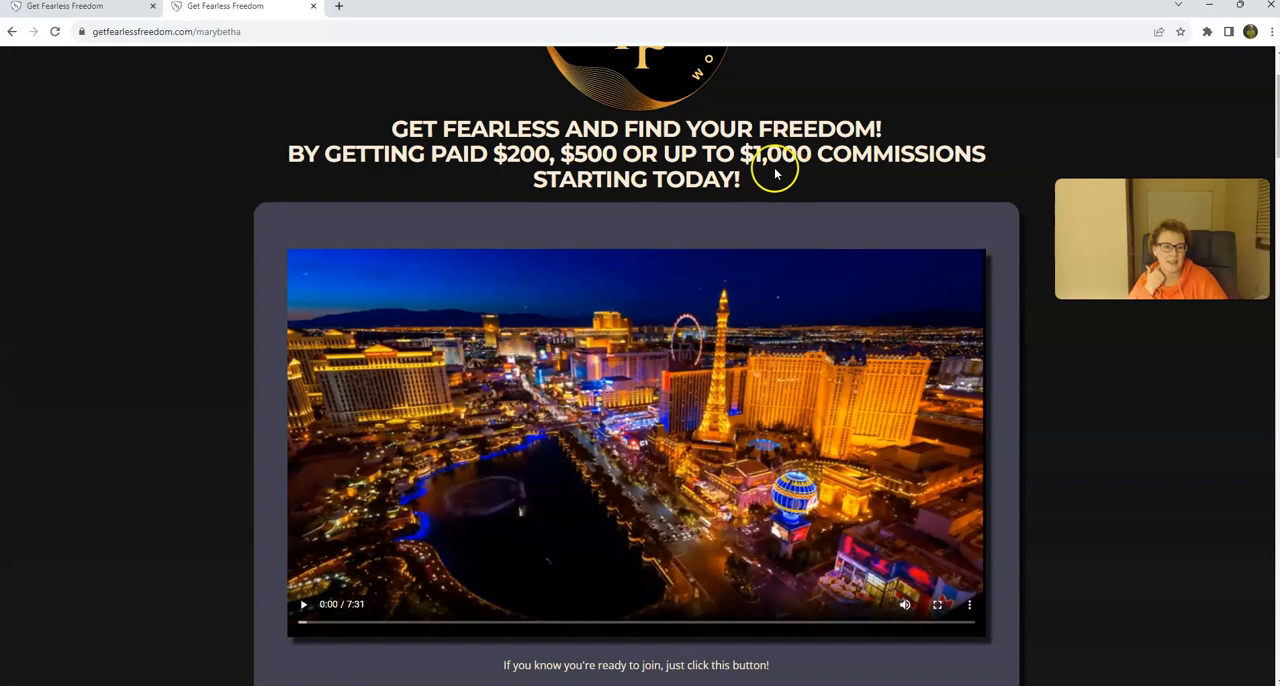
mouse_move(420, 394)
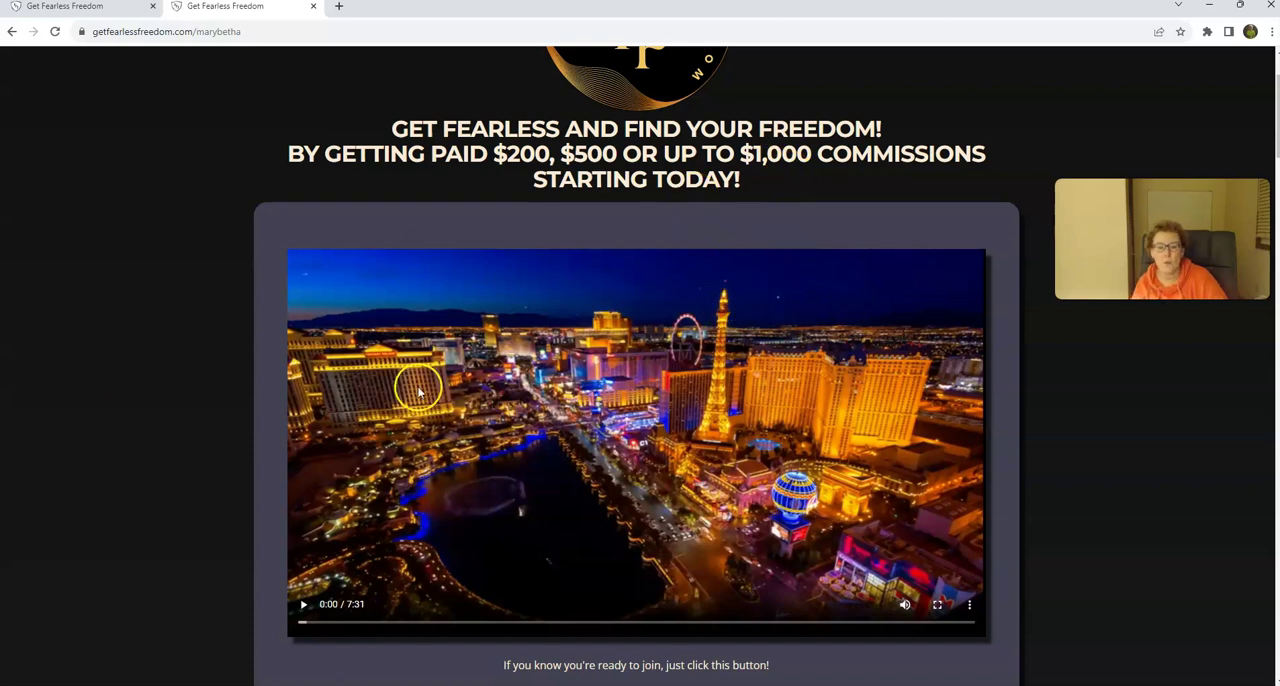
scroll(down, 3)
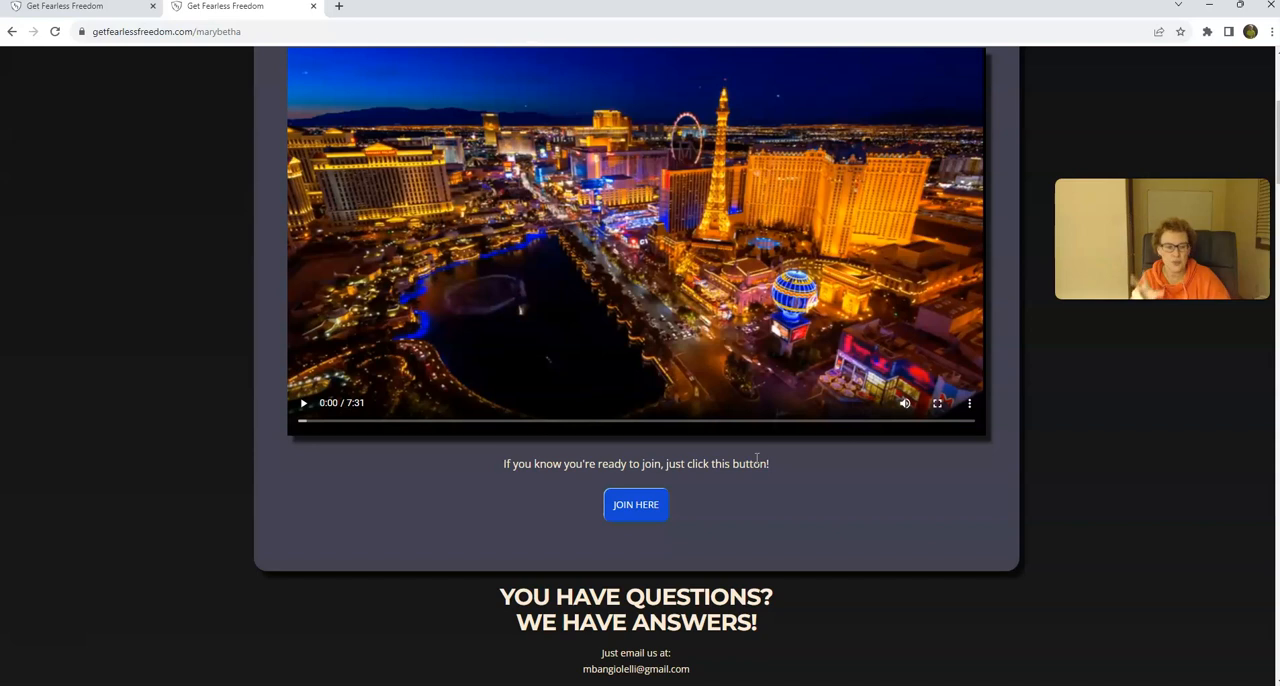
Scroll through the Level 1, Level 2 and Level 3 membership cards to the Done For You Emailing section
scroll(down, 3)
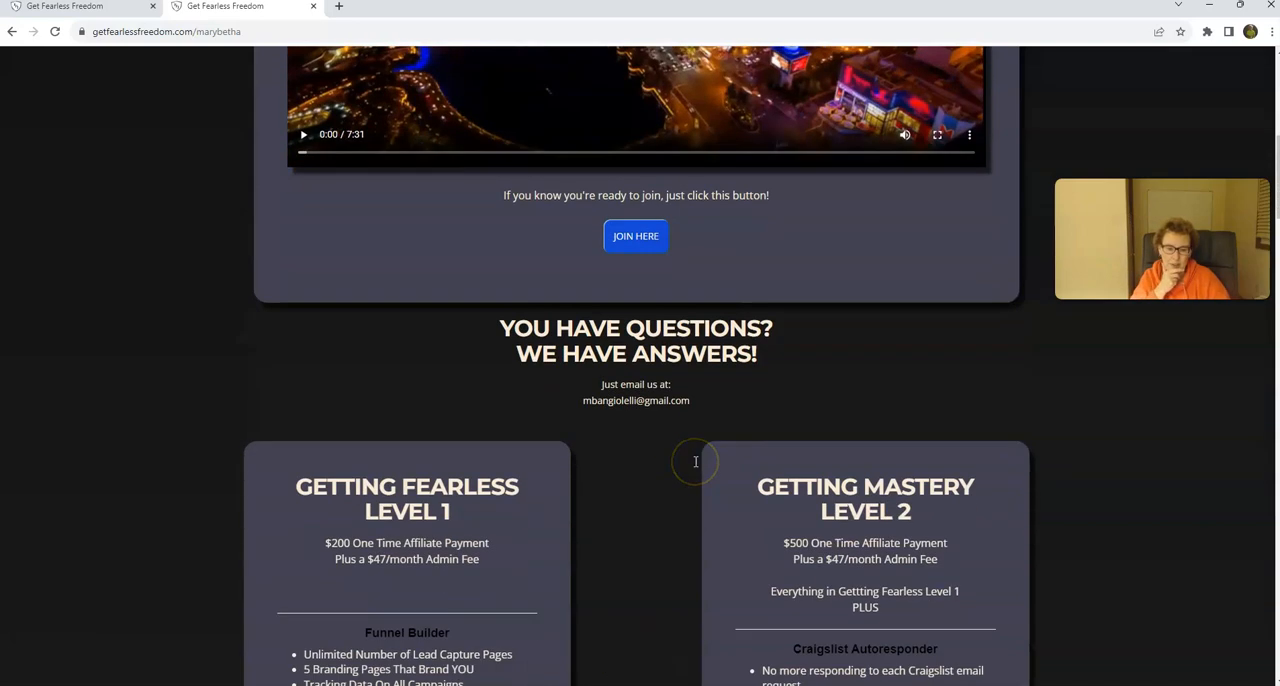
scroll(down, 3)
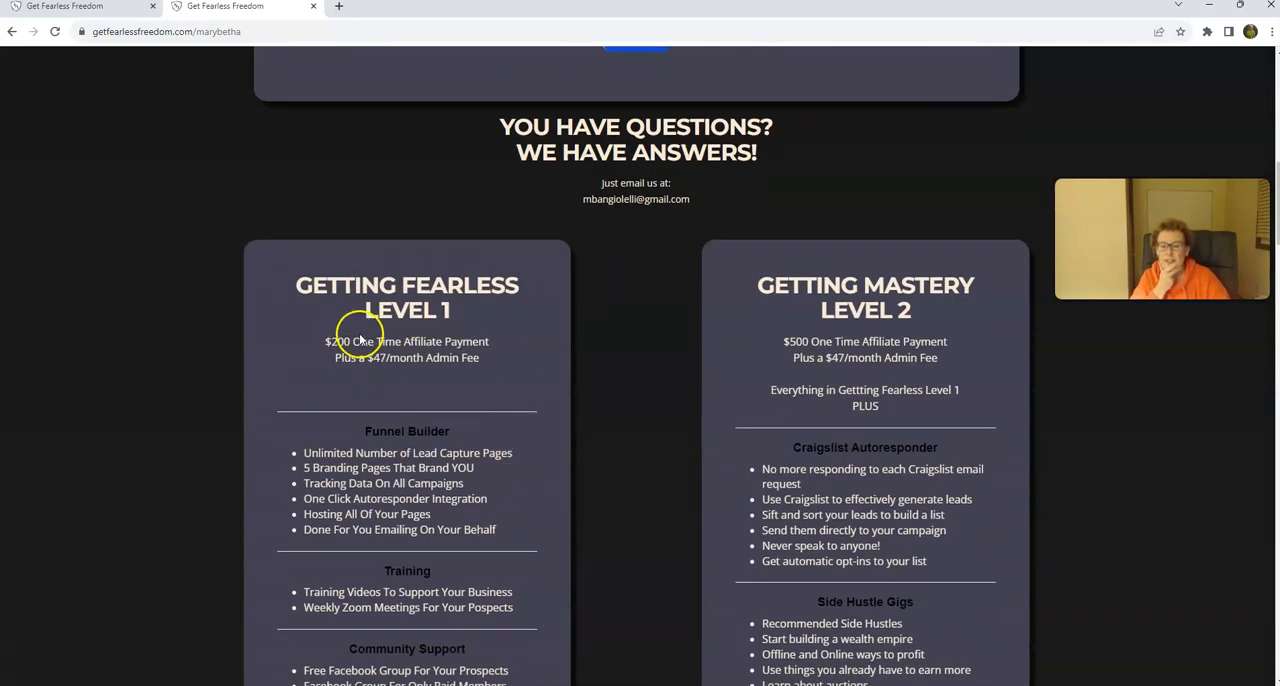
scroll(down, 3)
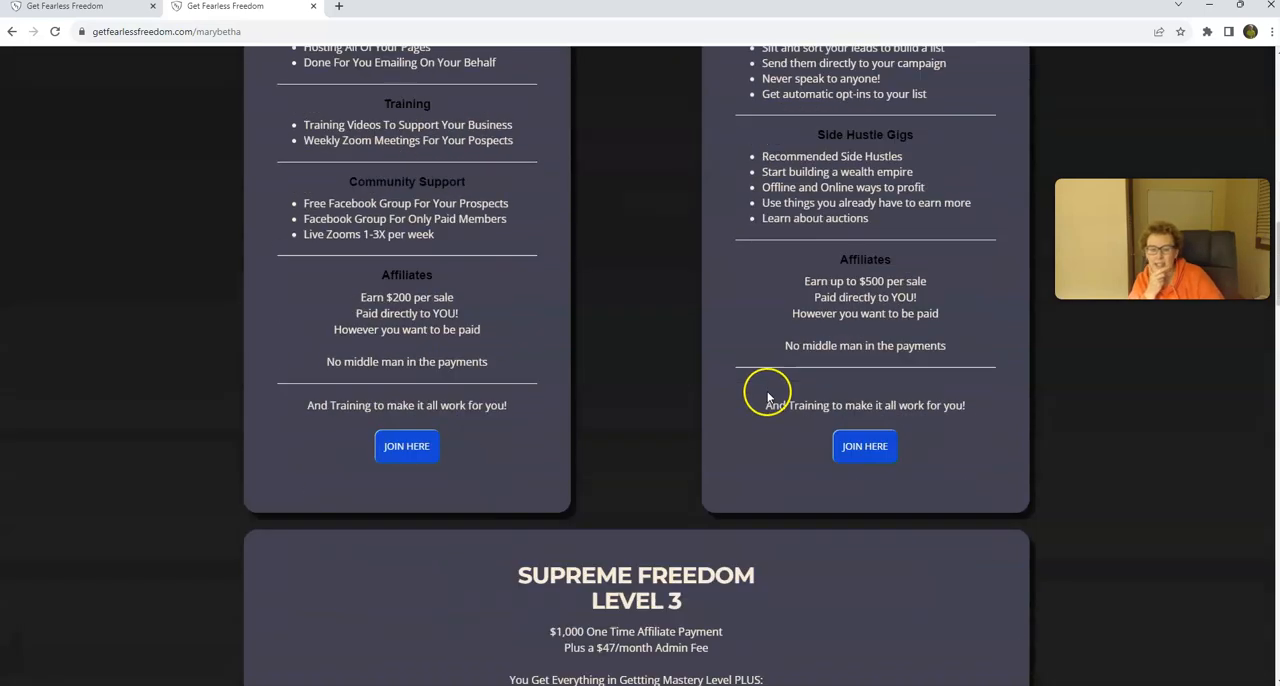
scroll(down, 3)
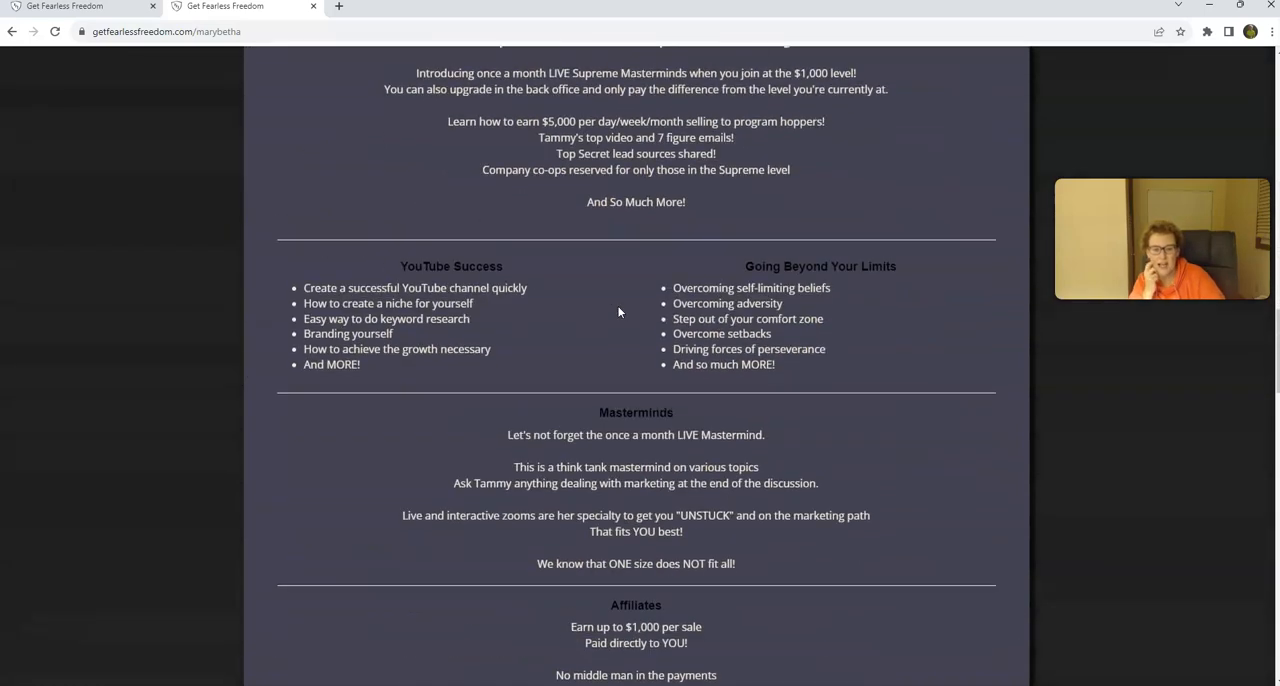
scroll(down, 3)
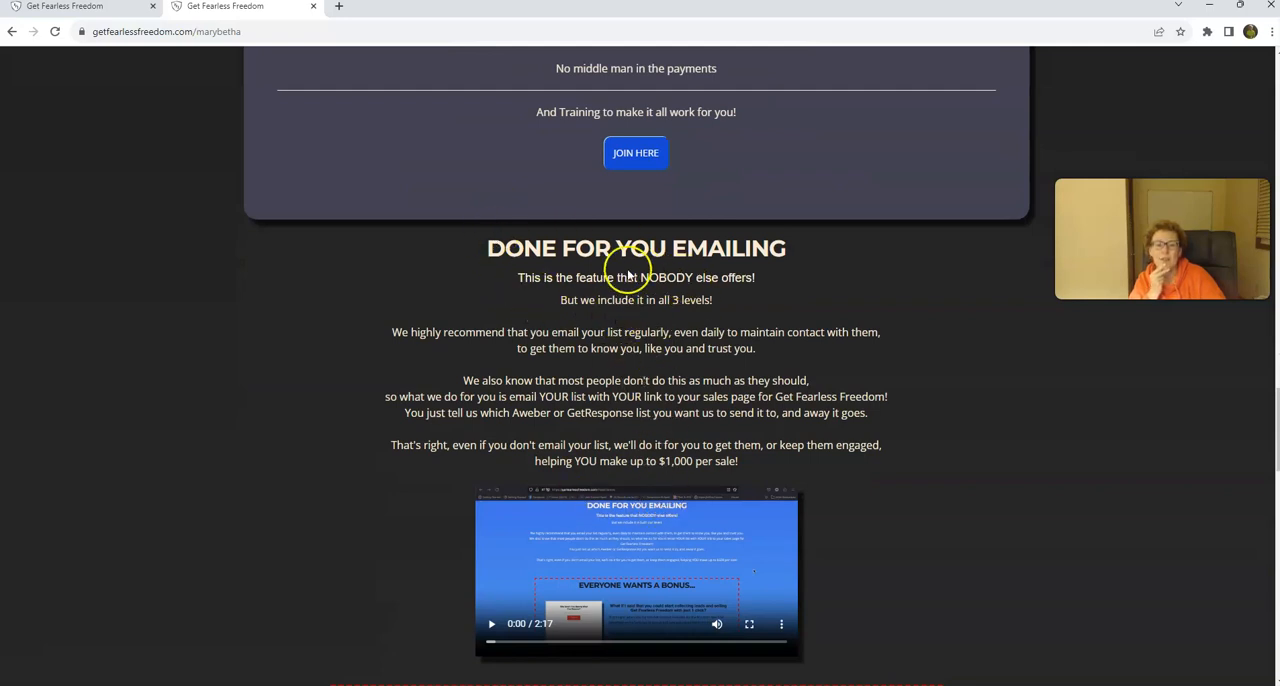
scroll(down, 3)
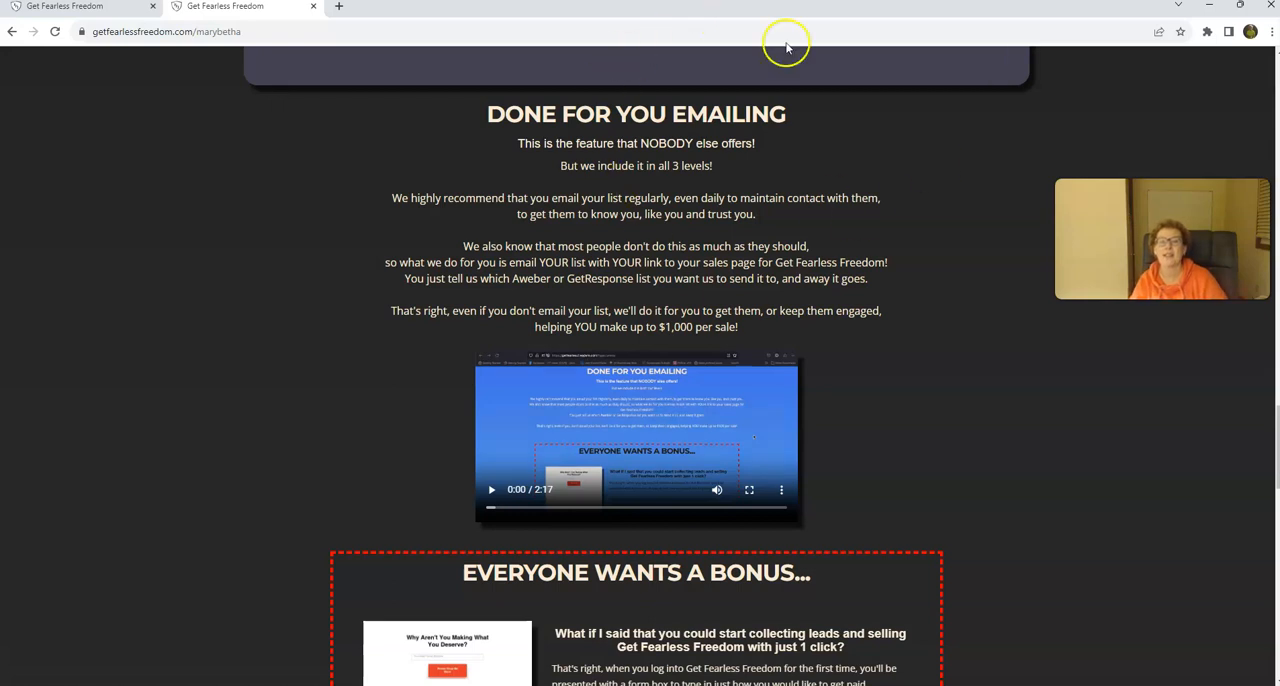
mouse_move(783, 231)
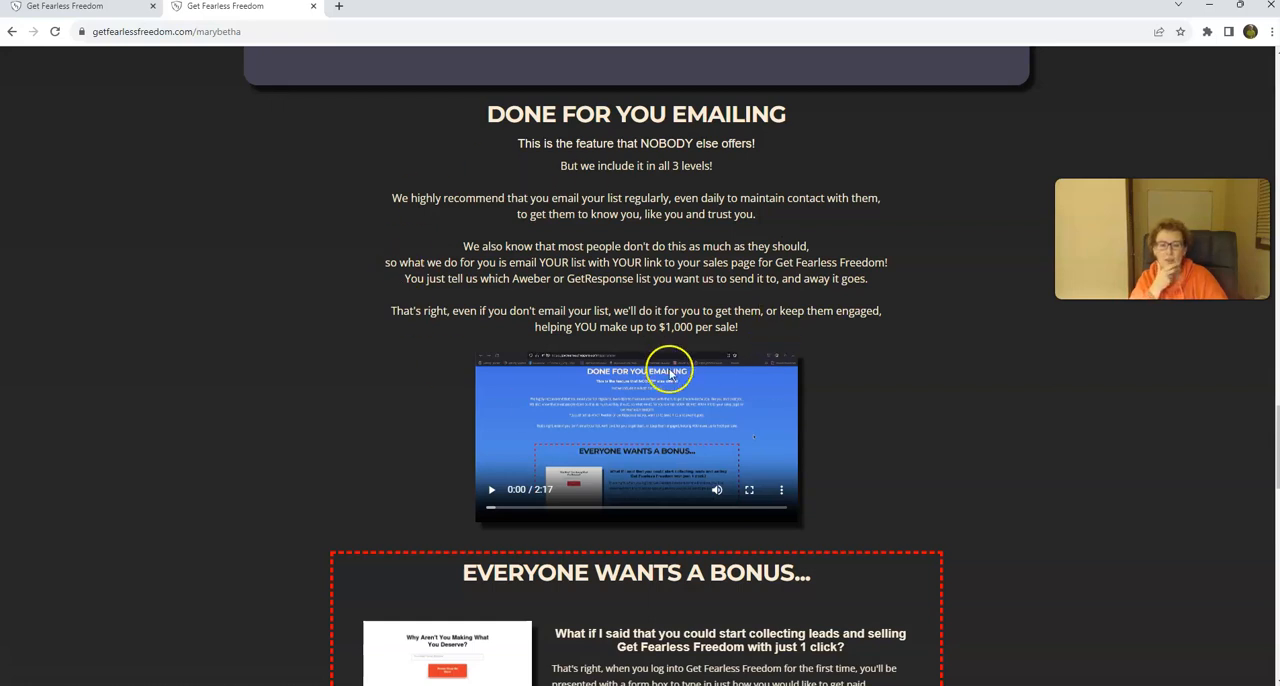
Scroll past the bonus box and member testimonials to the second video's JOIN HERE offer
scroll(down, 3)
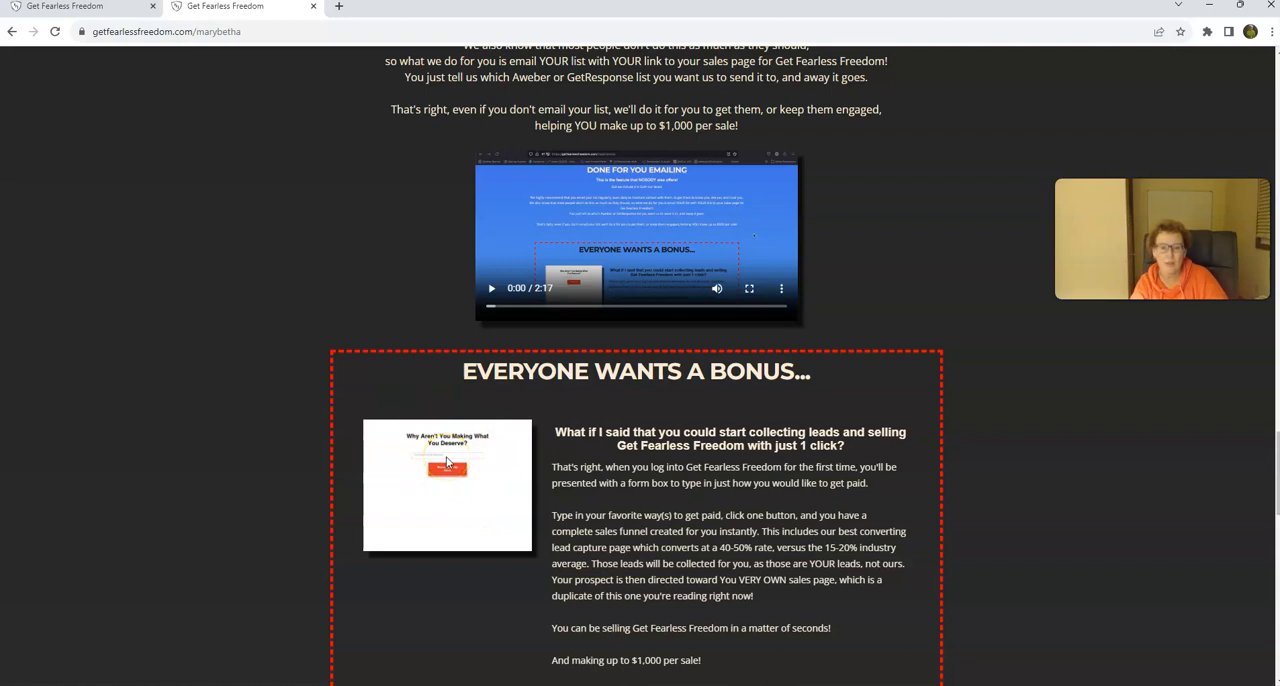
scroll(down, 3)
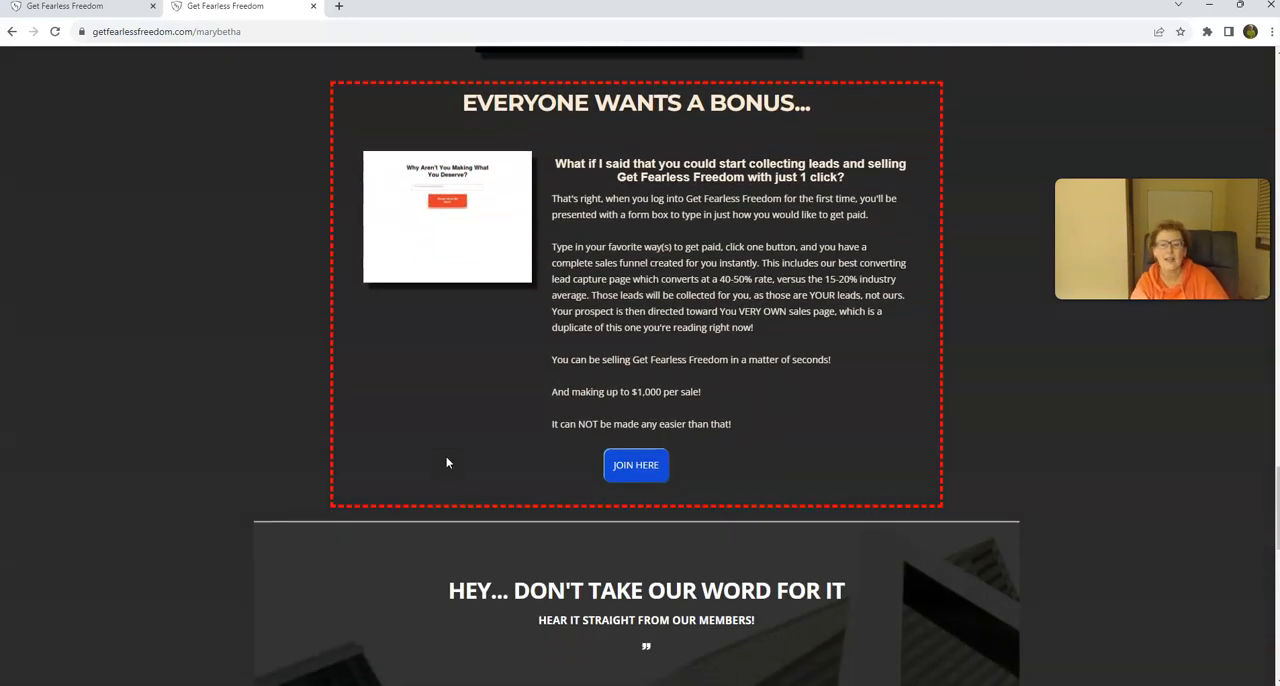
scroll(down, 3)
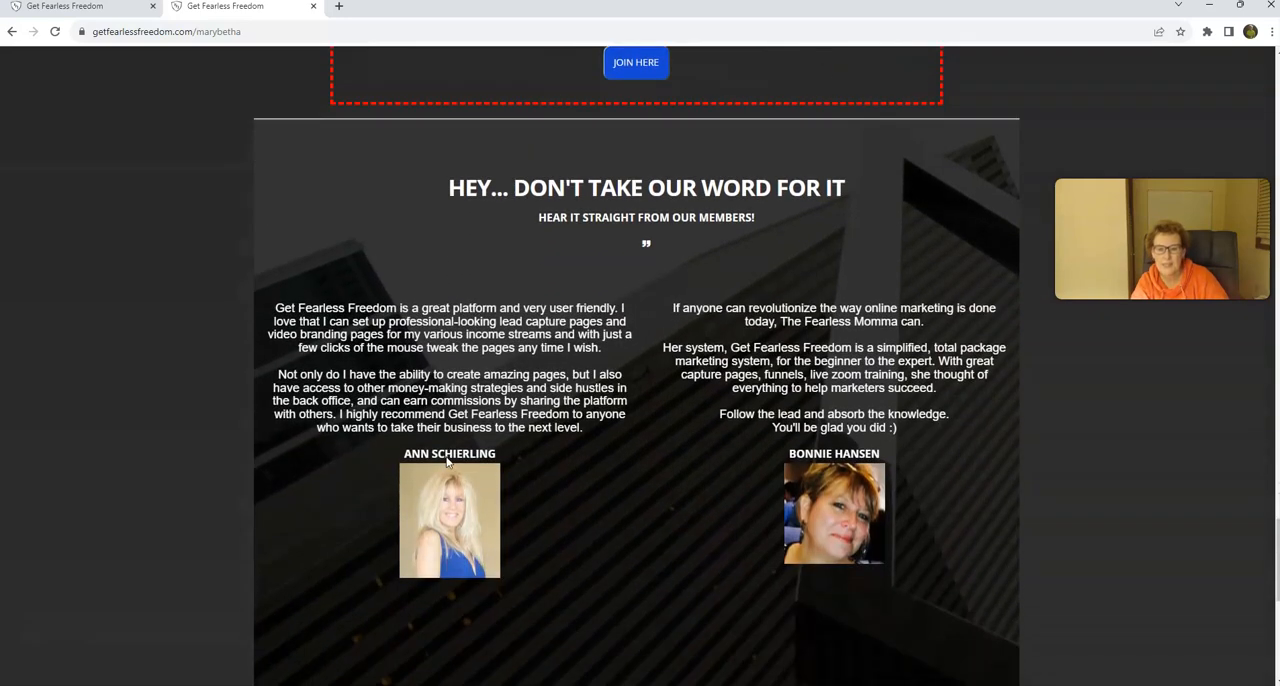
scroll(down, 3)
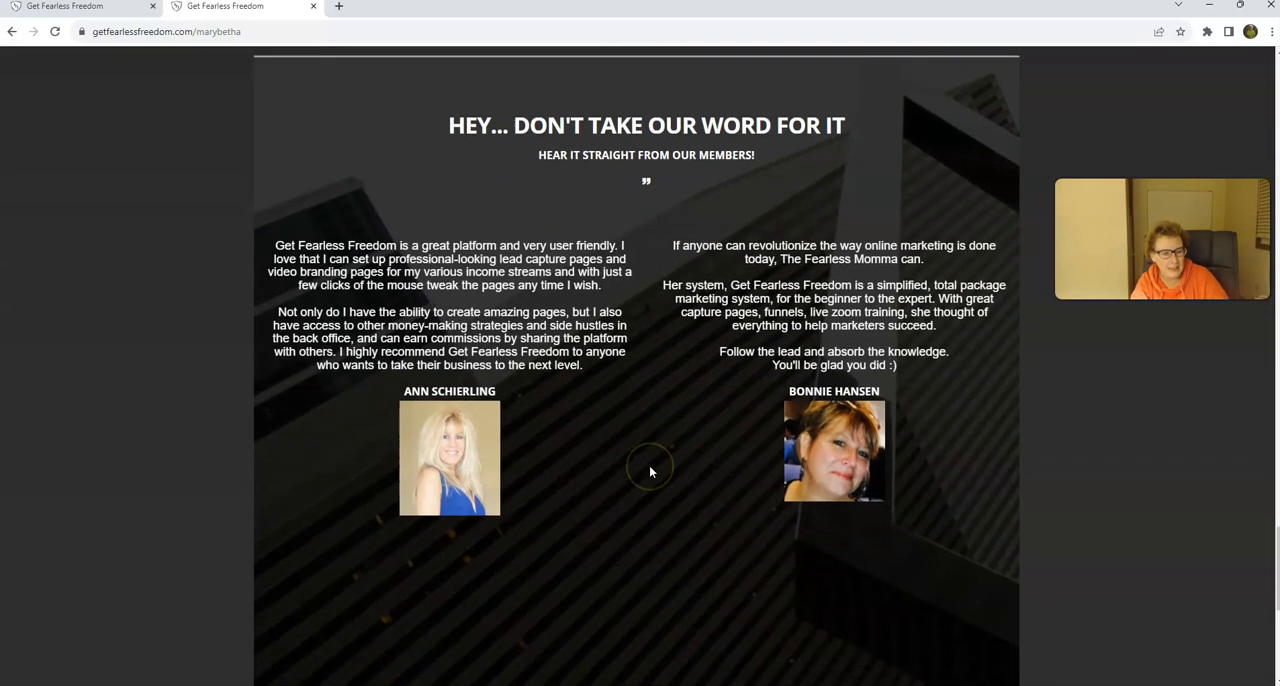
scroll(down, 3)
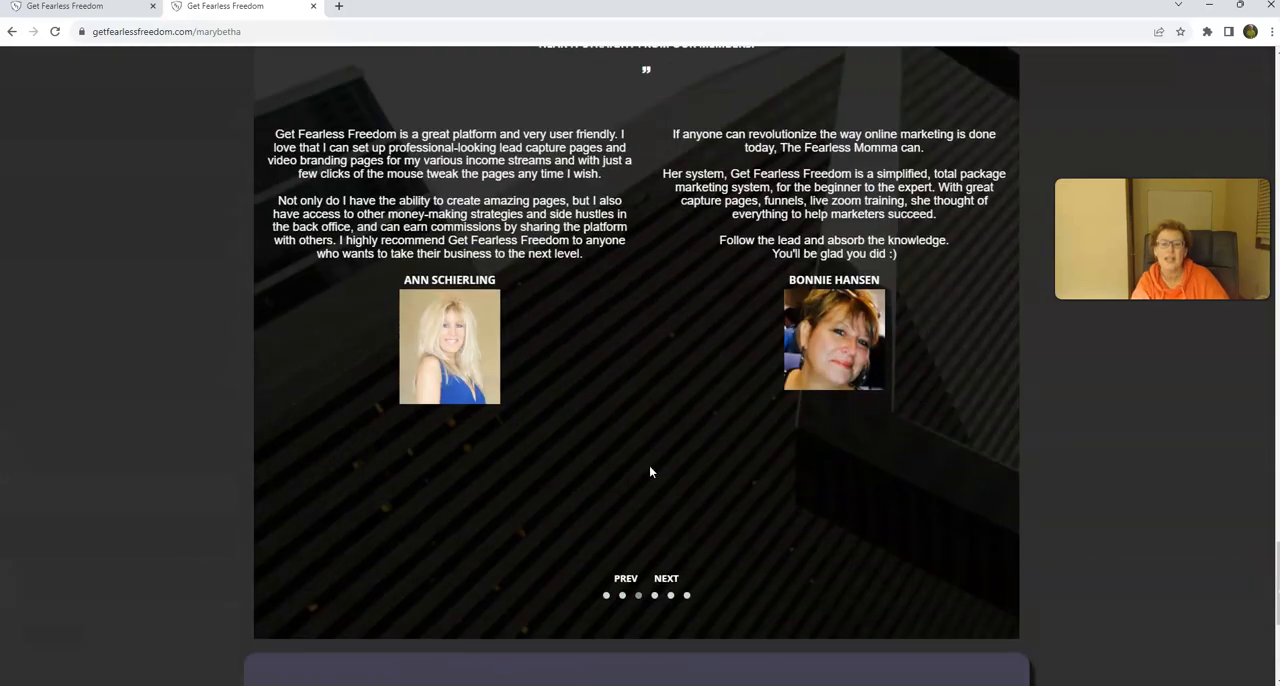
scroll(down, 3)
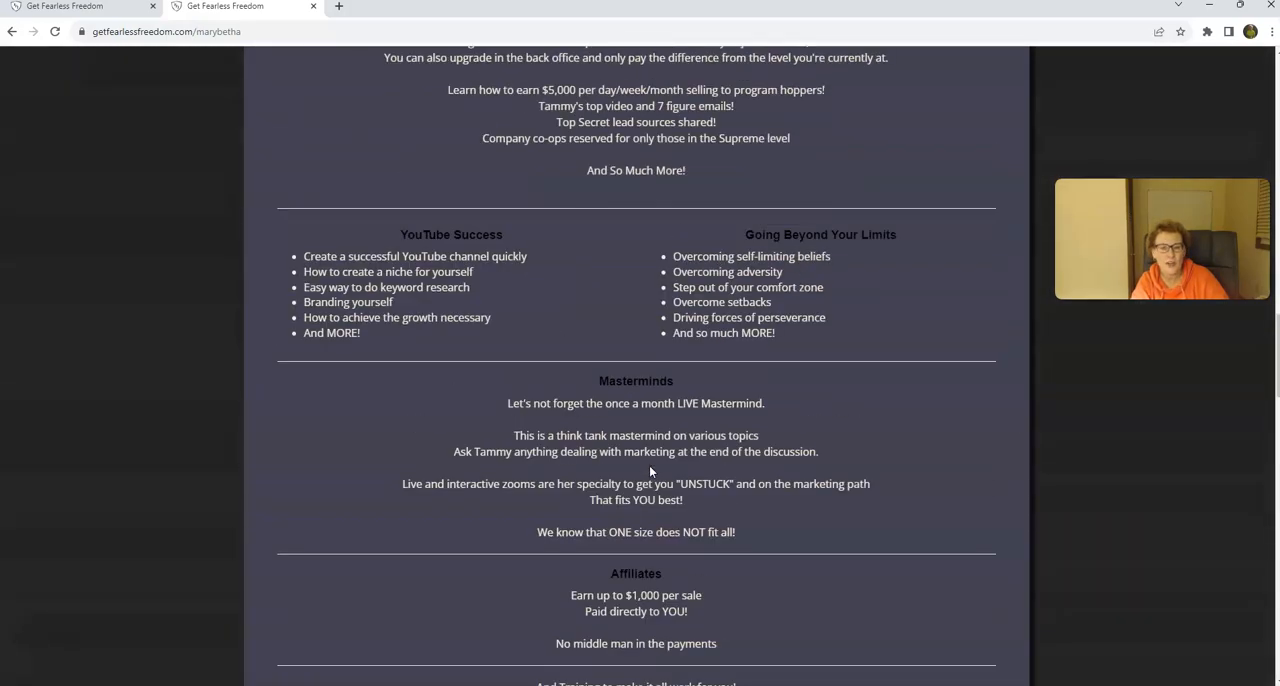
scroll(down, 3)
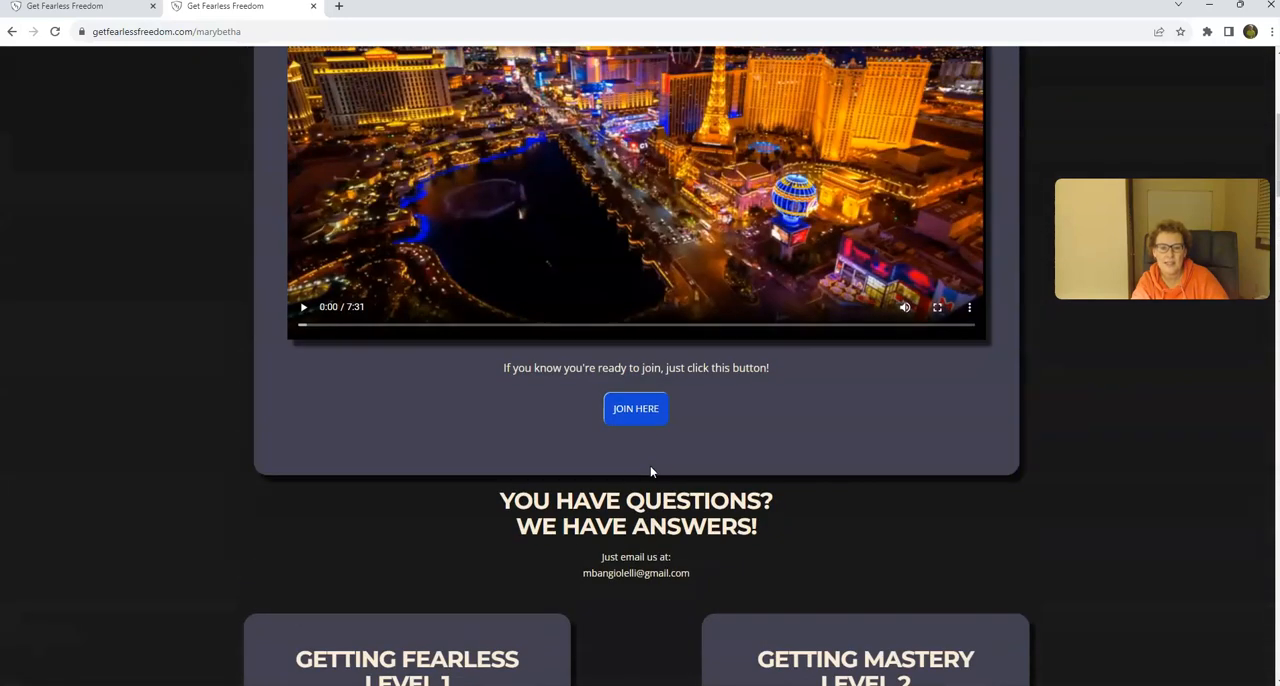
Open the Register Your Account form via the JOIN HERE button
click(636, 408)
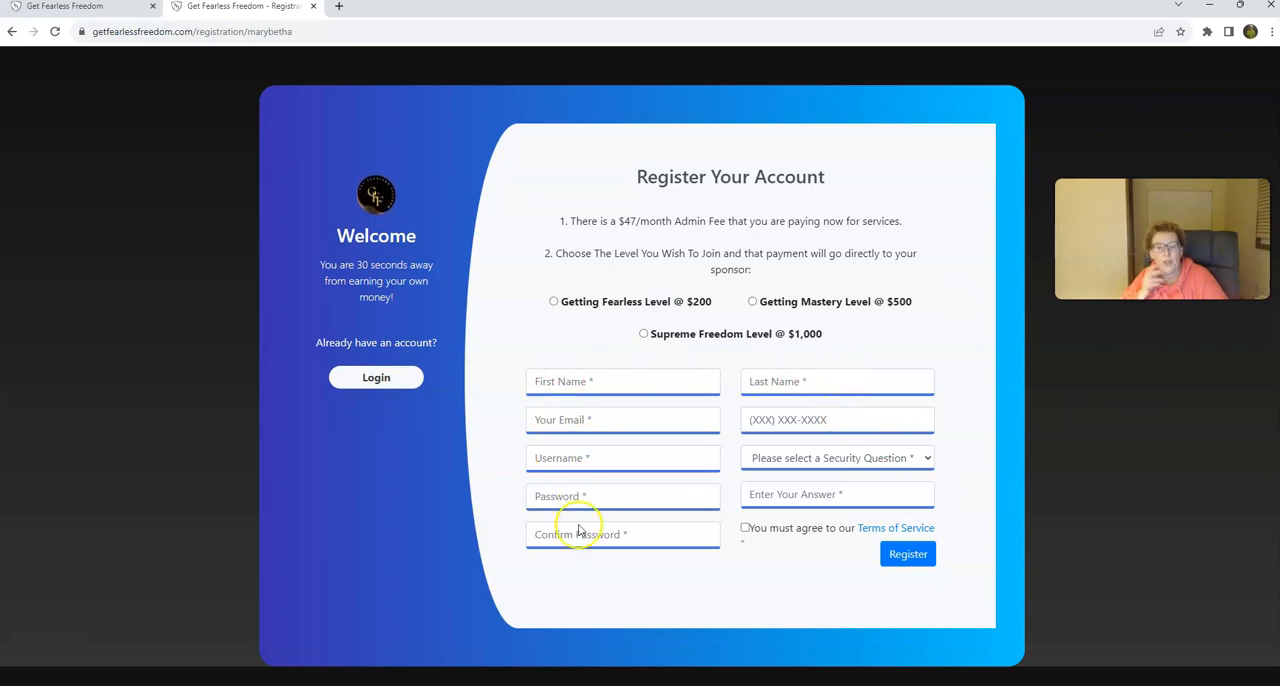
mouse_move(889, 435)
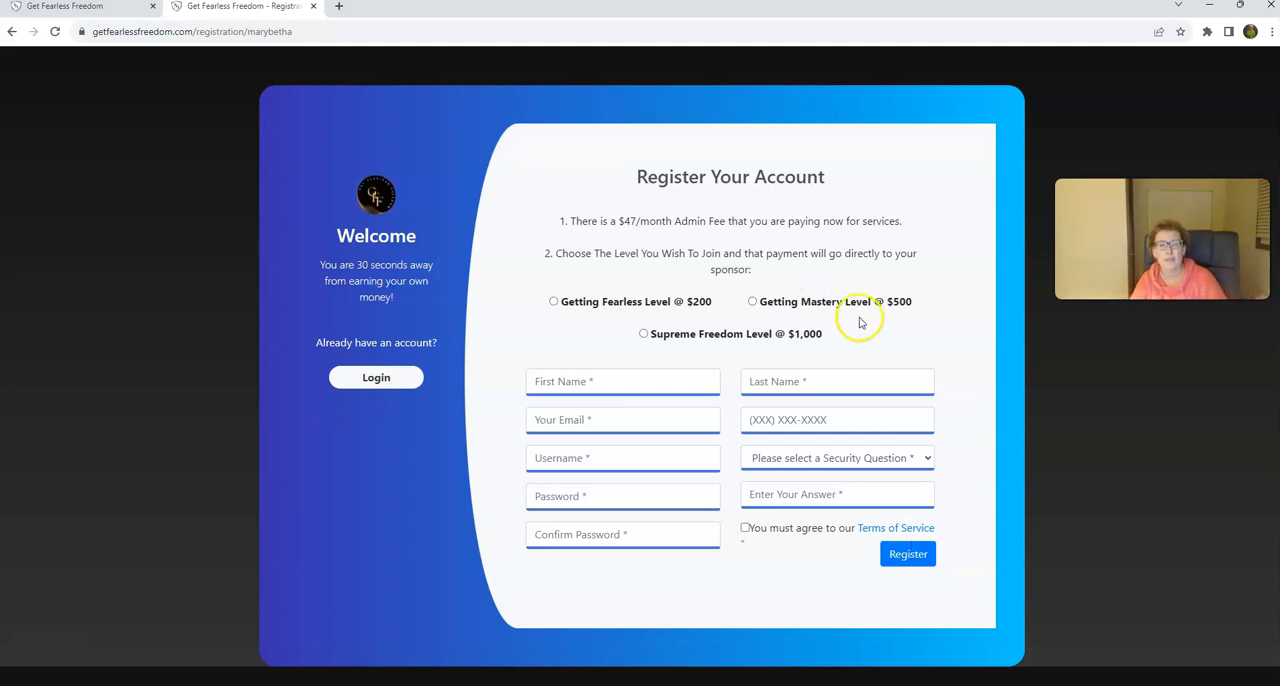
mouse_move(650, 306)
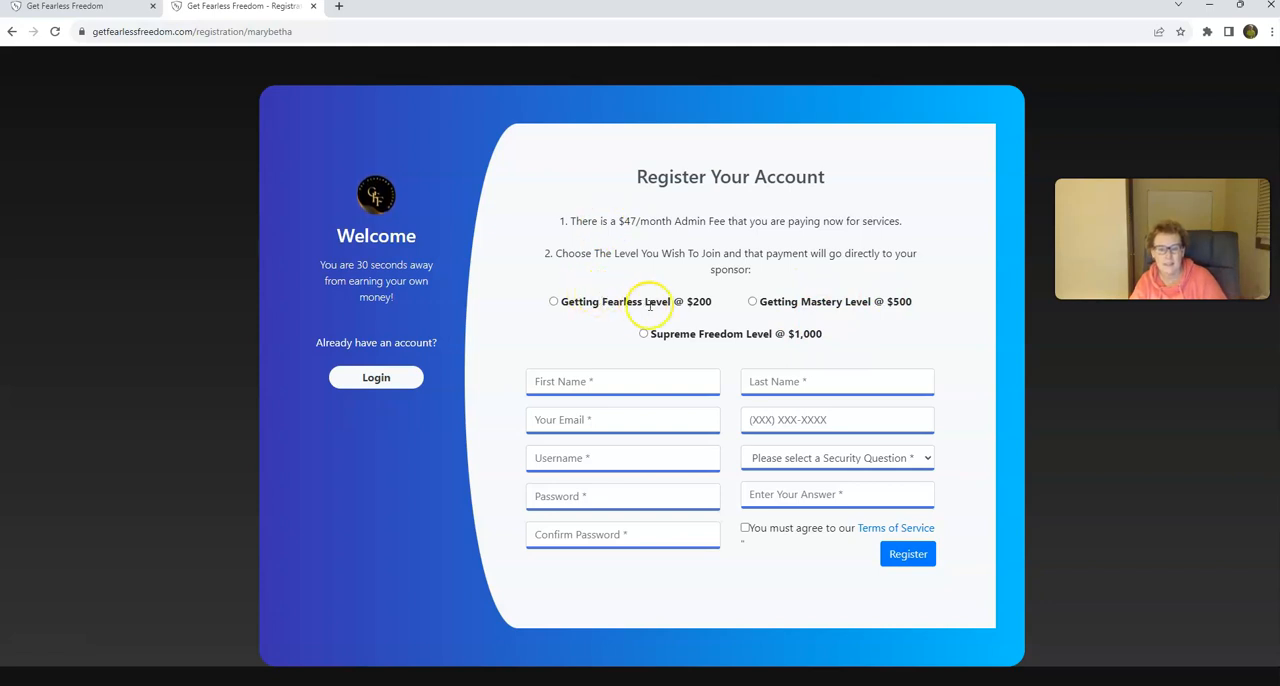